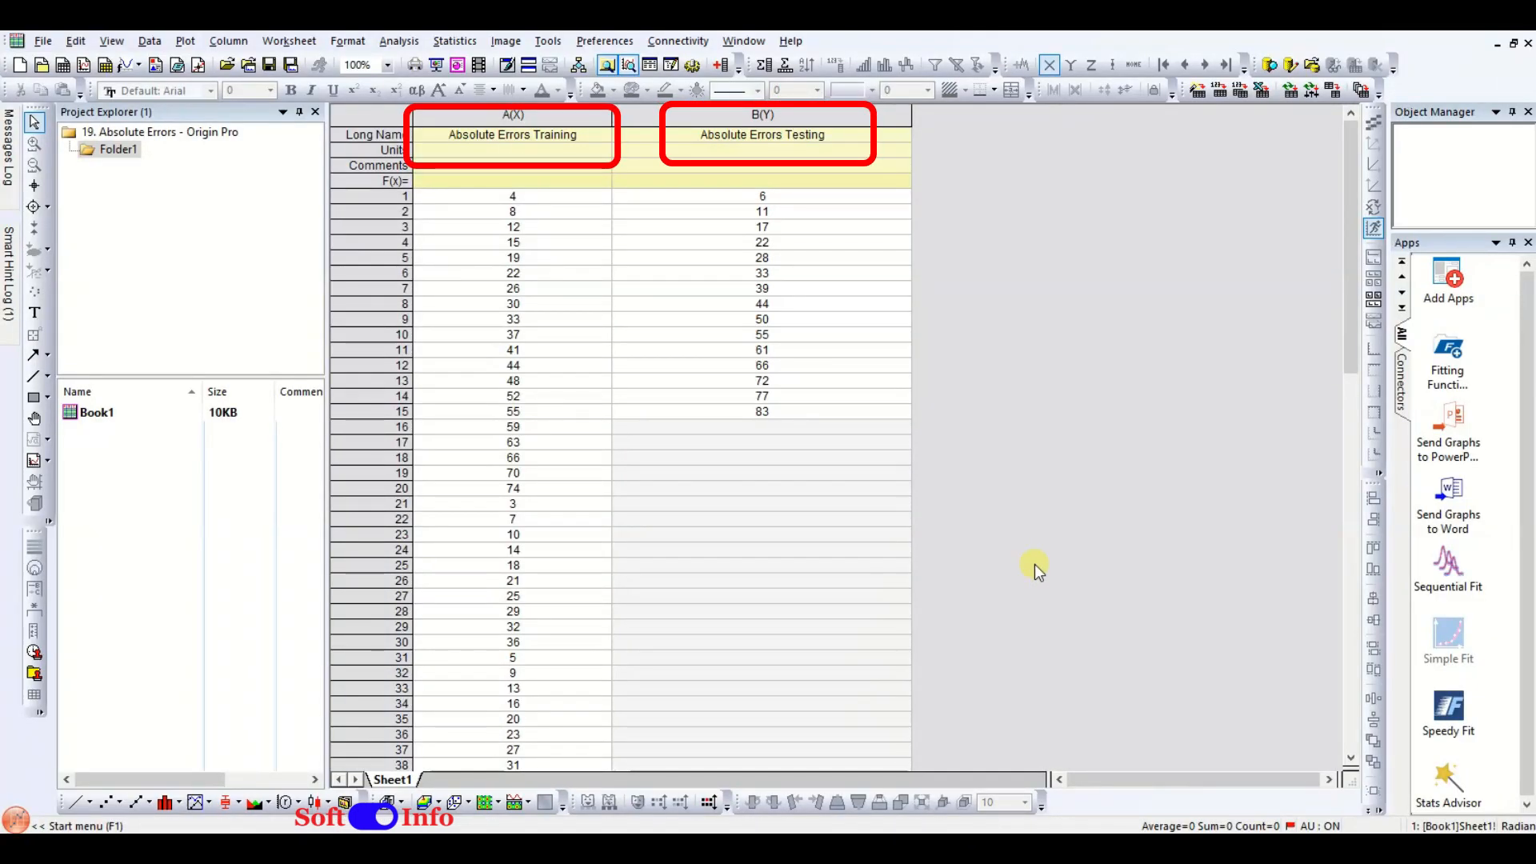
mouse_move(1350, 338)
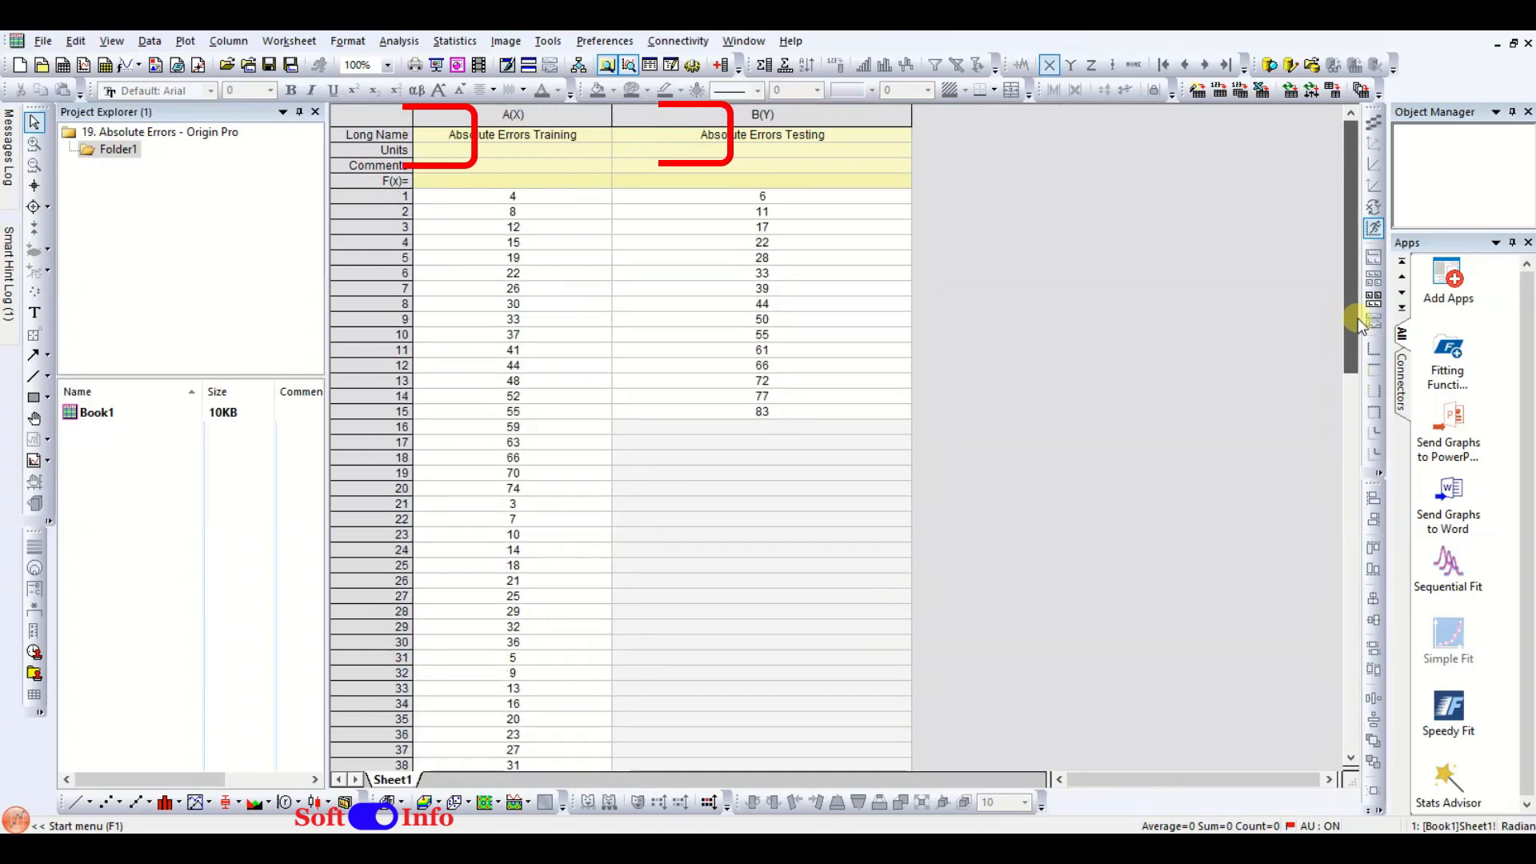
Set the Absolute Errors Training column as Y and select both error columns.
click(511, 115)
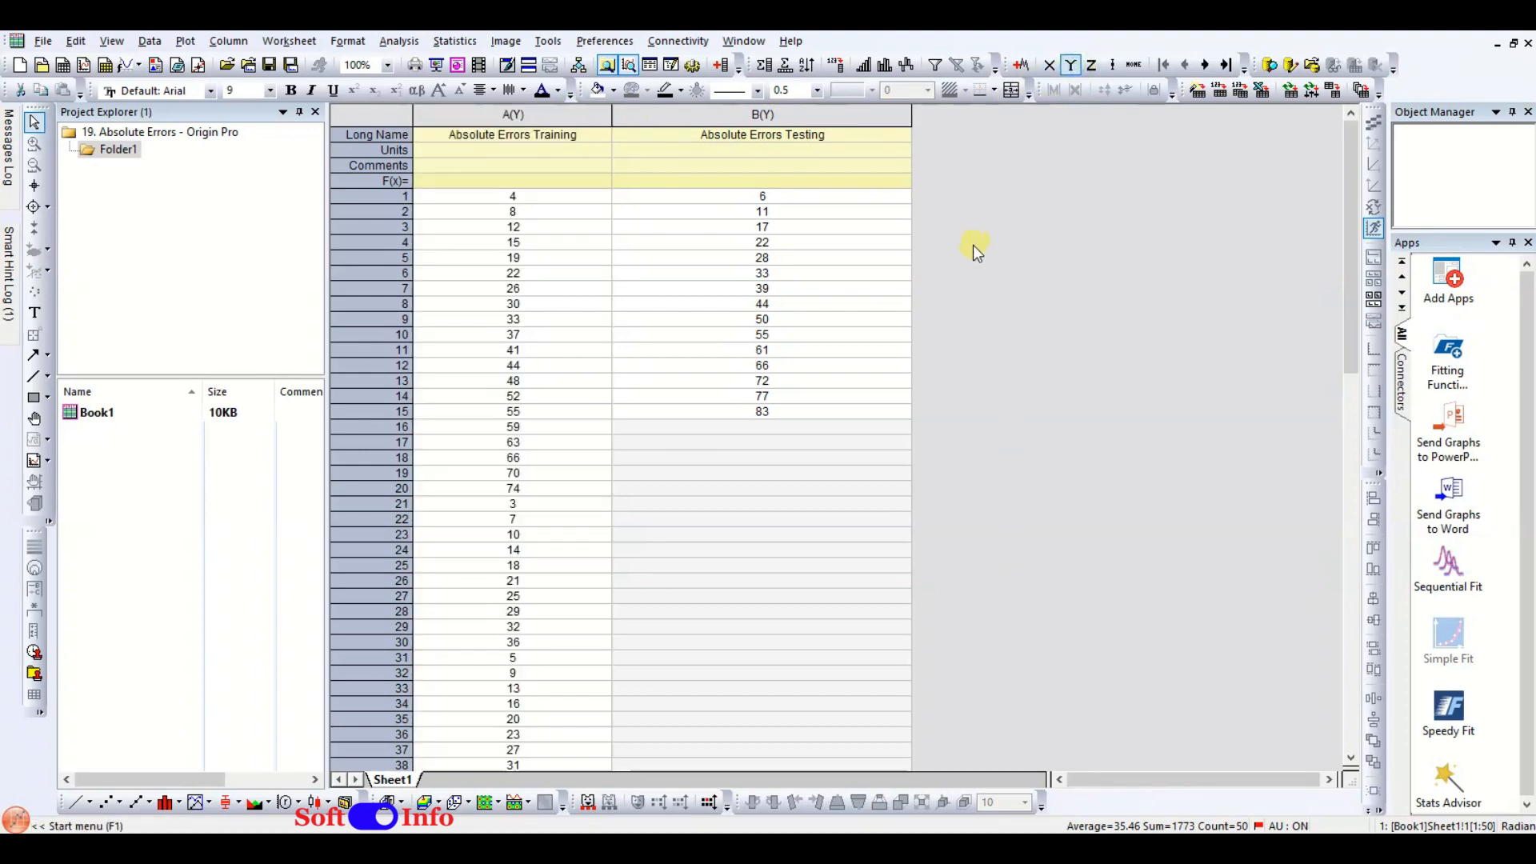
click(762, 115)
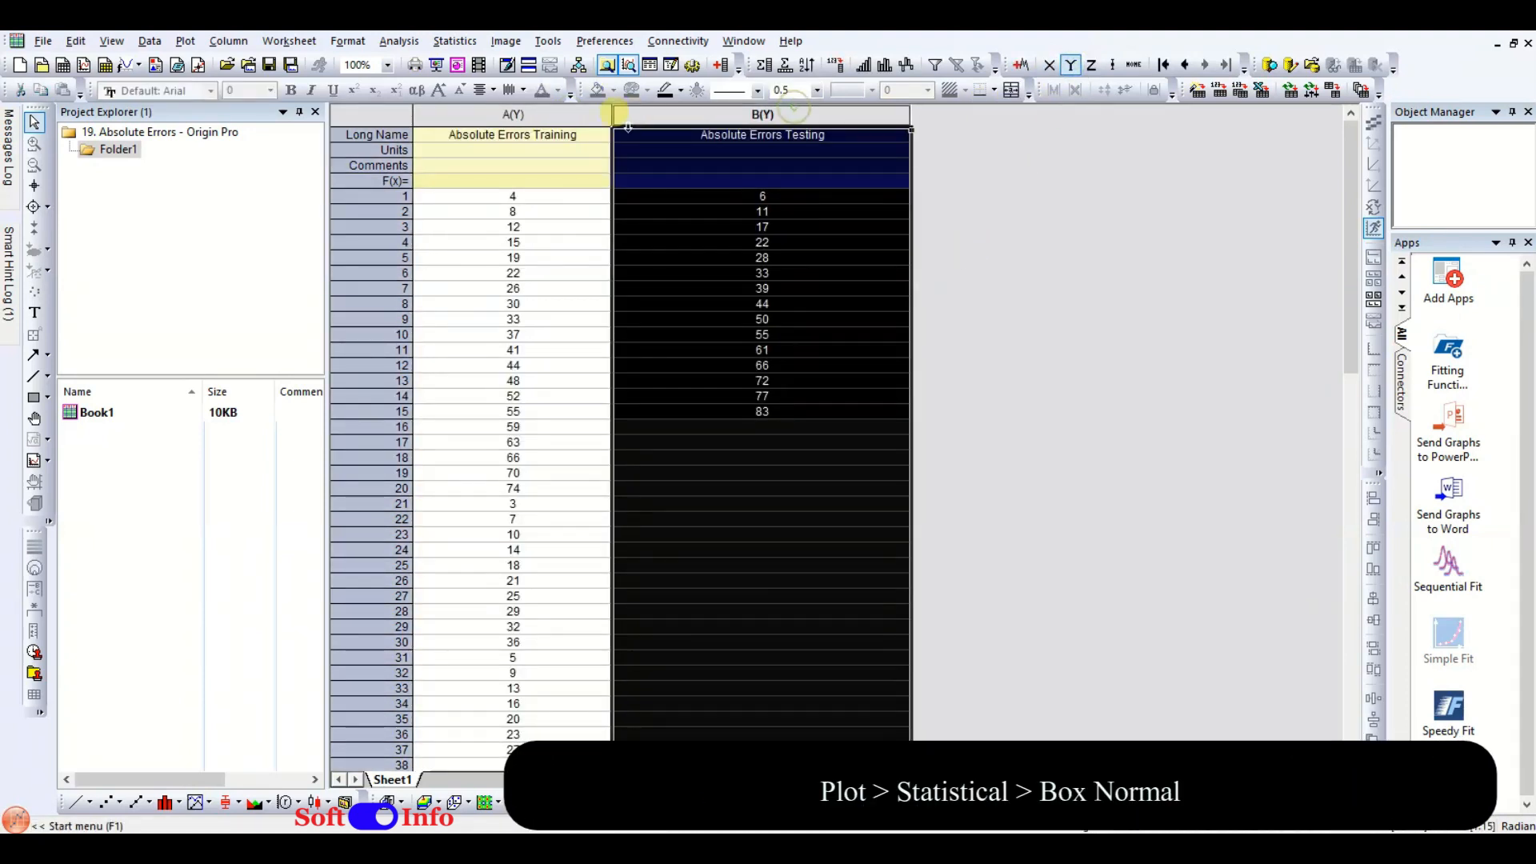
Create a Box Normal statistical plot of both error columns and delete its legend.
click(185, 40)
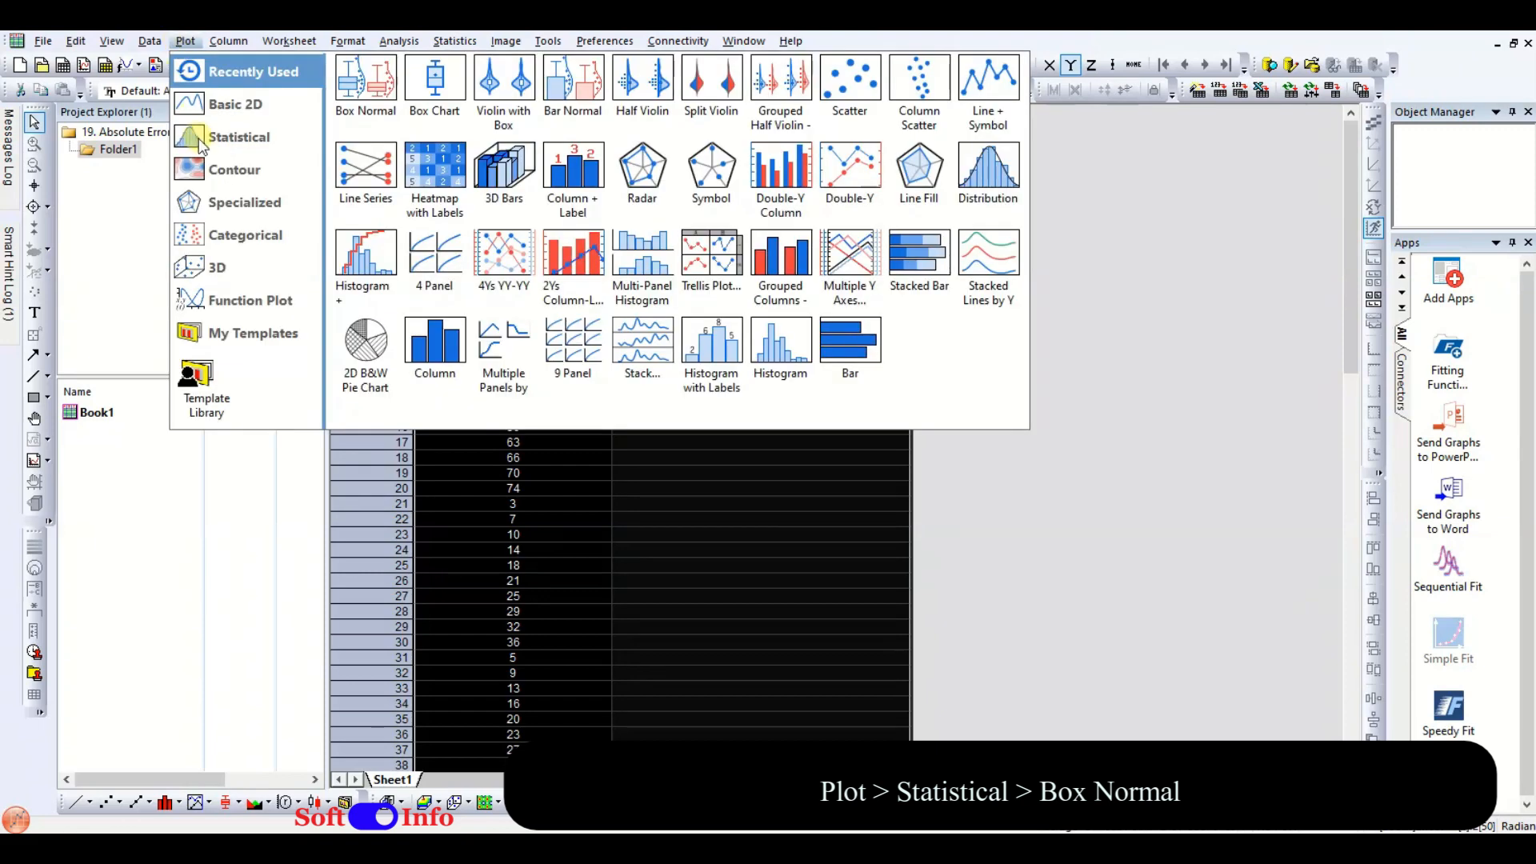
click(240, 138)
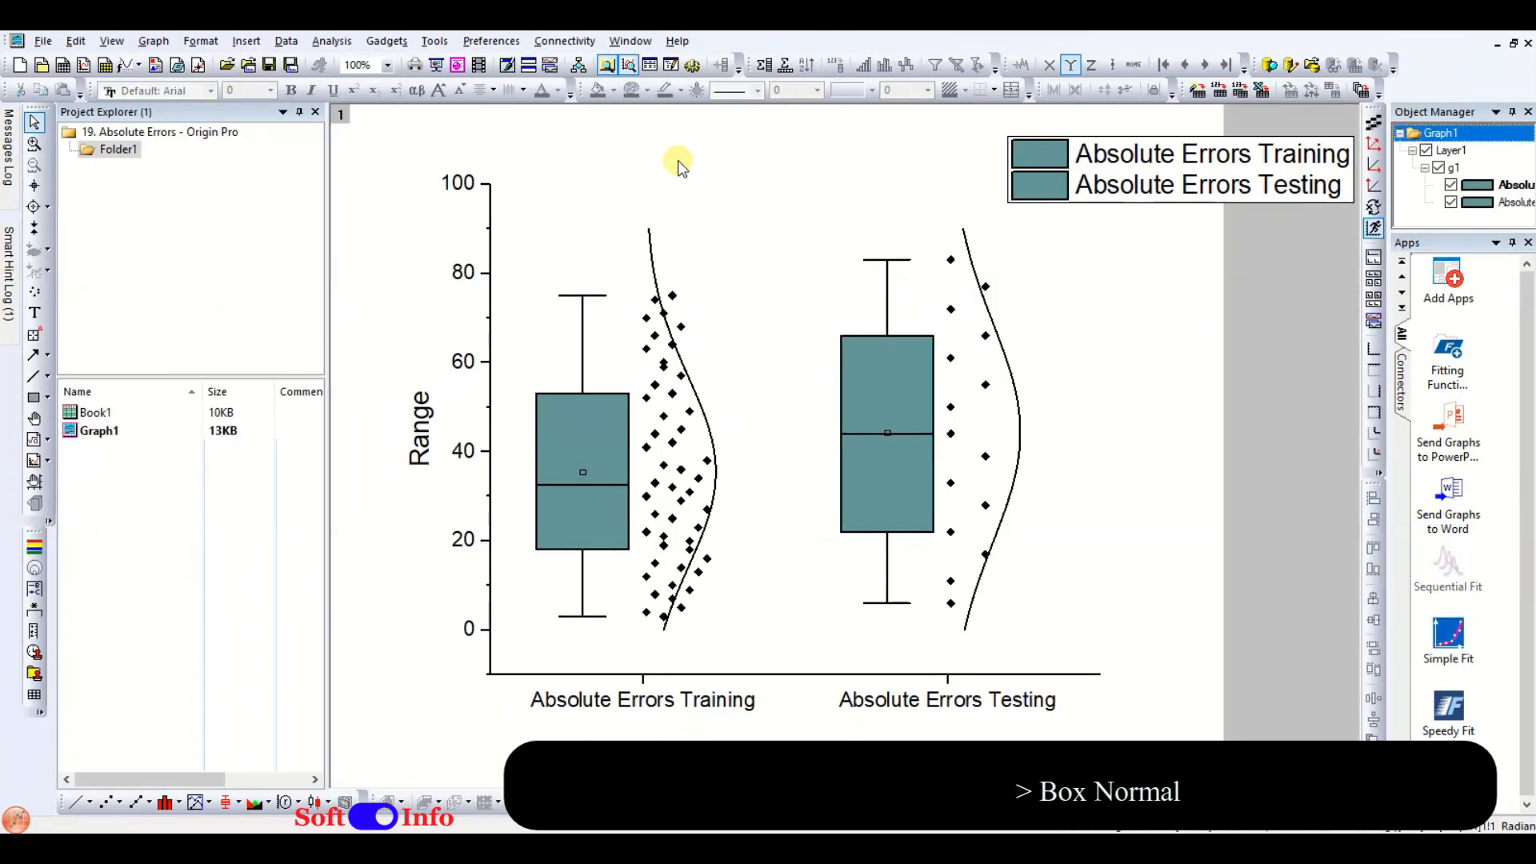
click(1180, 184)
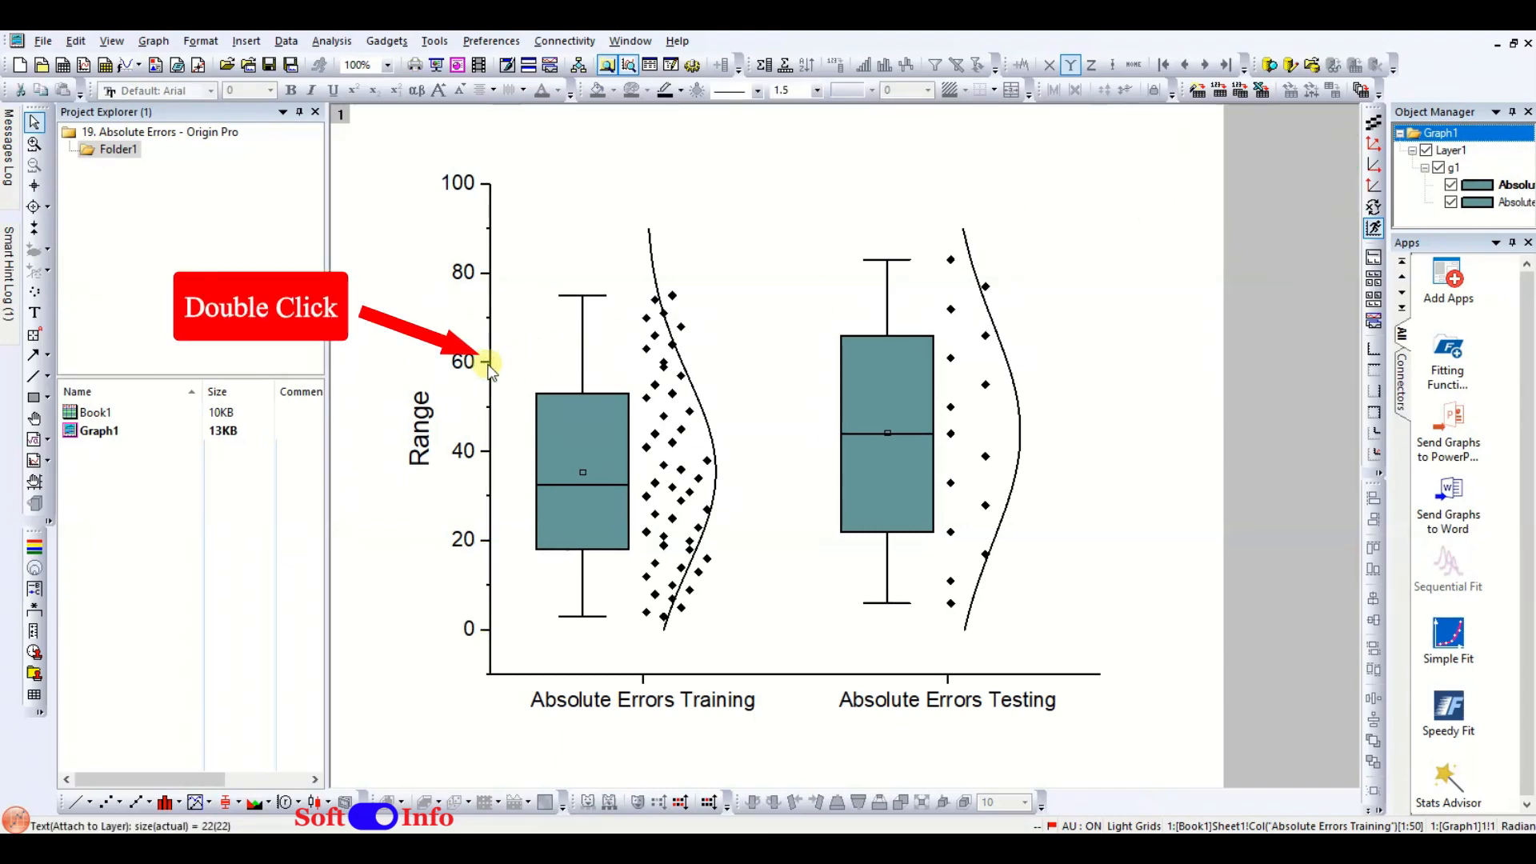
Enable top and right axis lines for a full frame and retitle the Y axis to Age.
double_click(482, 362)
text(Age)
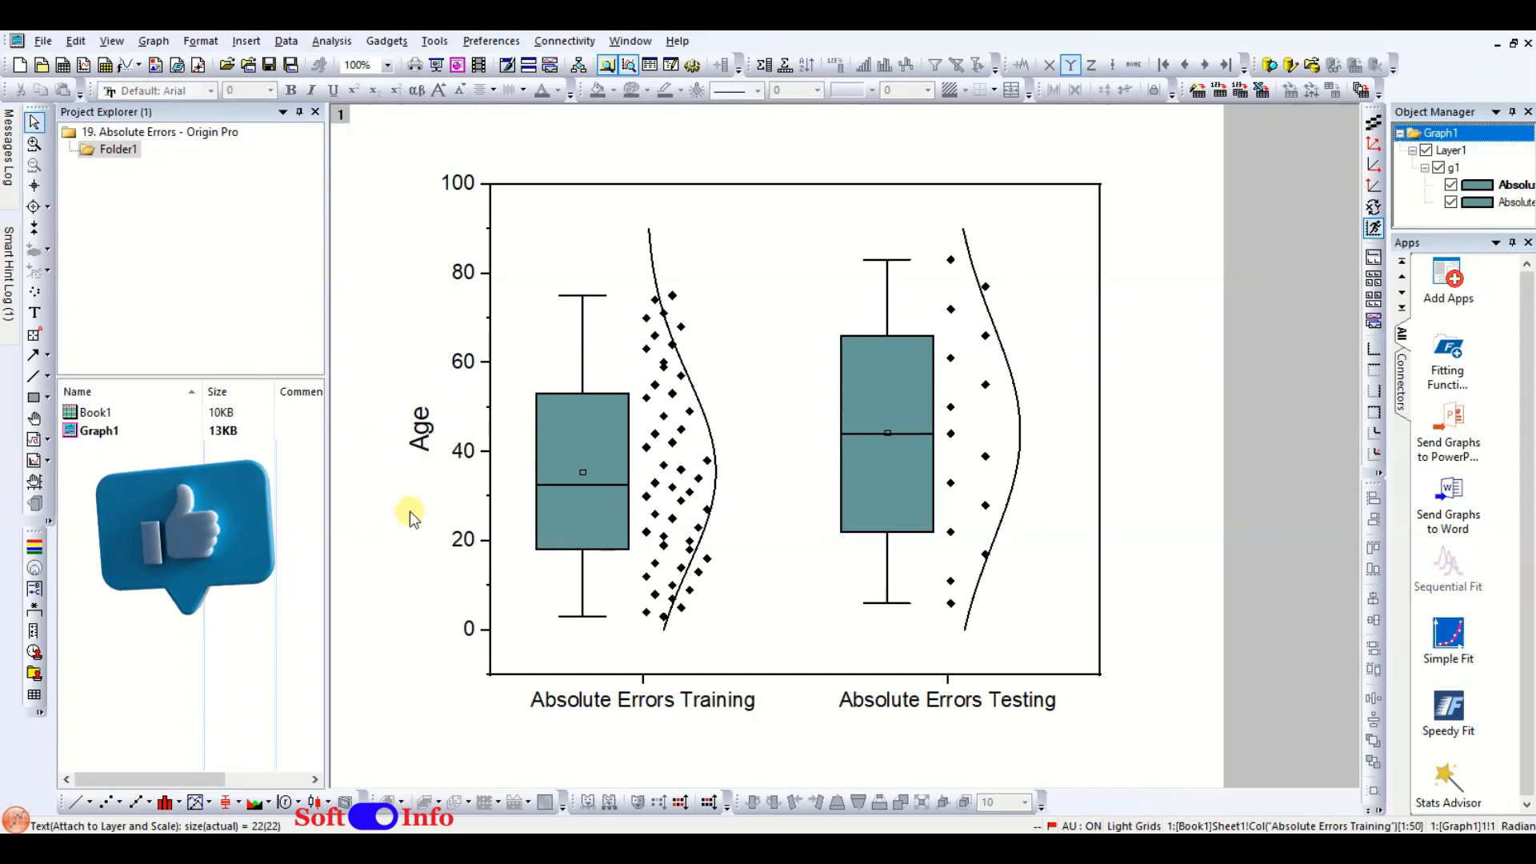
double_click(608, 436)
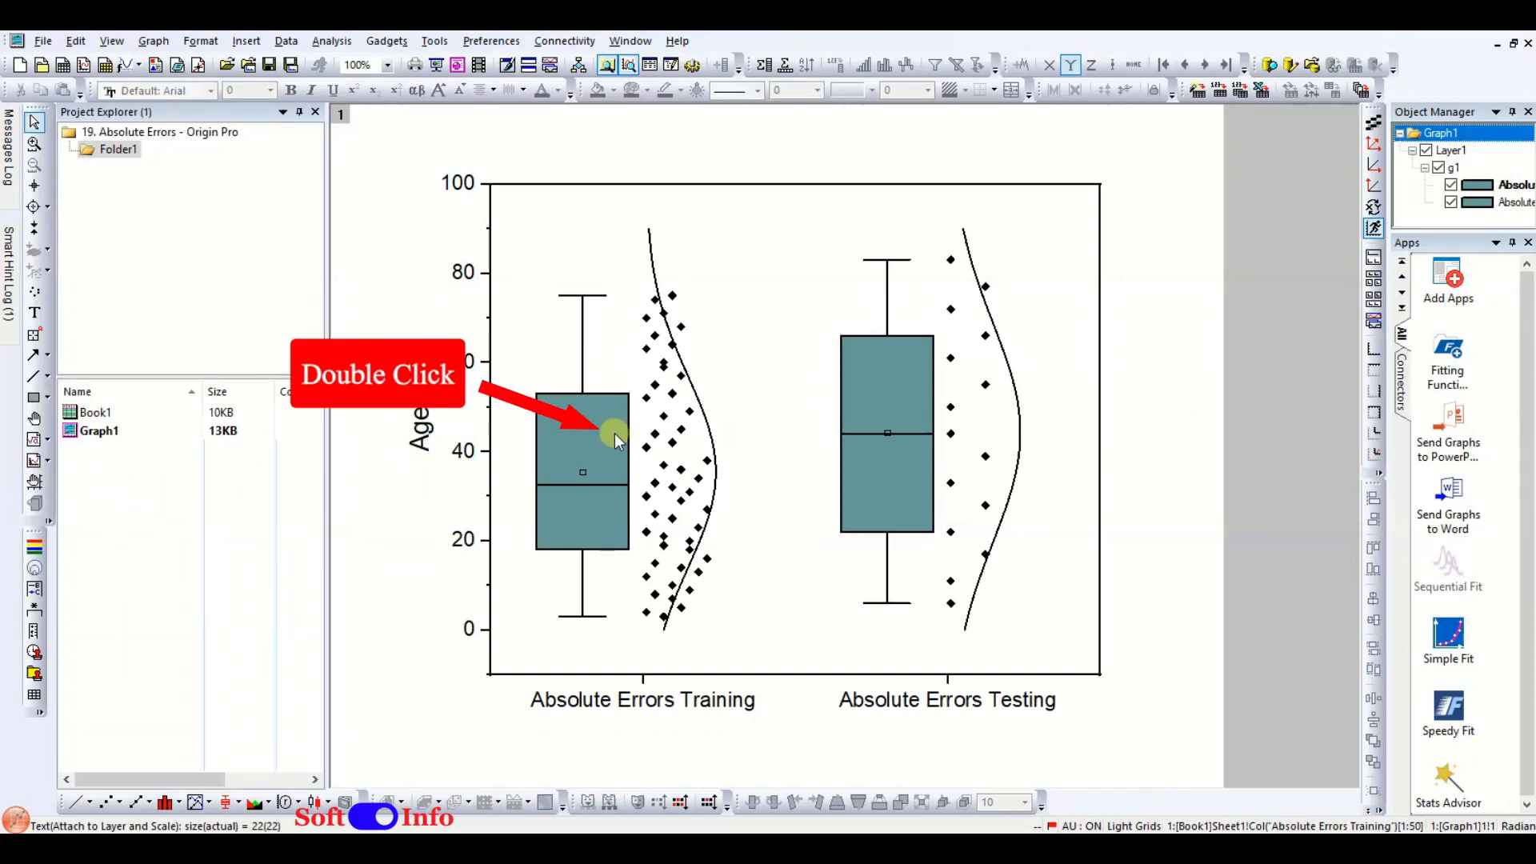
Open Plot Details for the box plots and select the training dataset's settings.
double_click(574, 441)
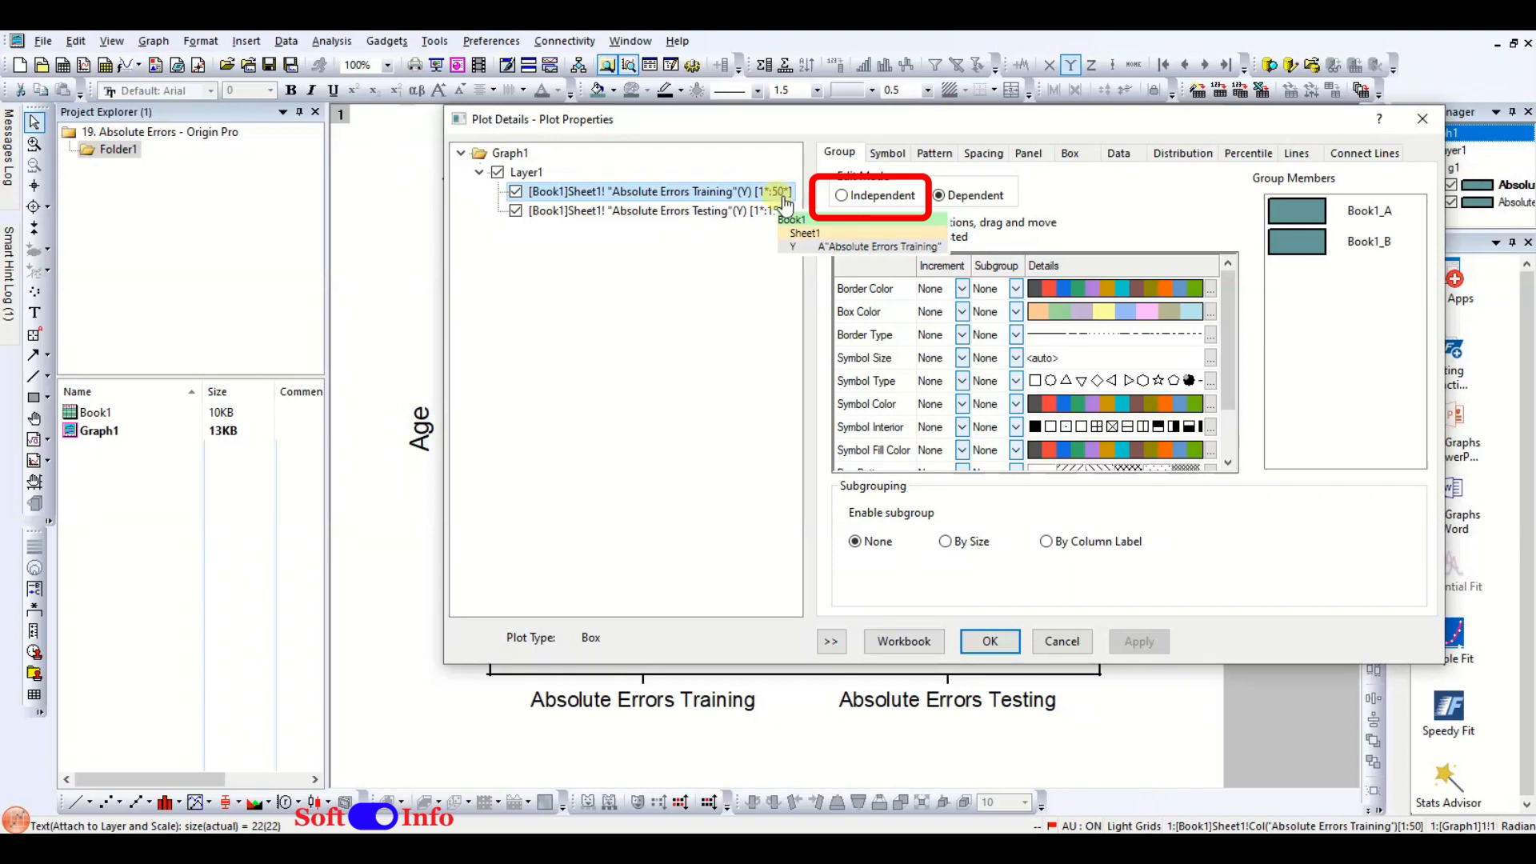
click(942, 195)
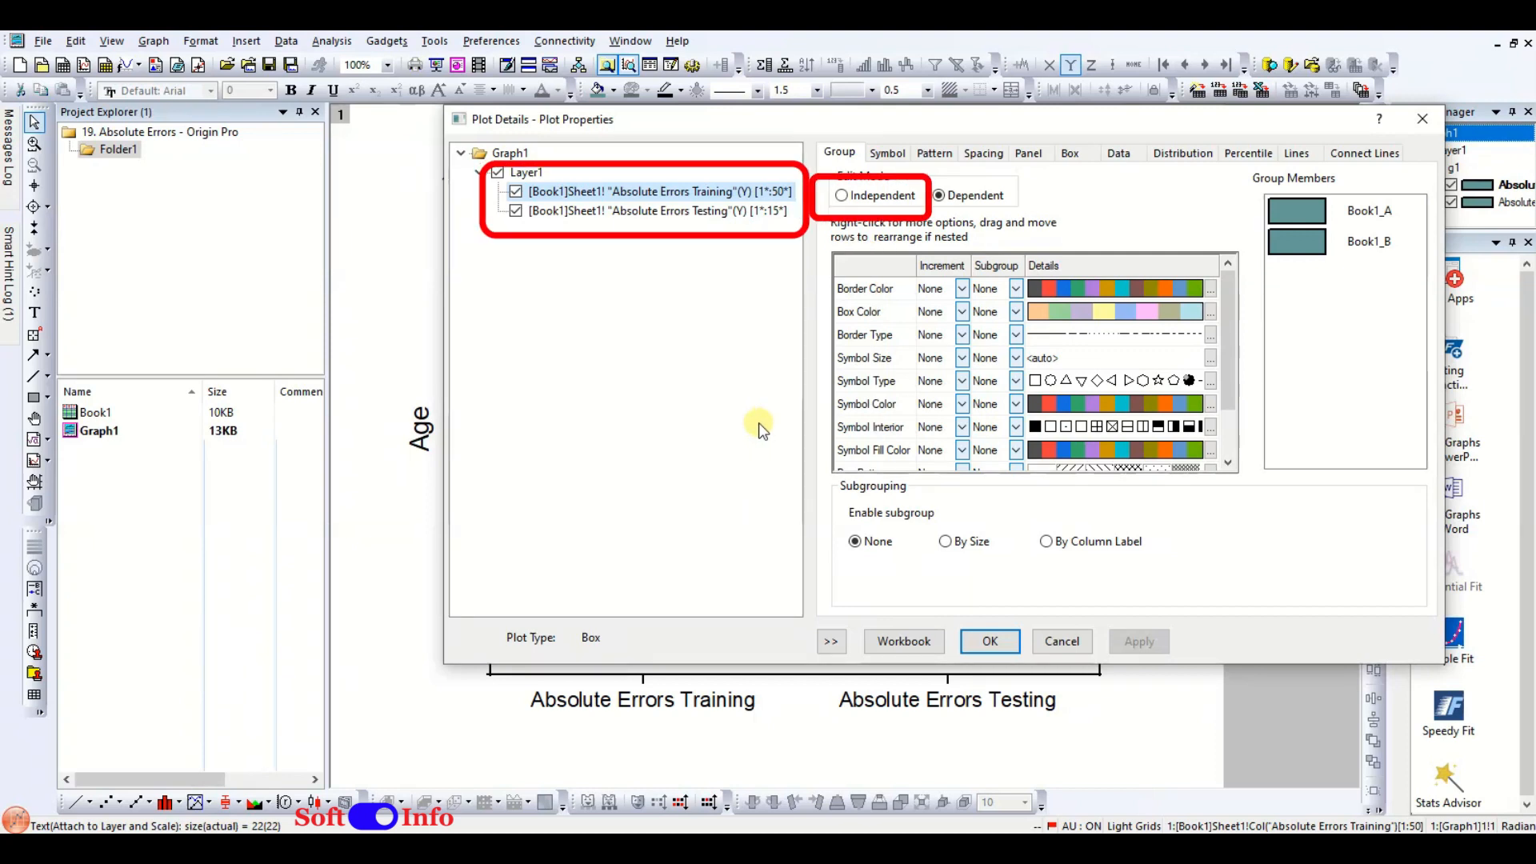
mouse_move(768, 416)
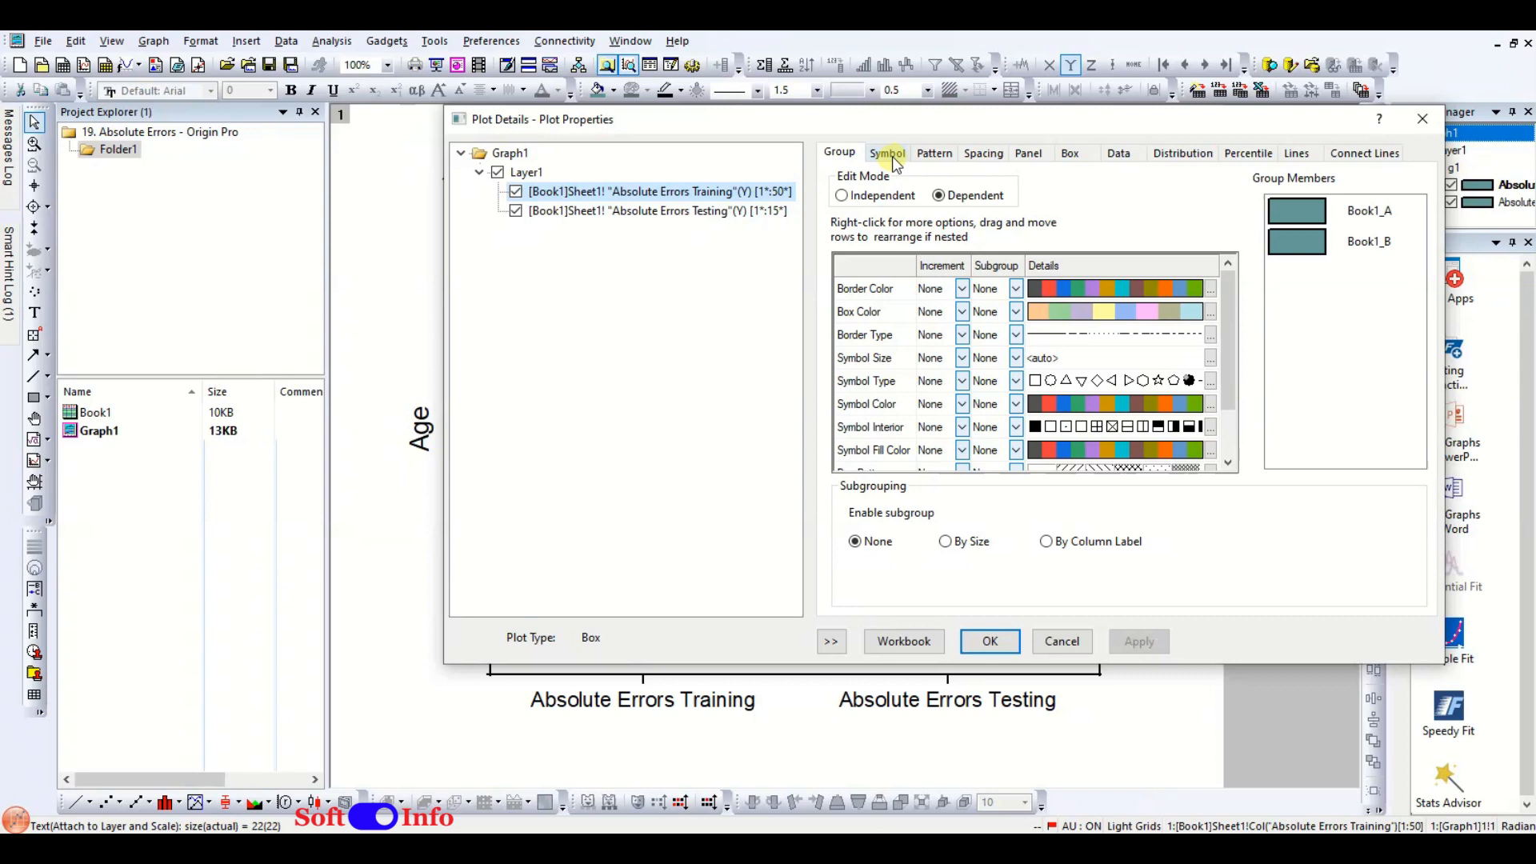
Set symbols to size 12 half-filled spheres with edge colour By Plots Classic.
click(887, 153)
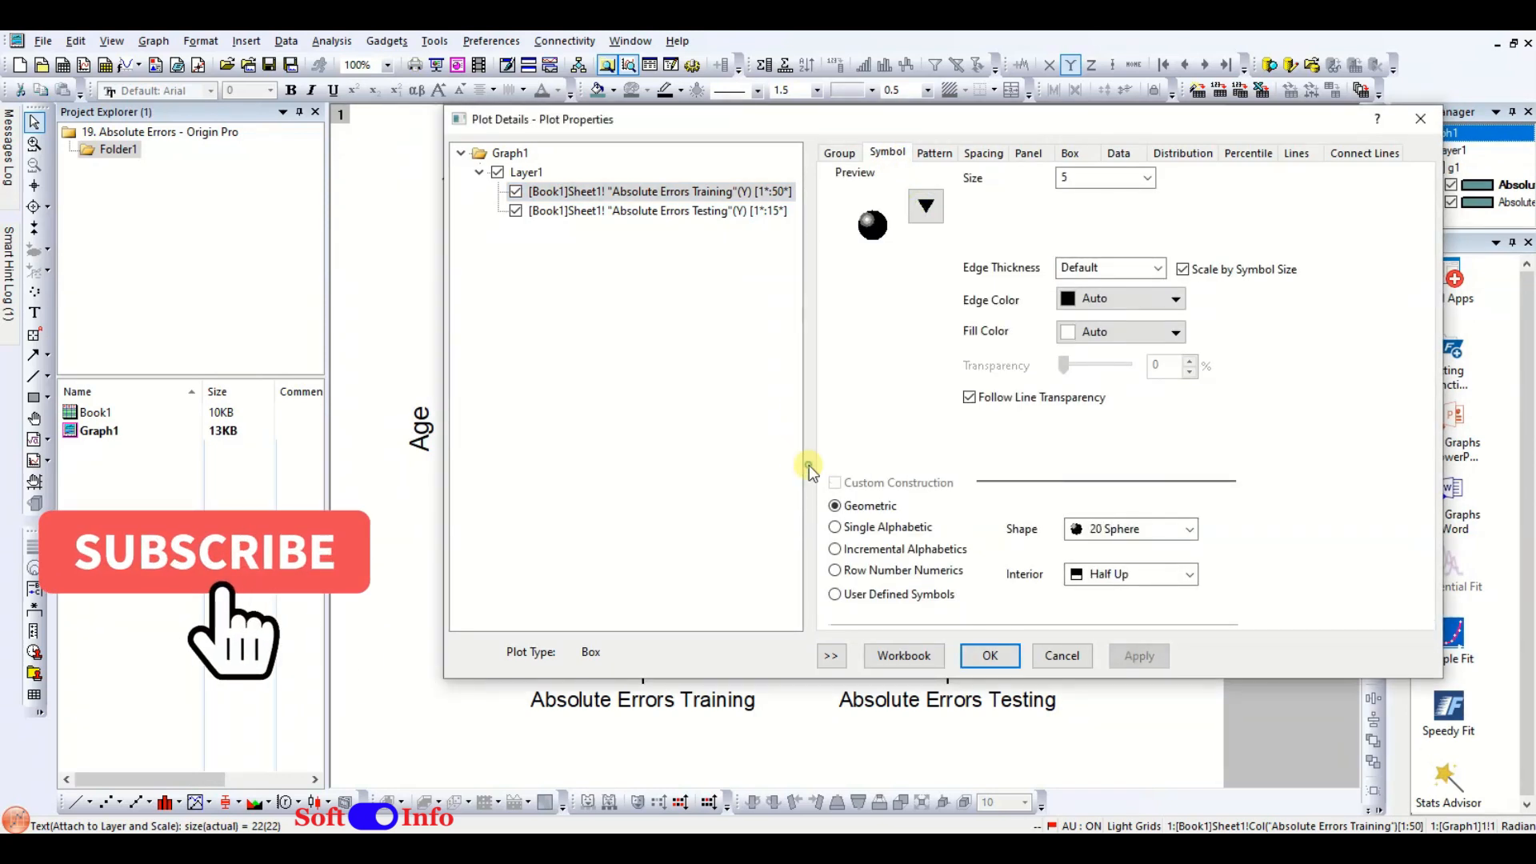
click(1146, 178)
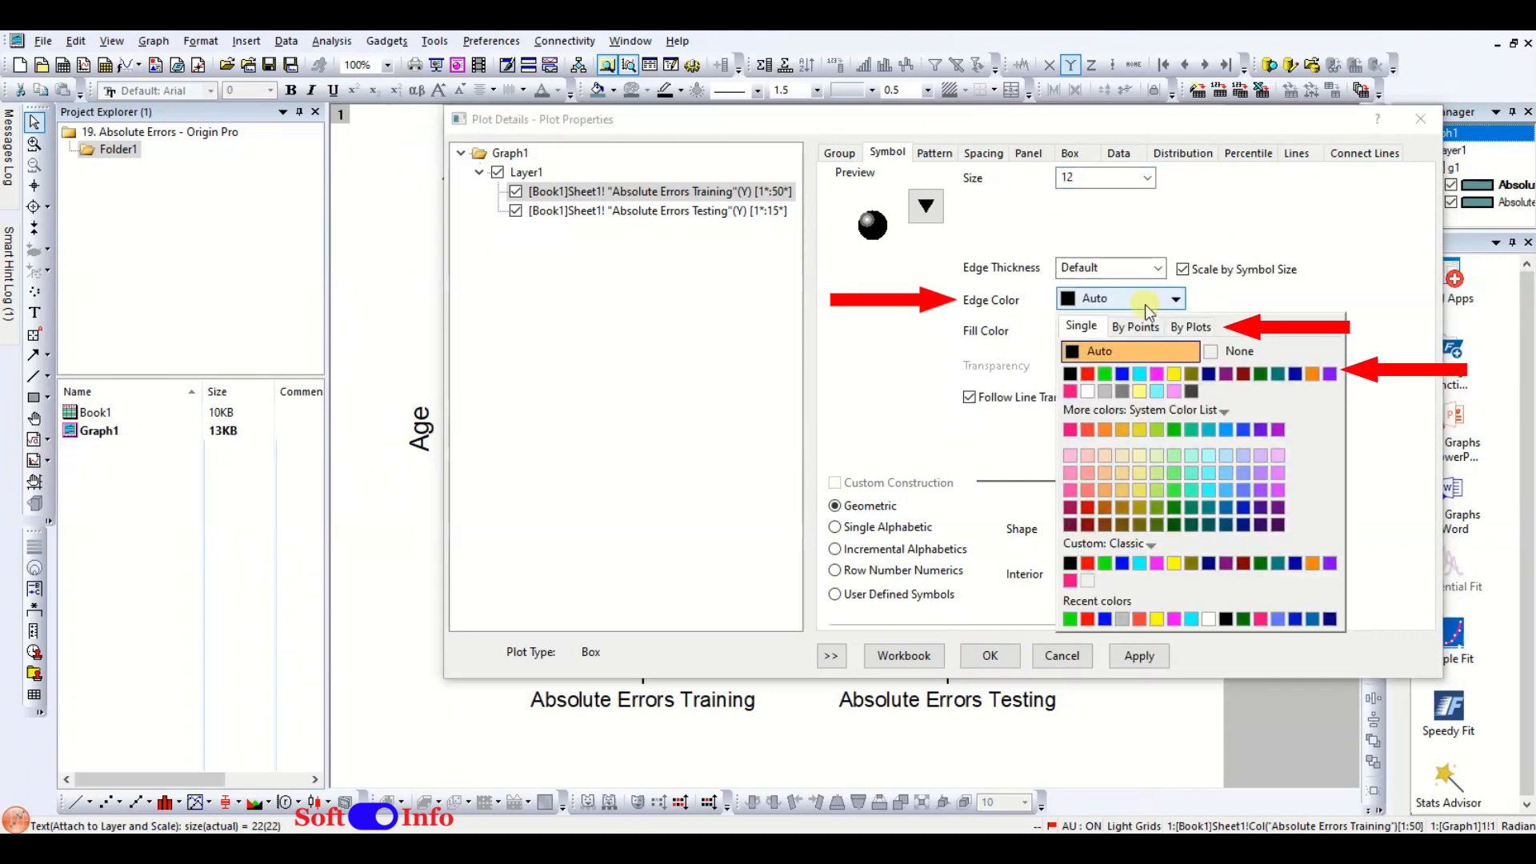
click(1191, 326)
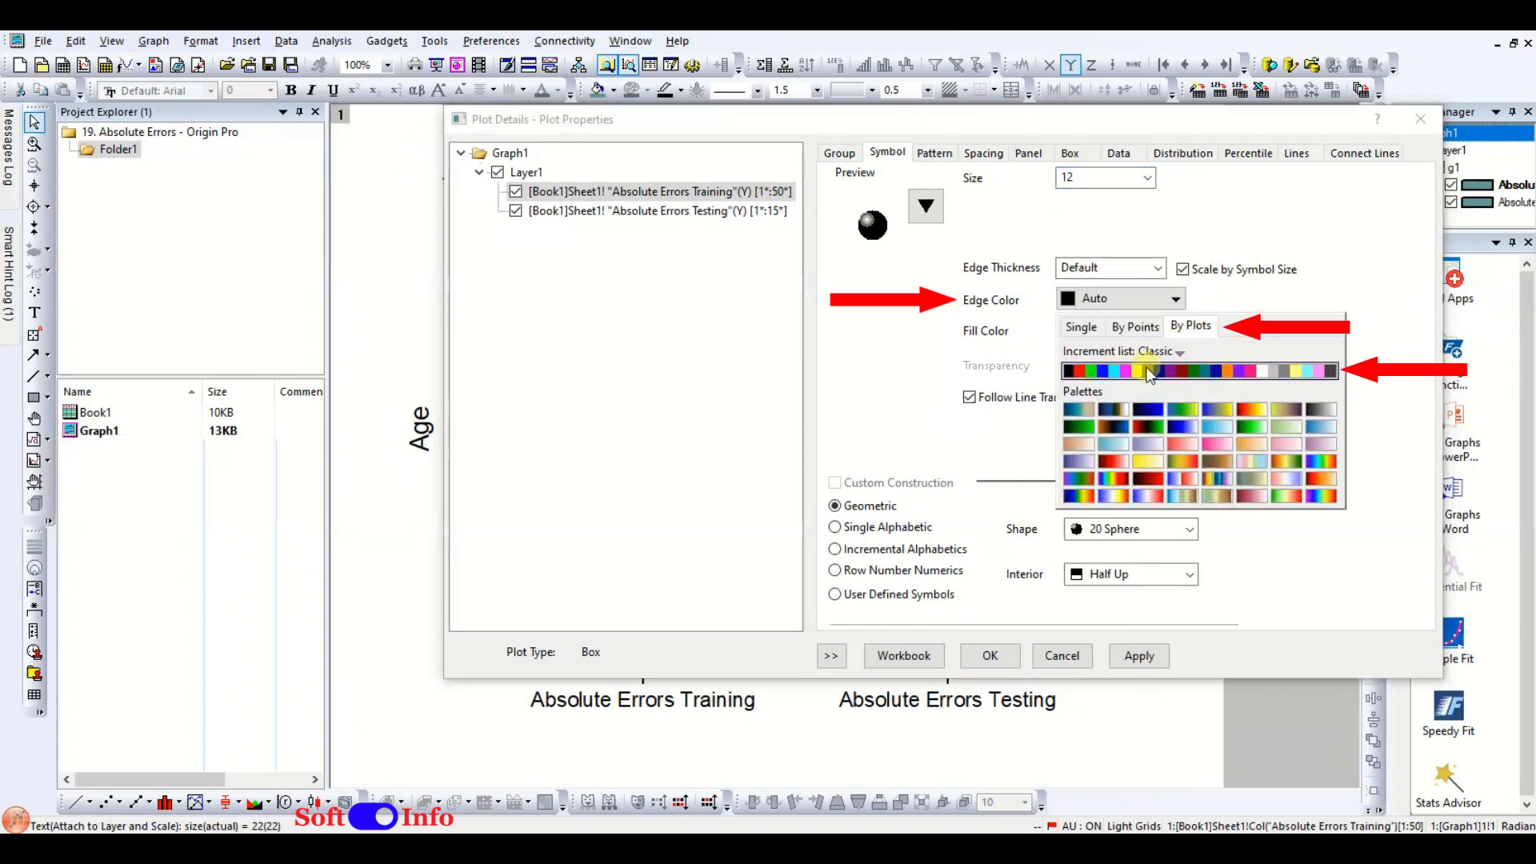
click(1145, 371)
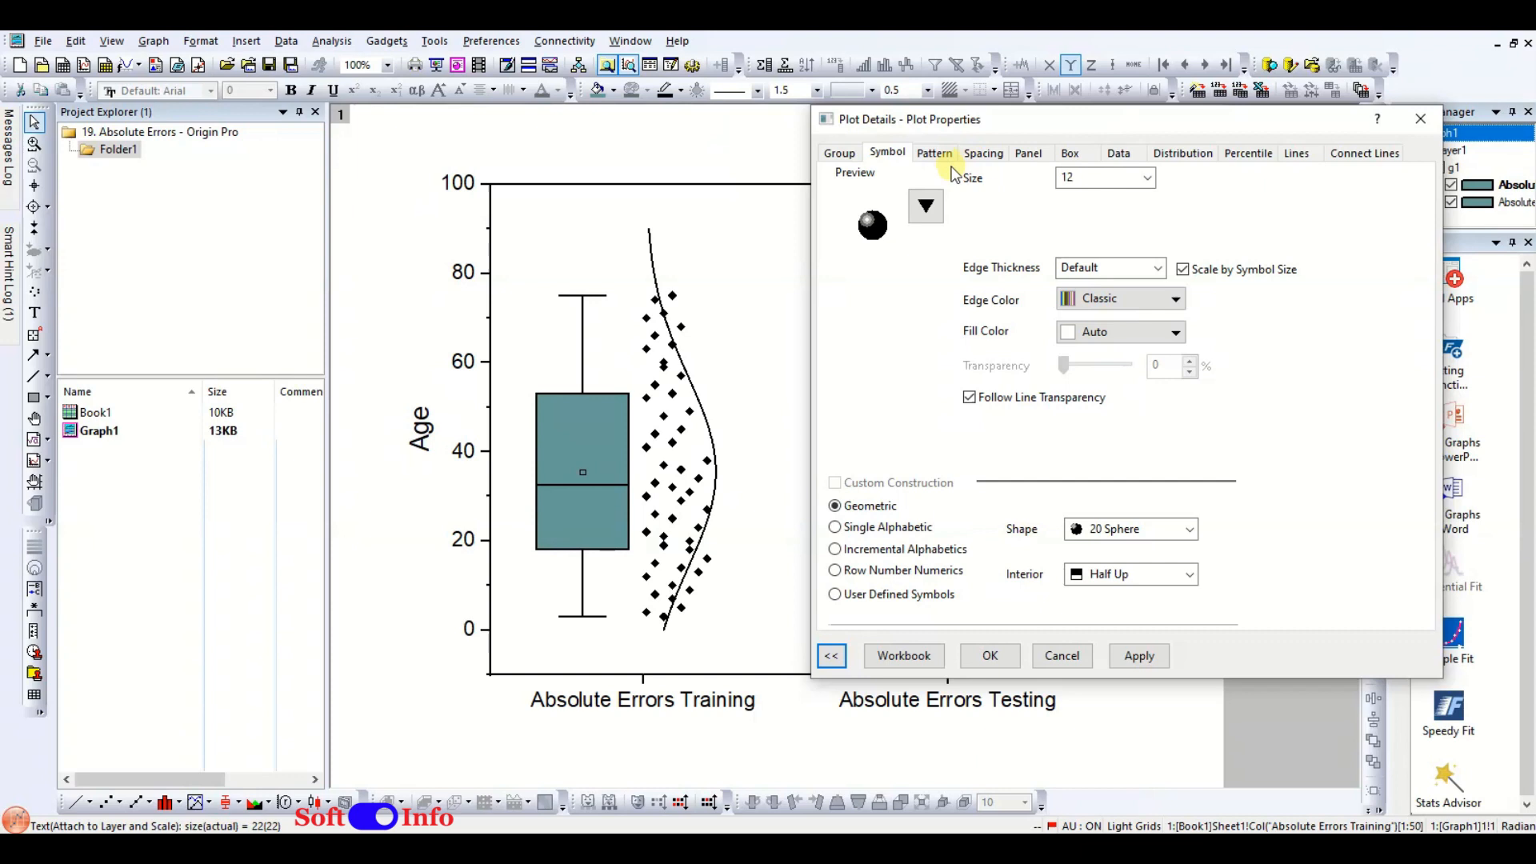
click(934, 153)
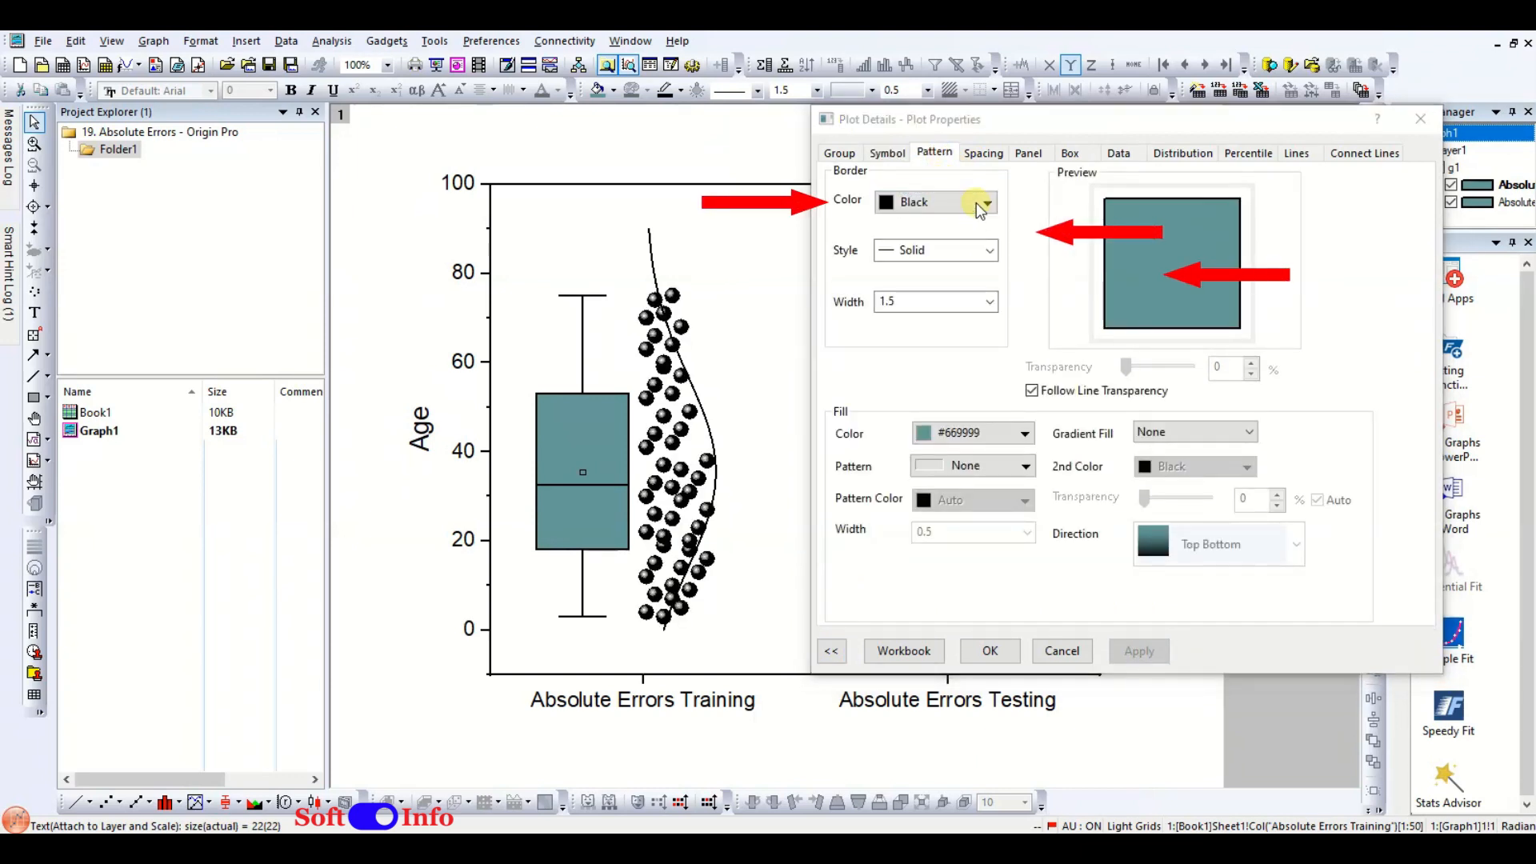
Set box border colour By Plots Classic with no fill and apply the hollow boxes.
click(985, 201)
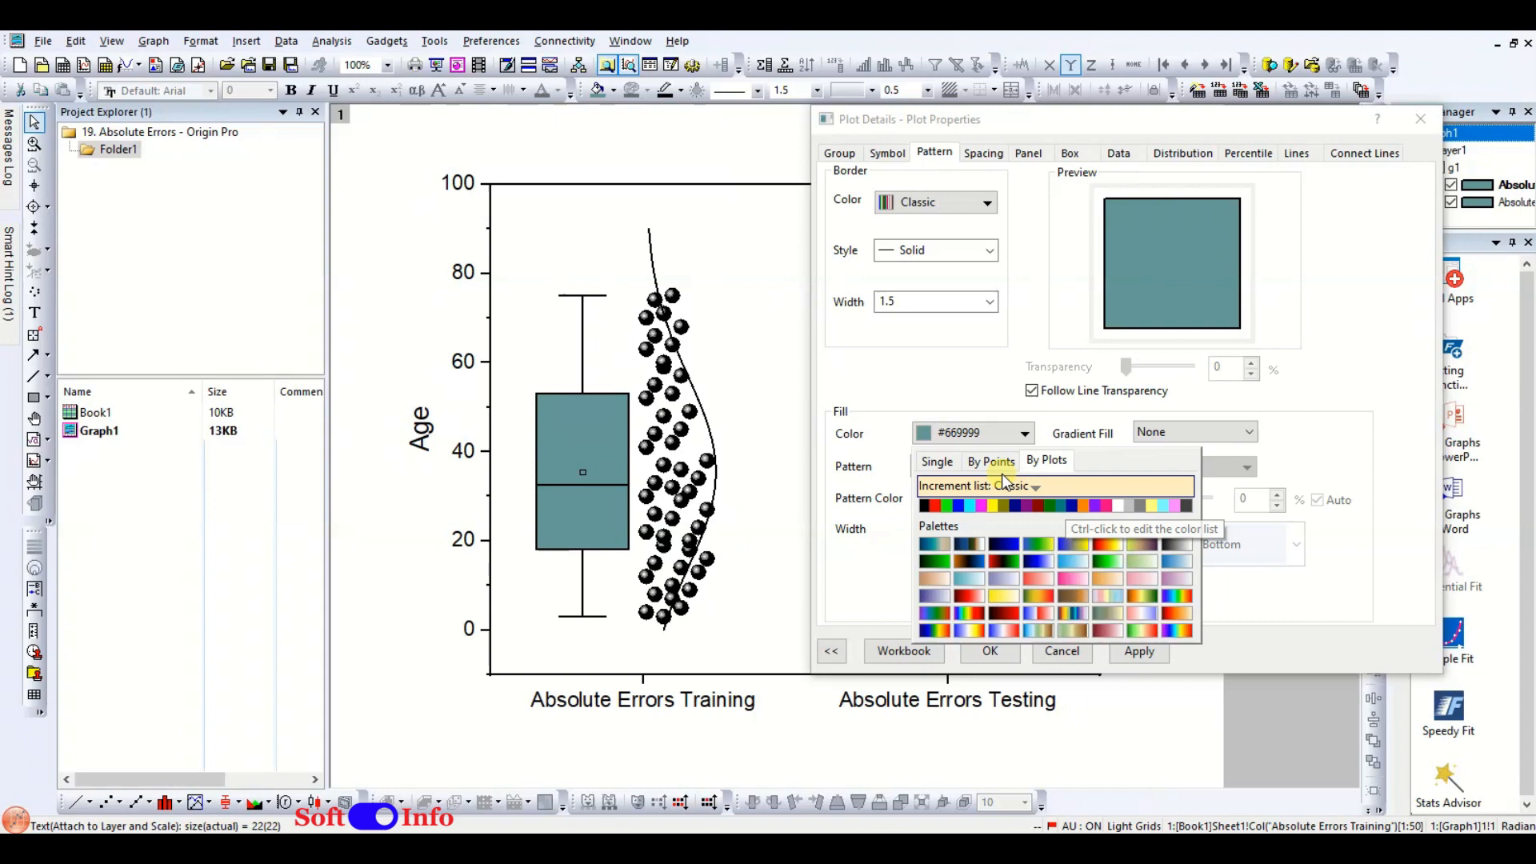
click(938, 461)
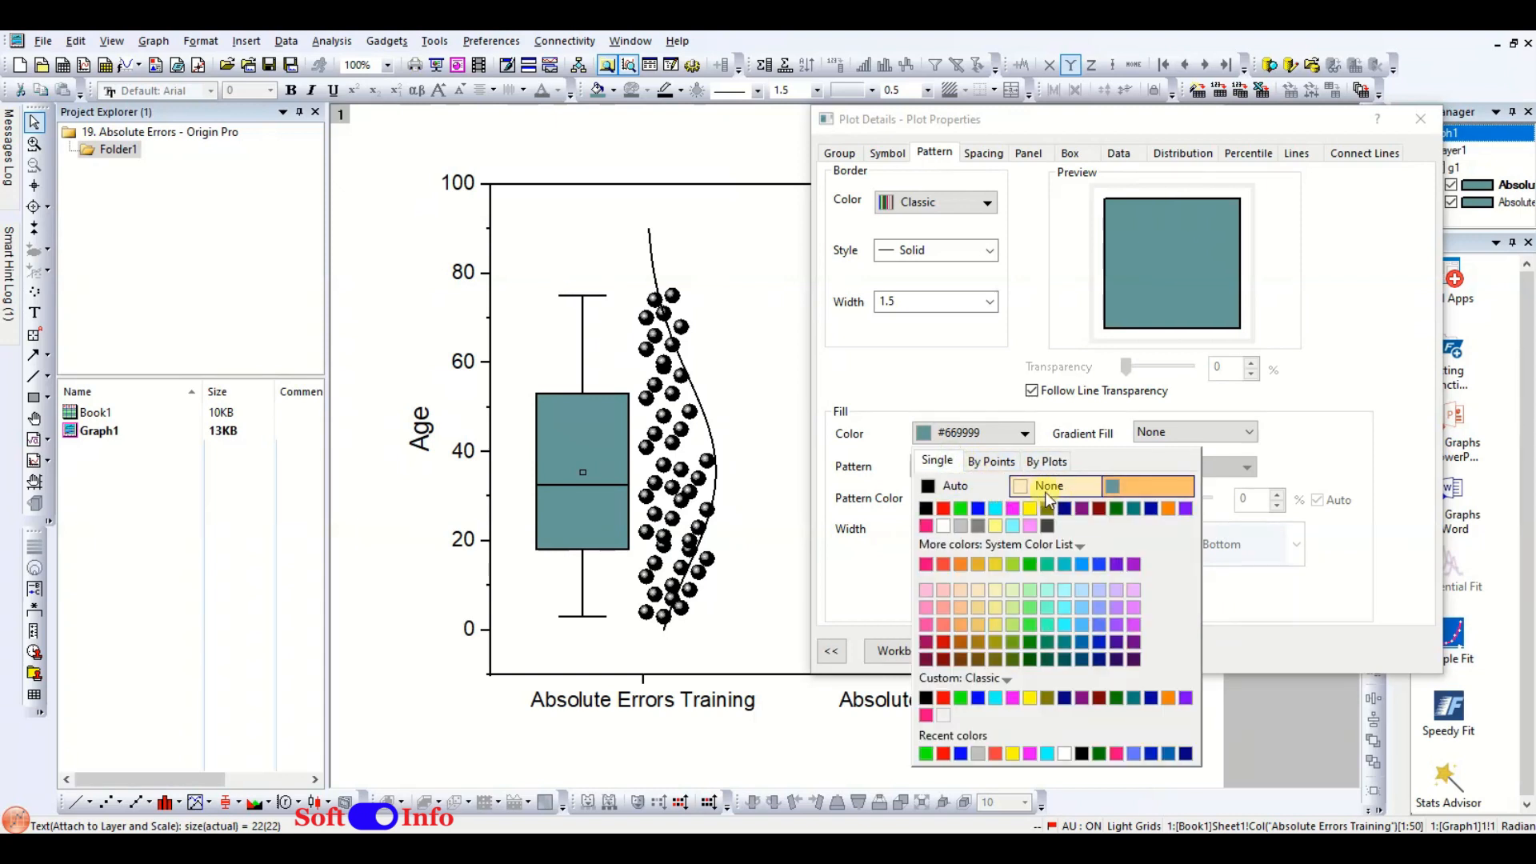
click(1047, 486)
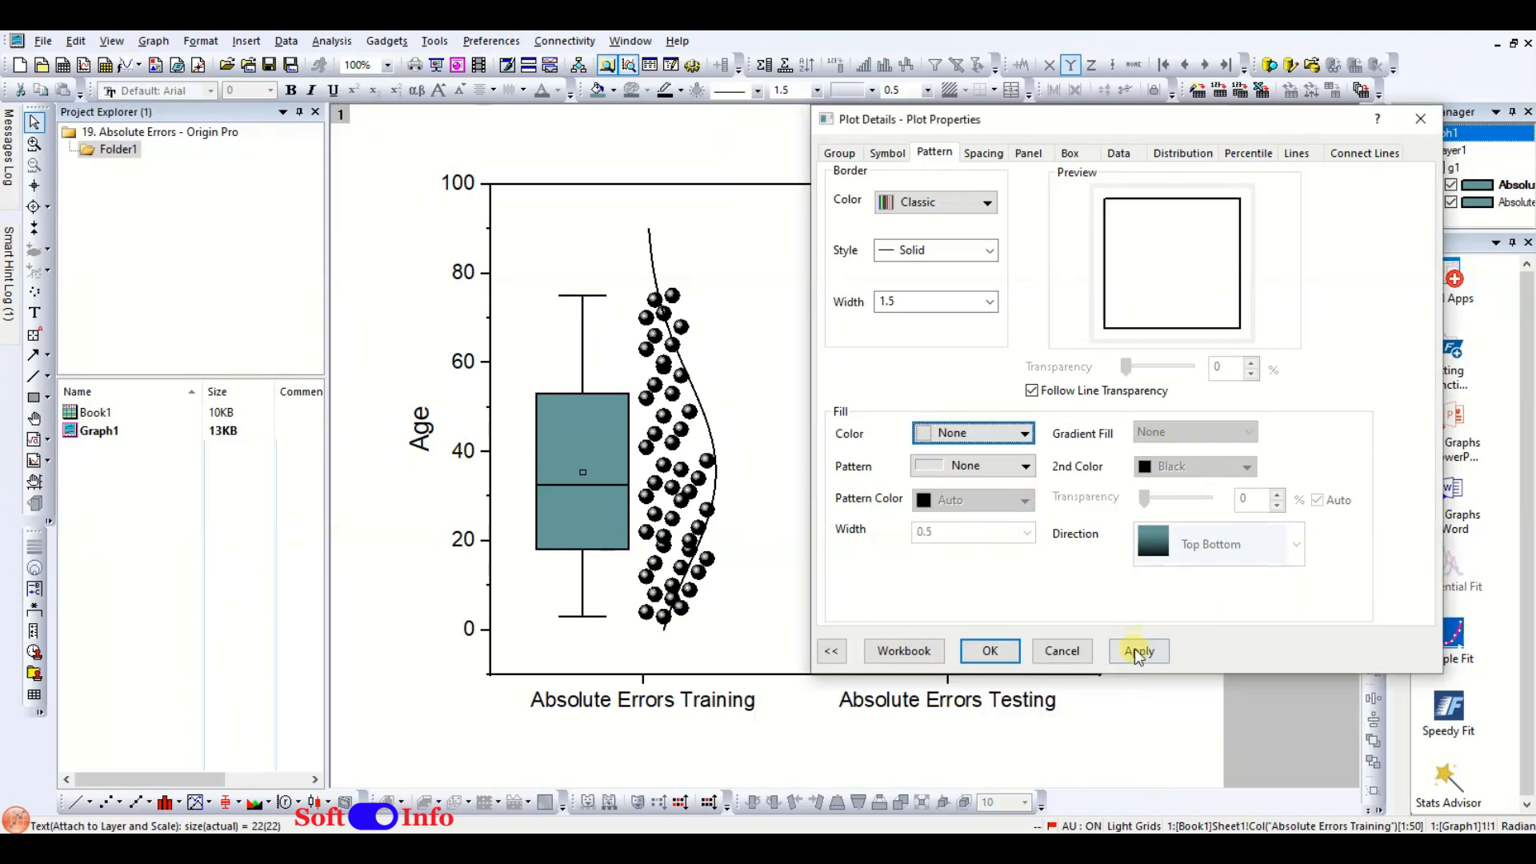
click(1139, 651)
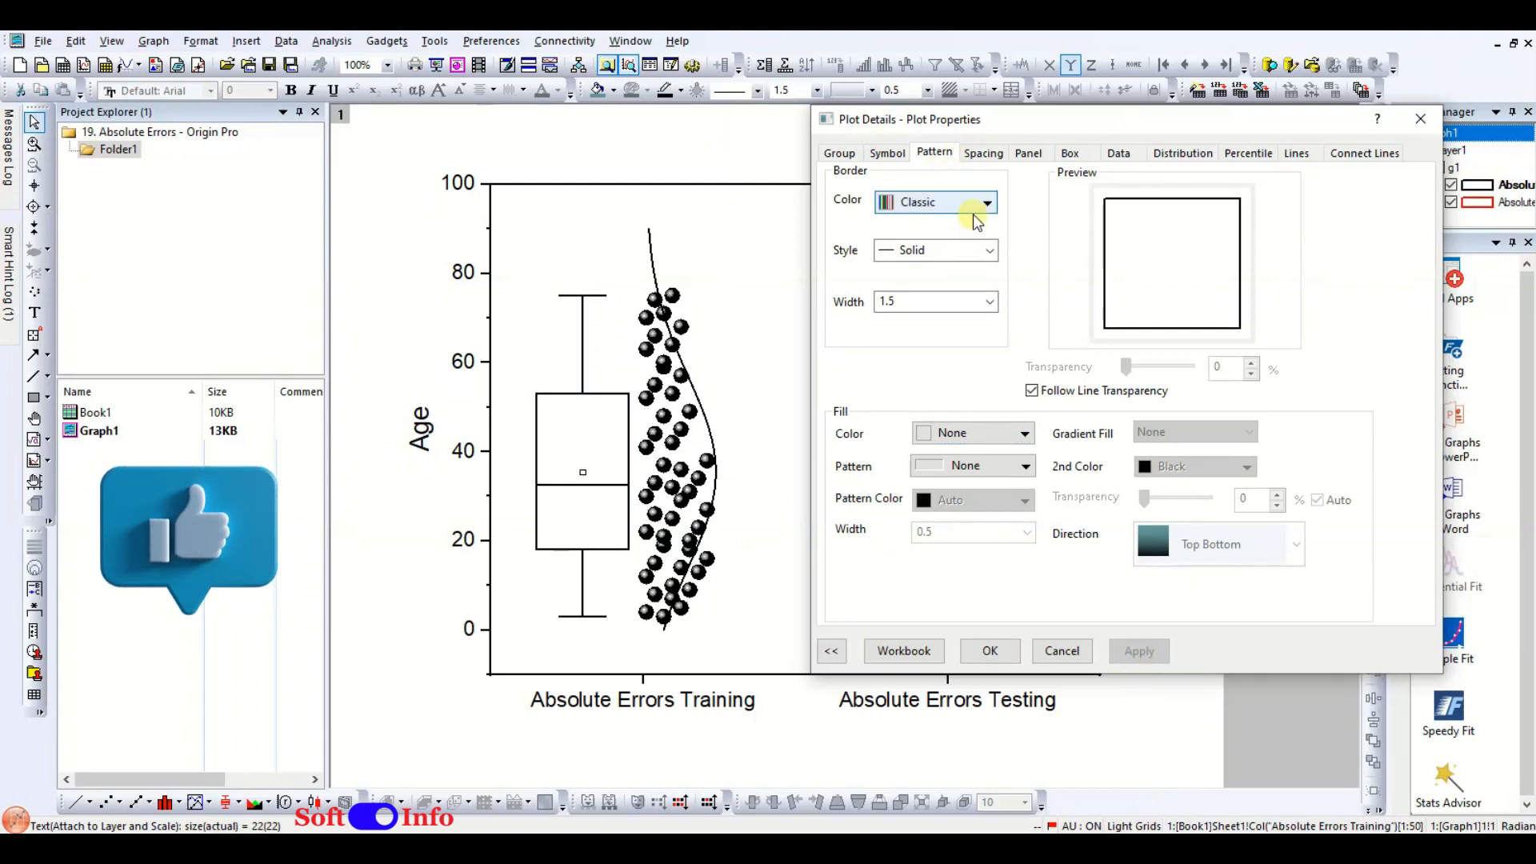
Edit the Group increment lists so training draws Red and testing Green for borders and symbol edges.
click(840, 153)
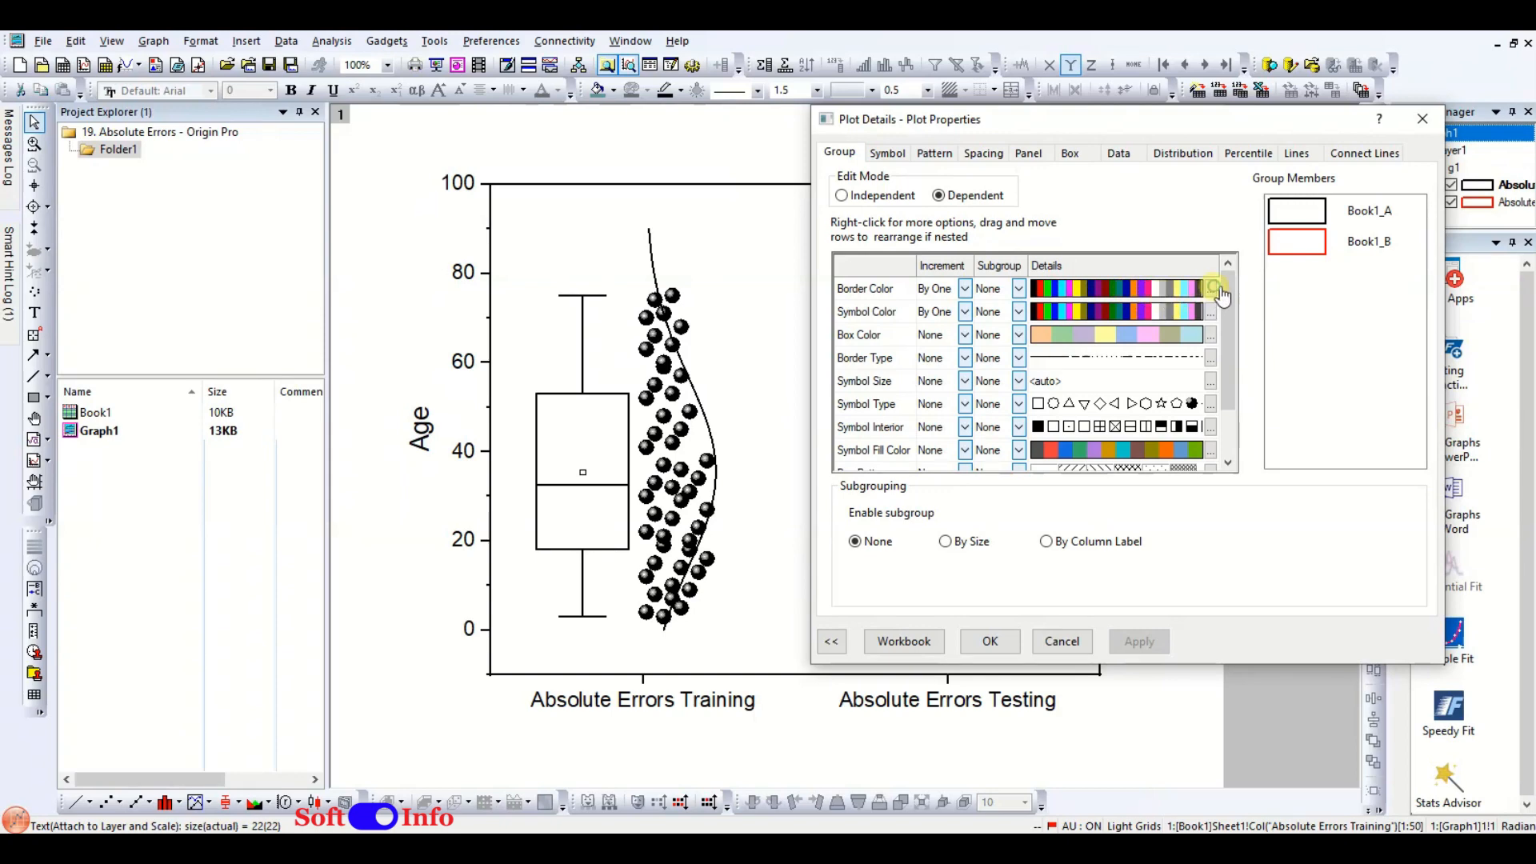
click(1212, 288)
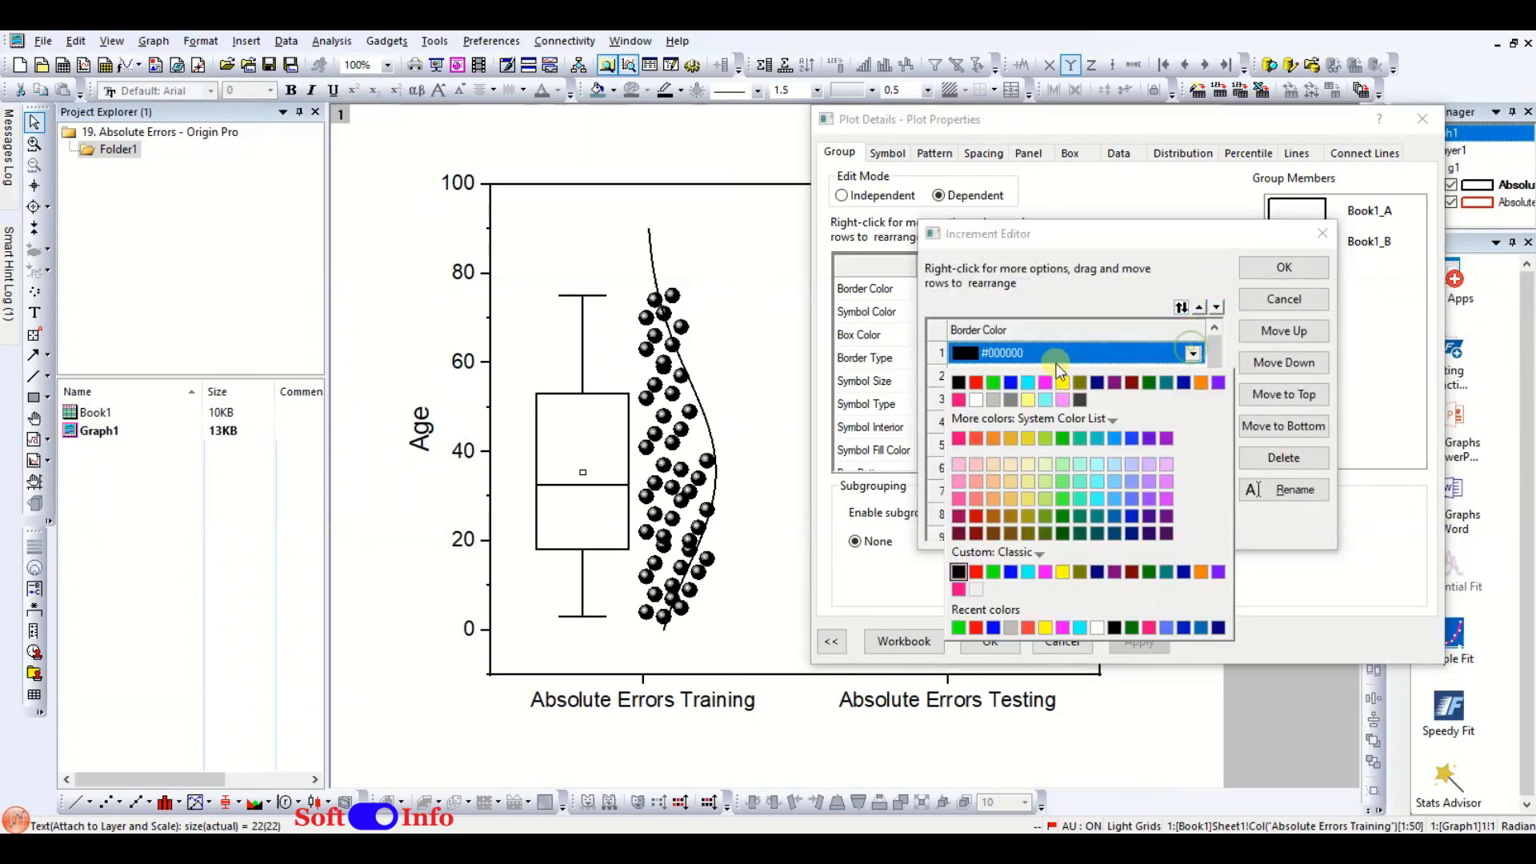
click(976, 384)
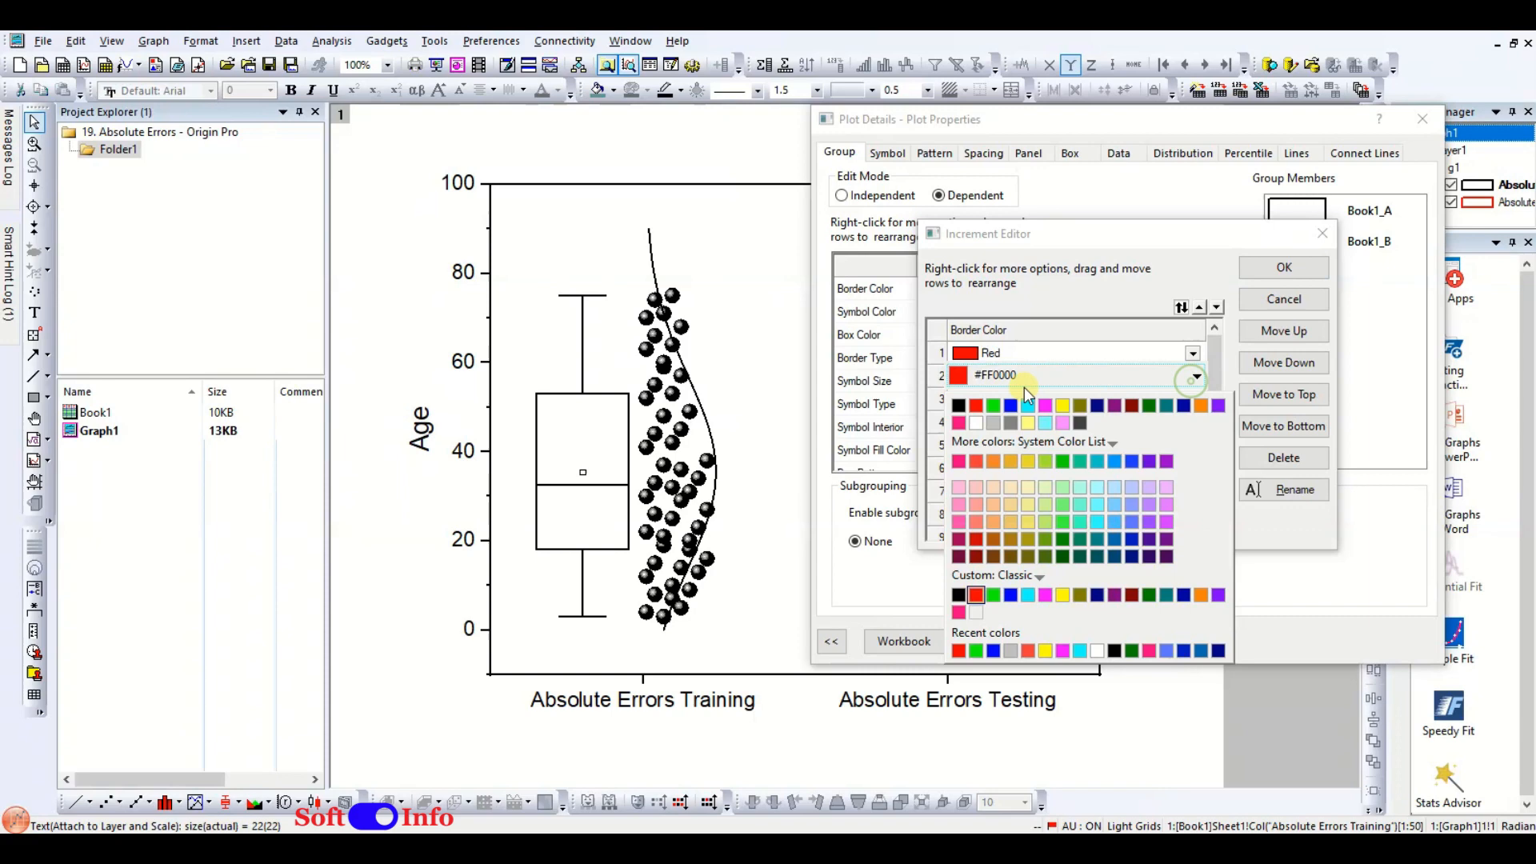
click(1283, 267)
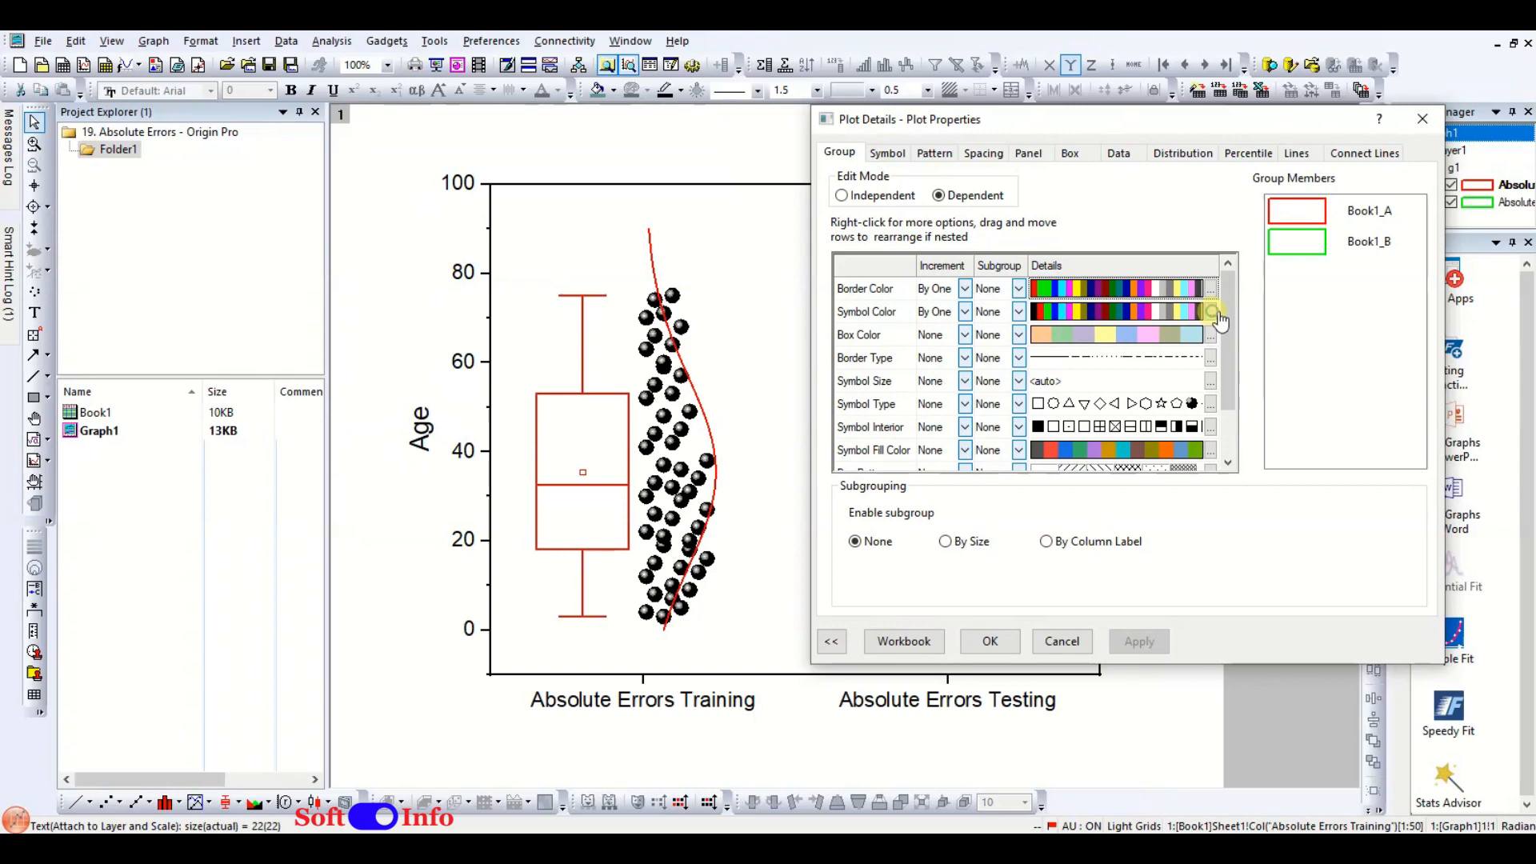
click(1213, 311)
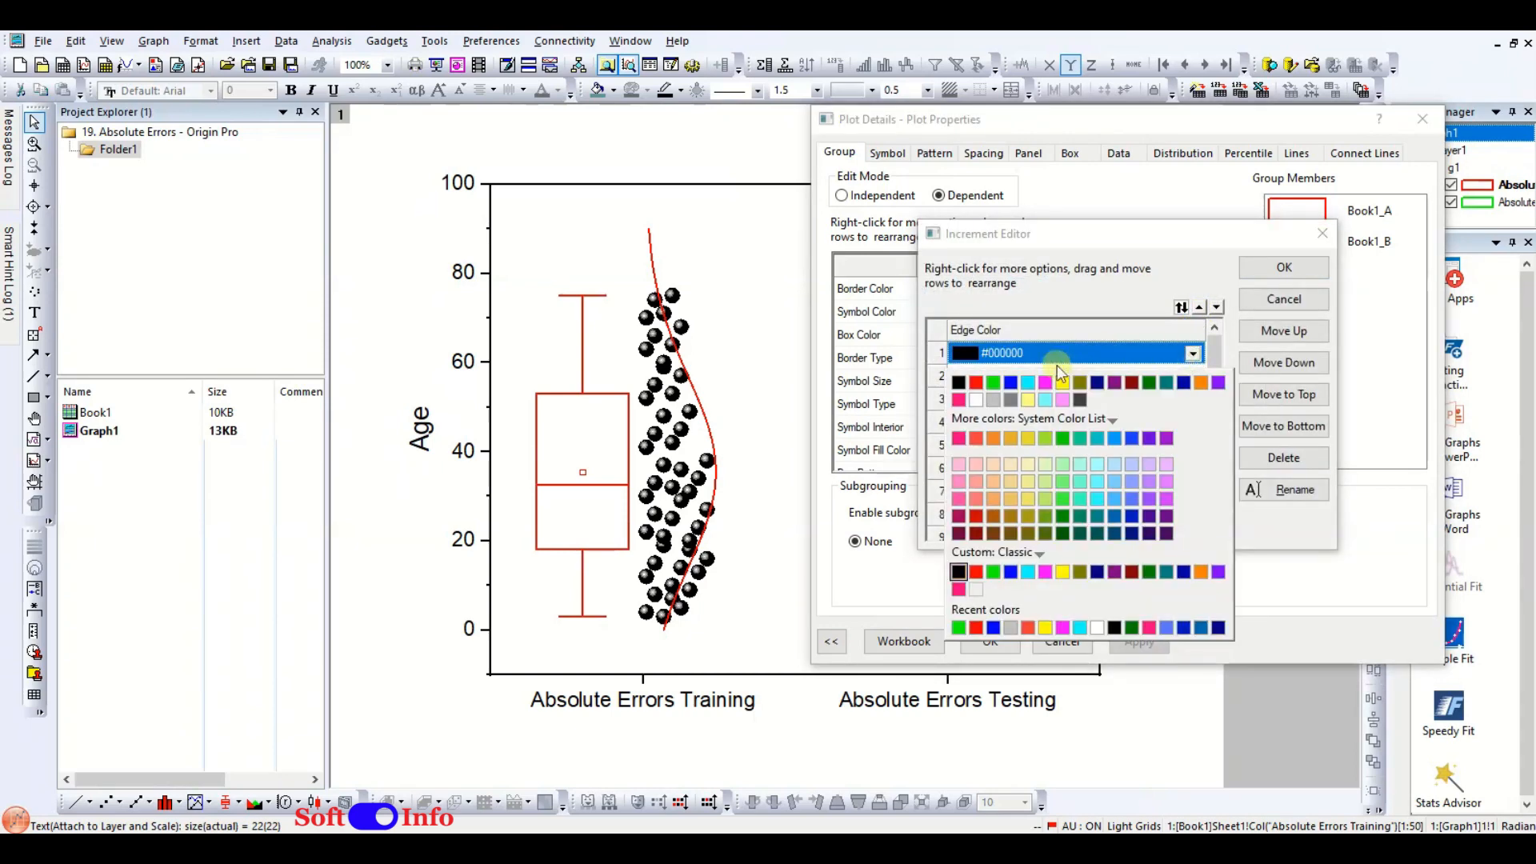
click(976, 384)
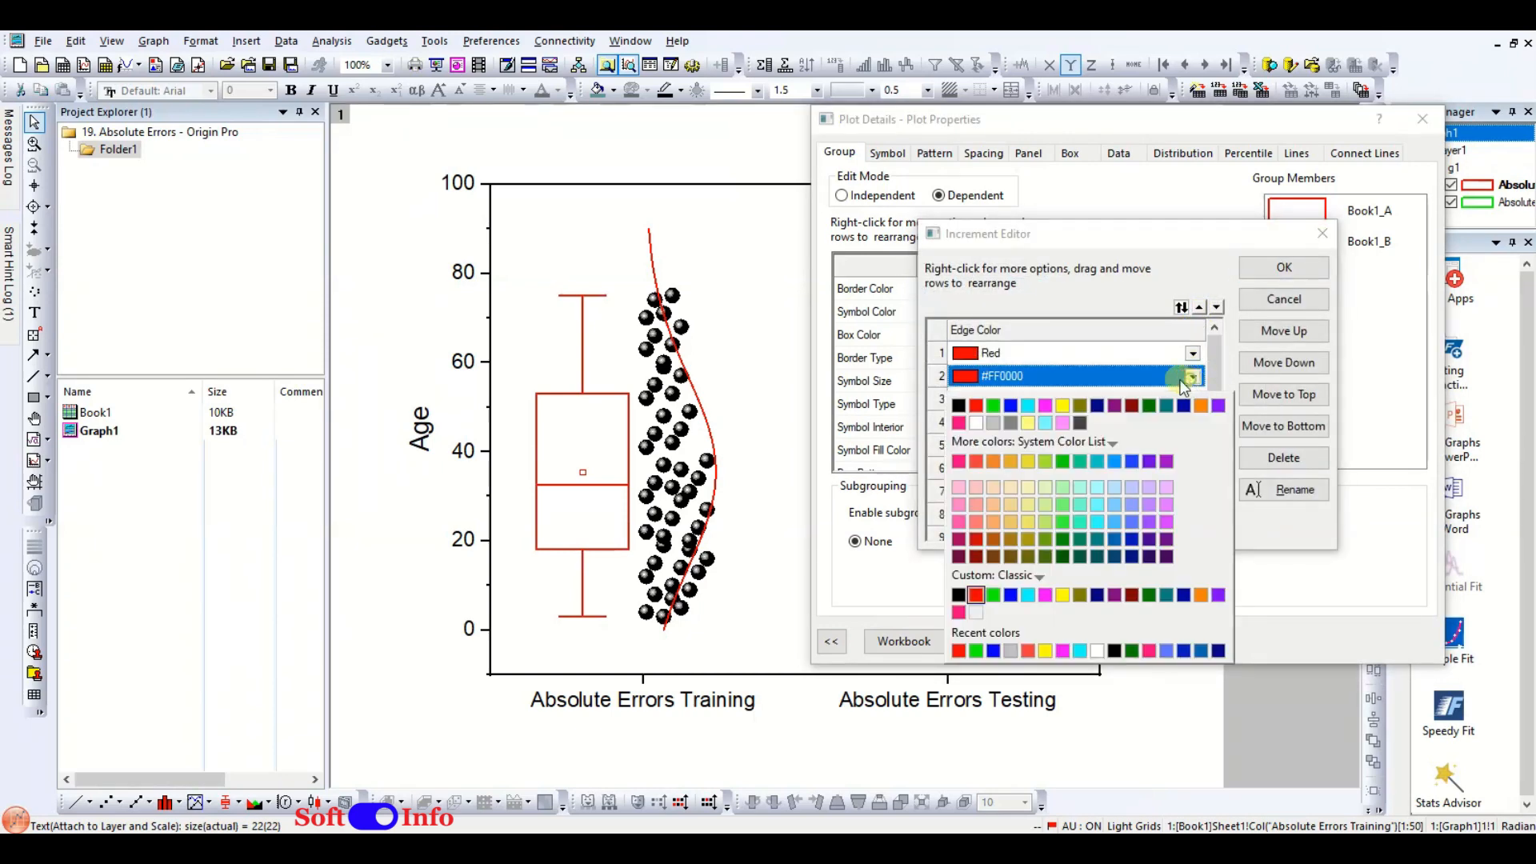
click(1283, 267)
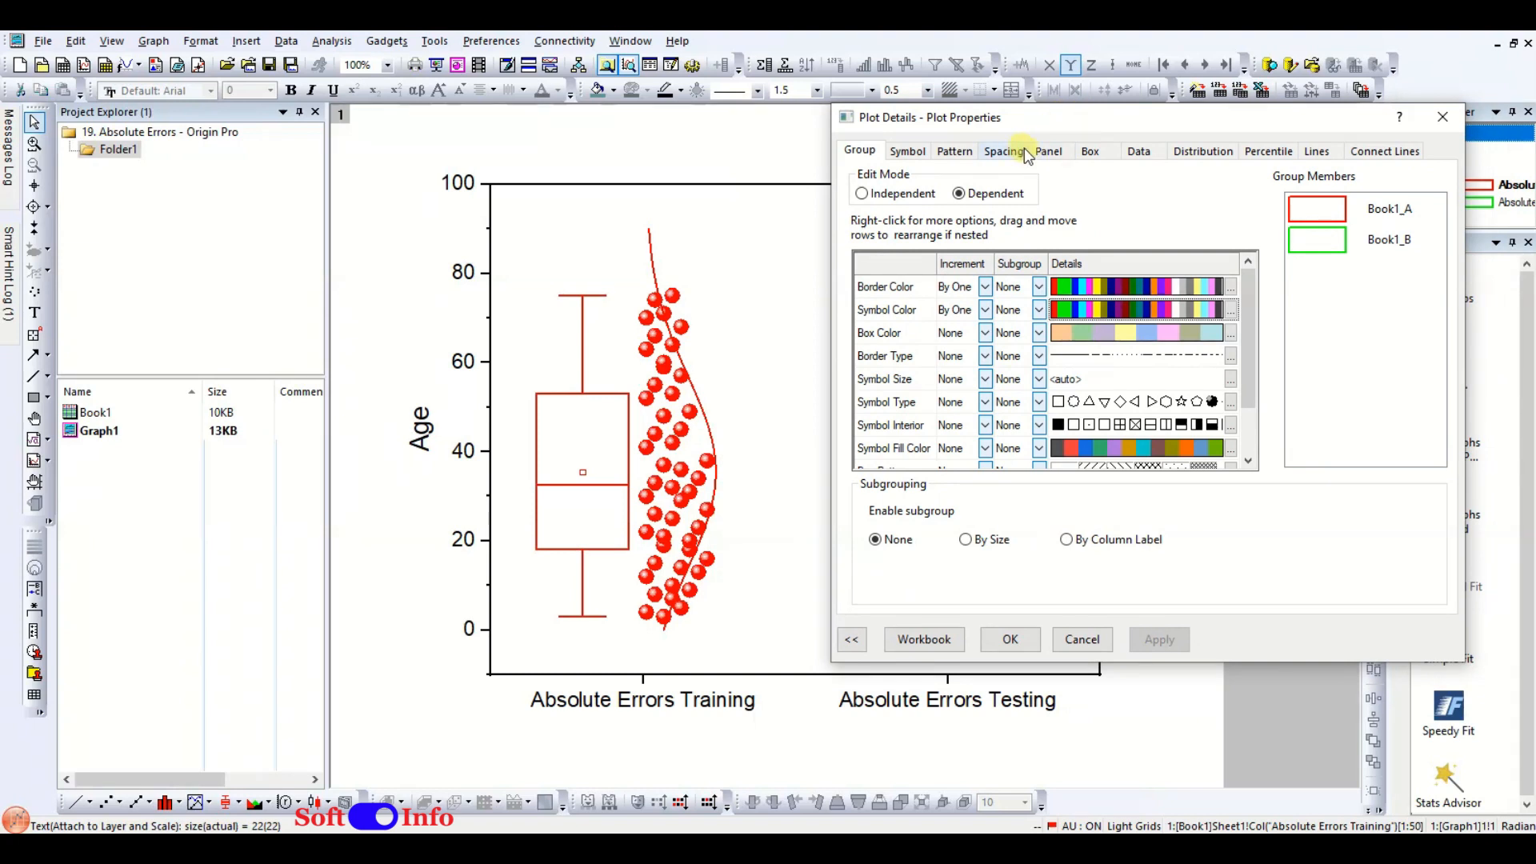
On the Box tab keep plain box style, 25–75 percentile range and outlier-based whiskers.
click(1089, 150)
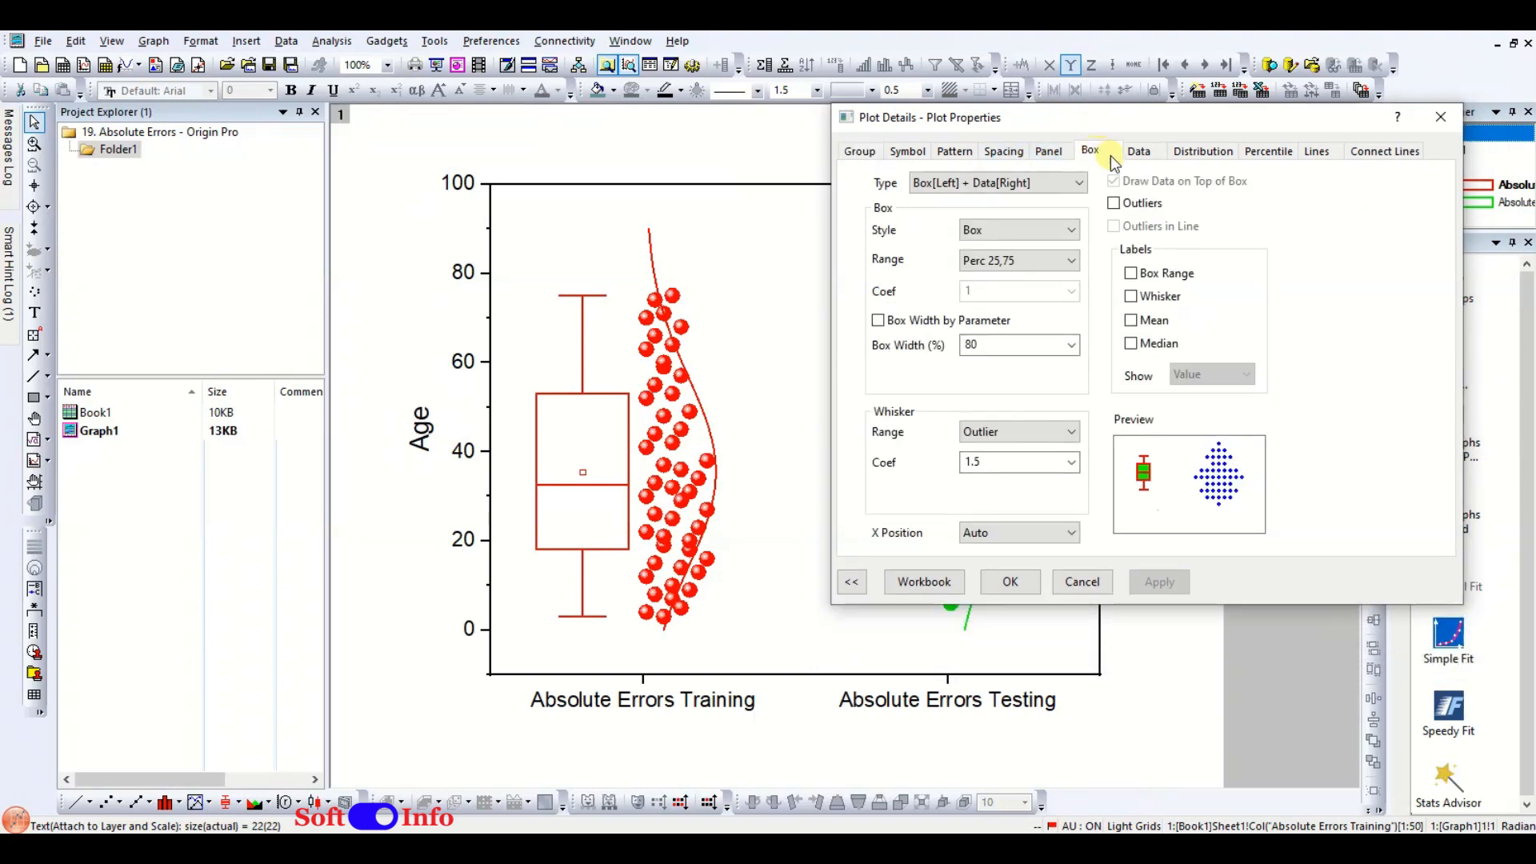
click(1077, 182)
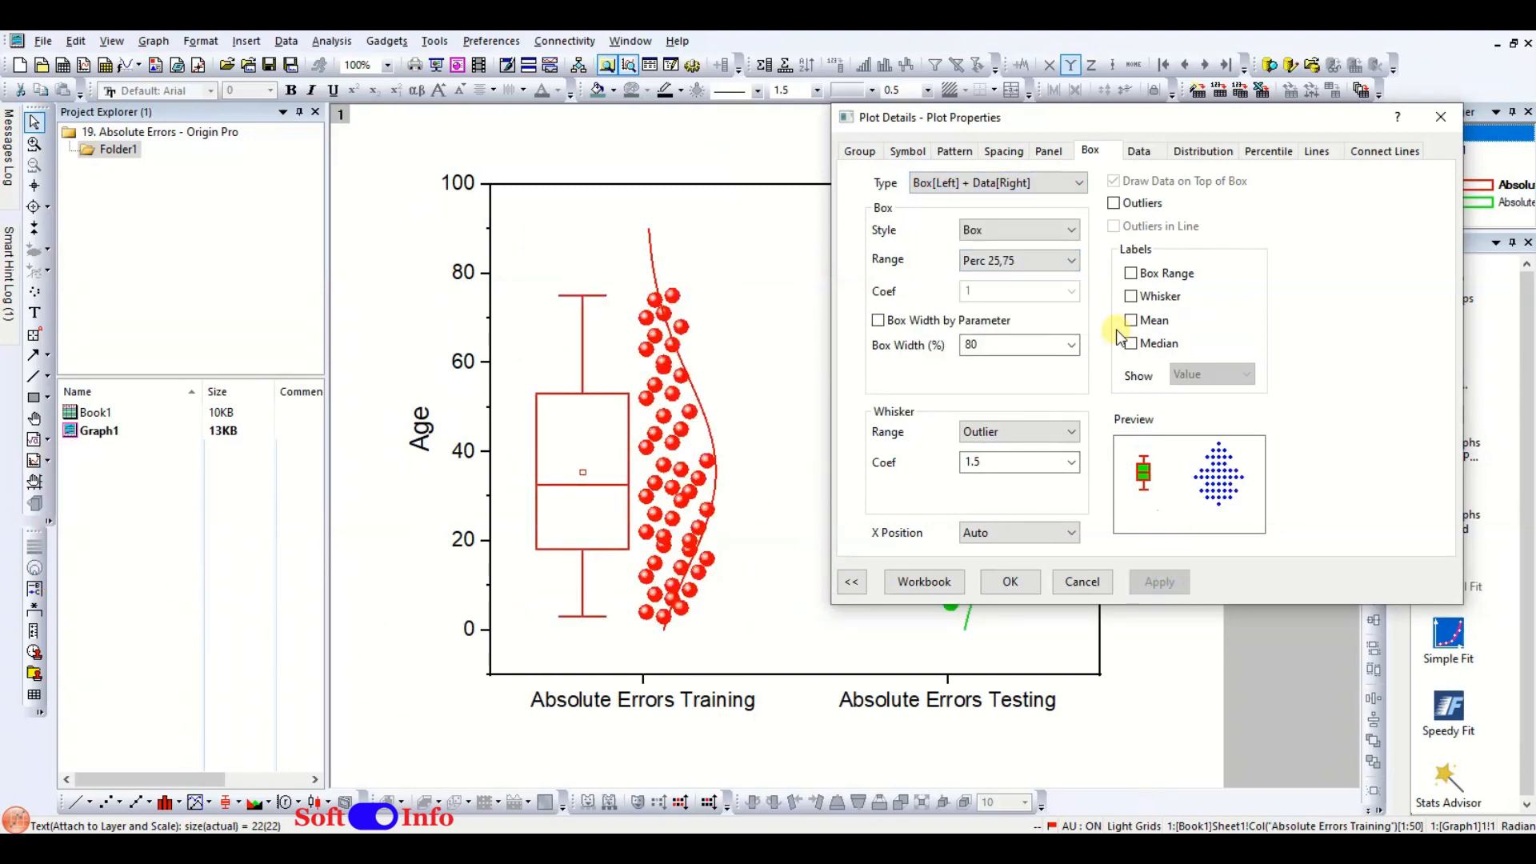
click(1069, 231)
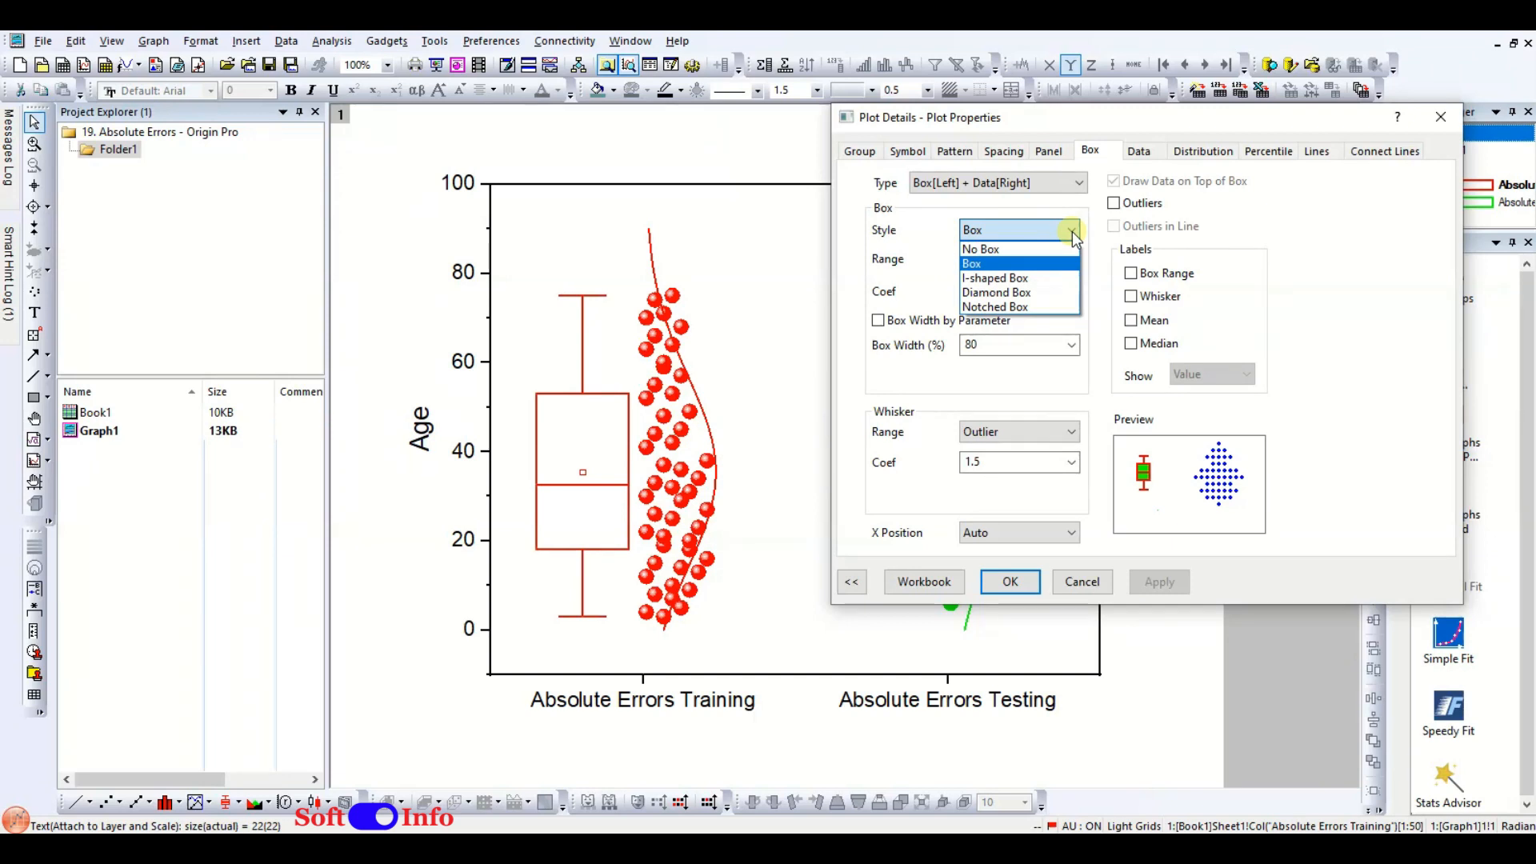
click(971, 262)
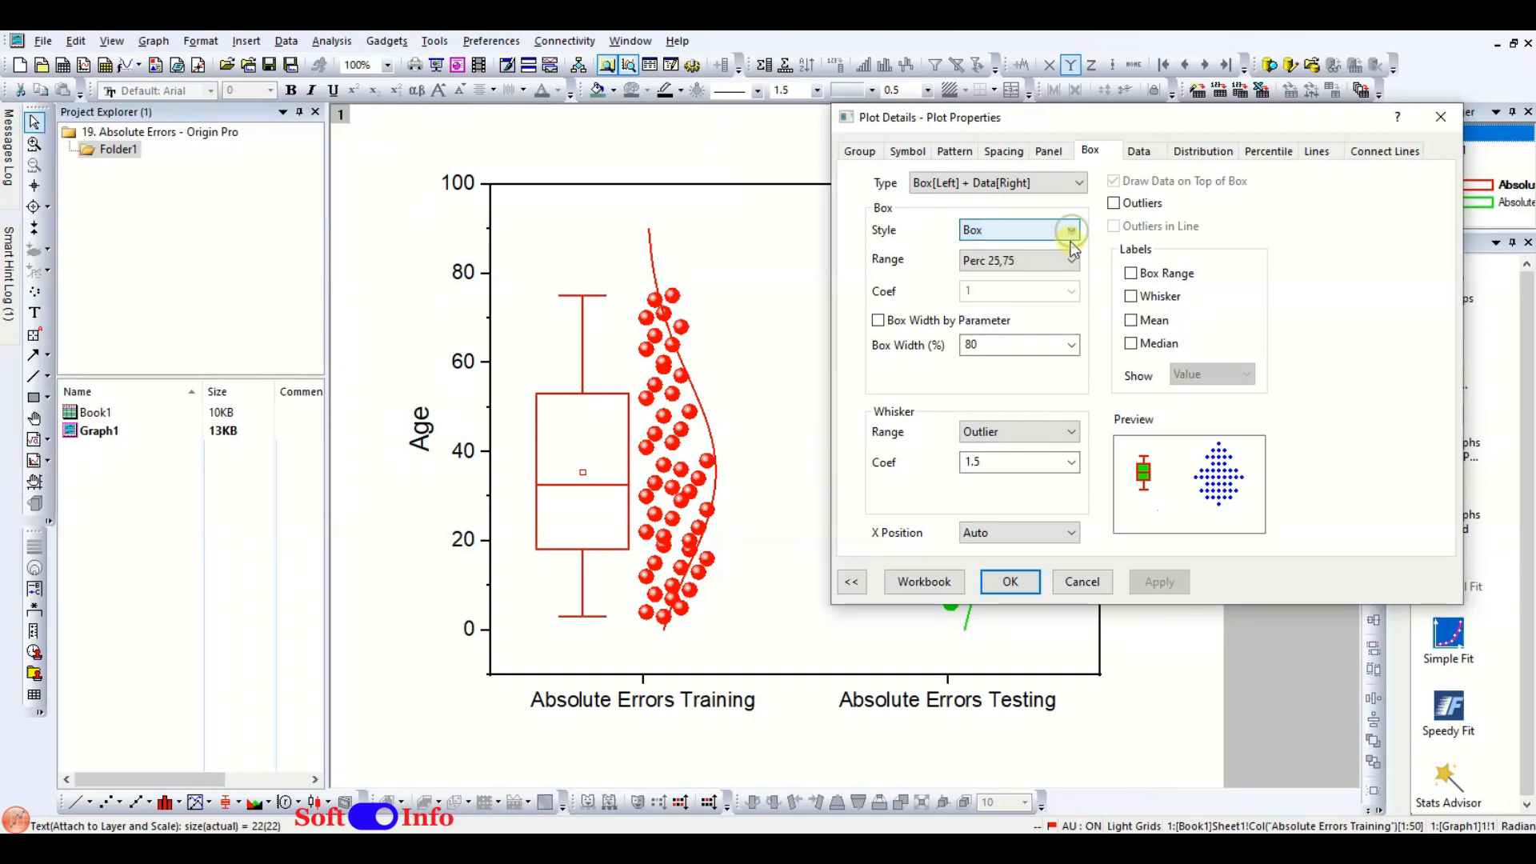
click(1072, 259)
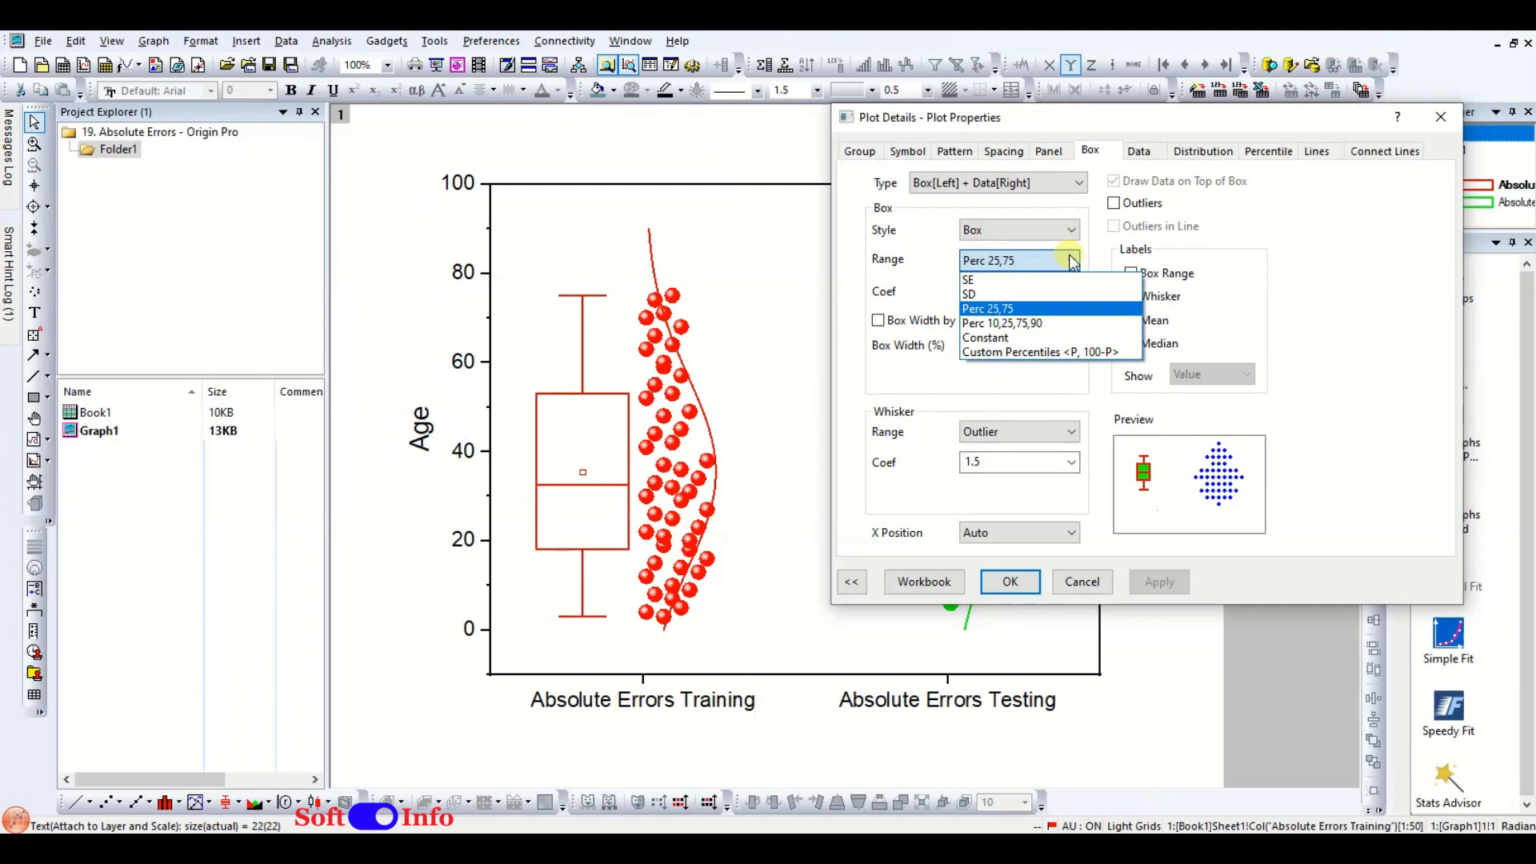
click(988, 309)
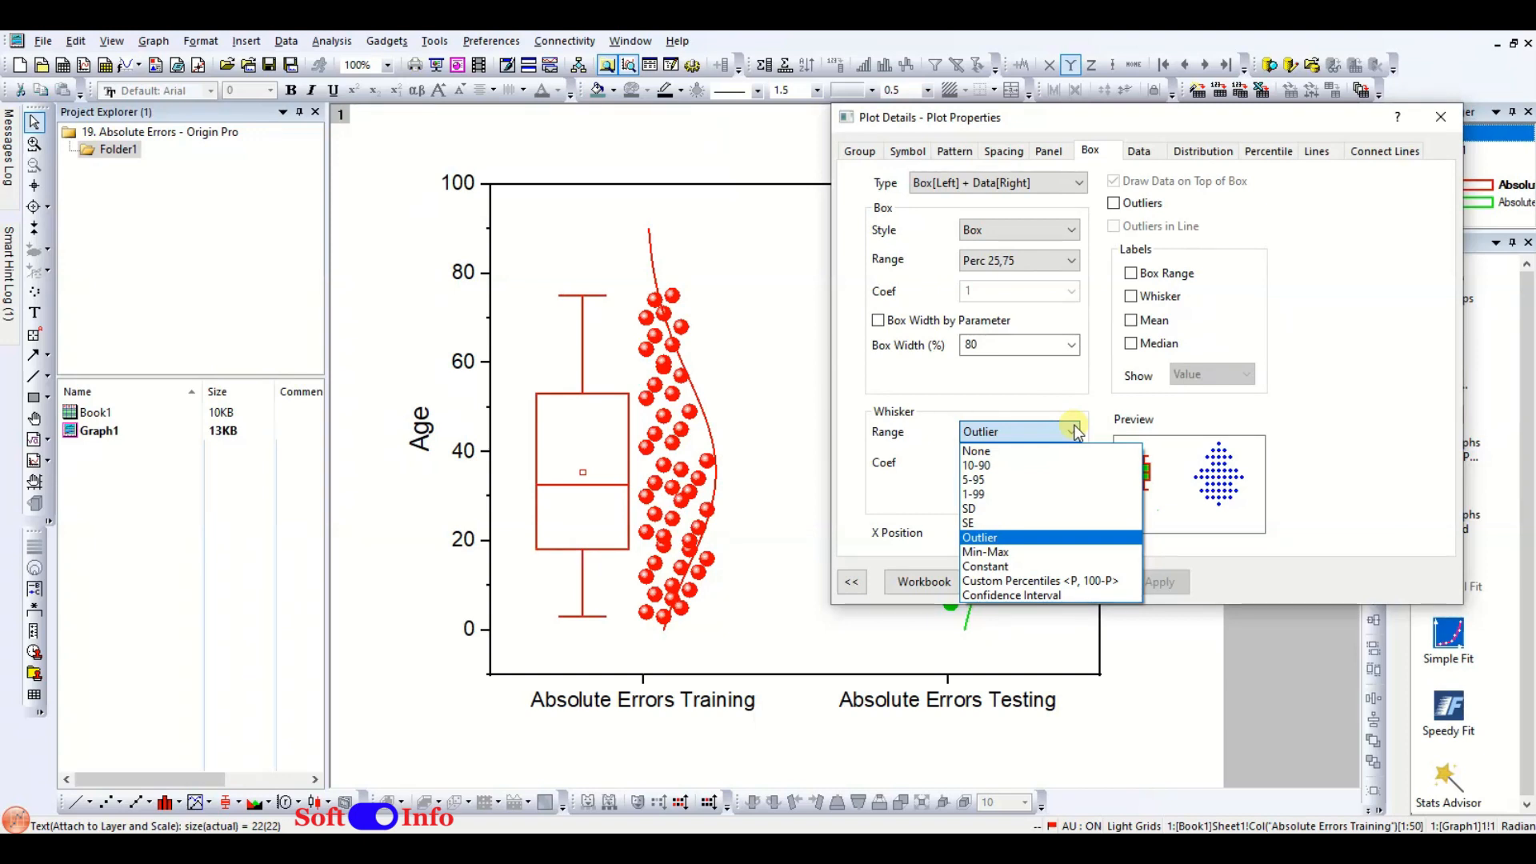
click(979, 537)
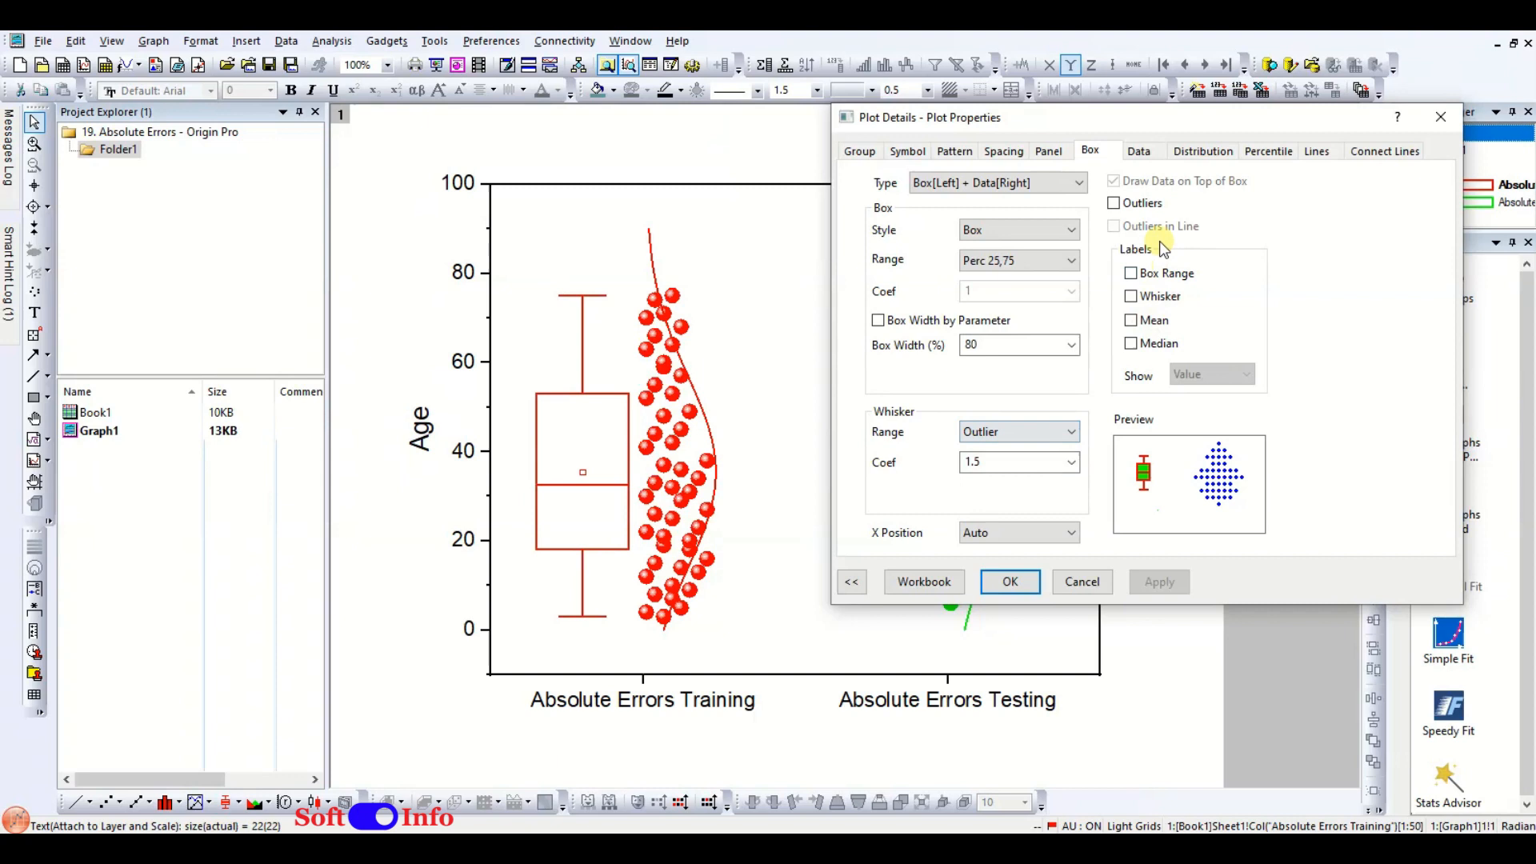
Enable outliers and box range, whisker, mean and median value labels, then apply.
click(1114, 203)
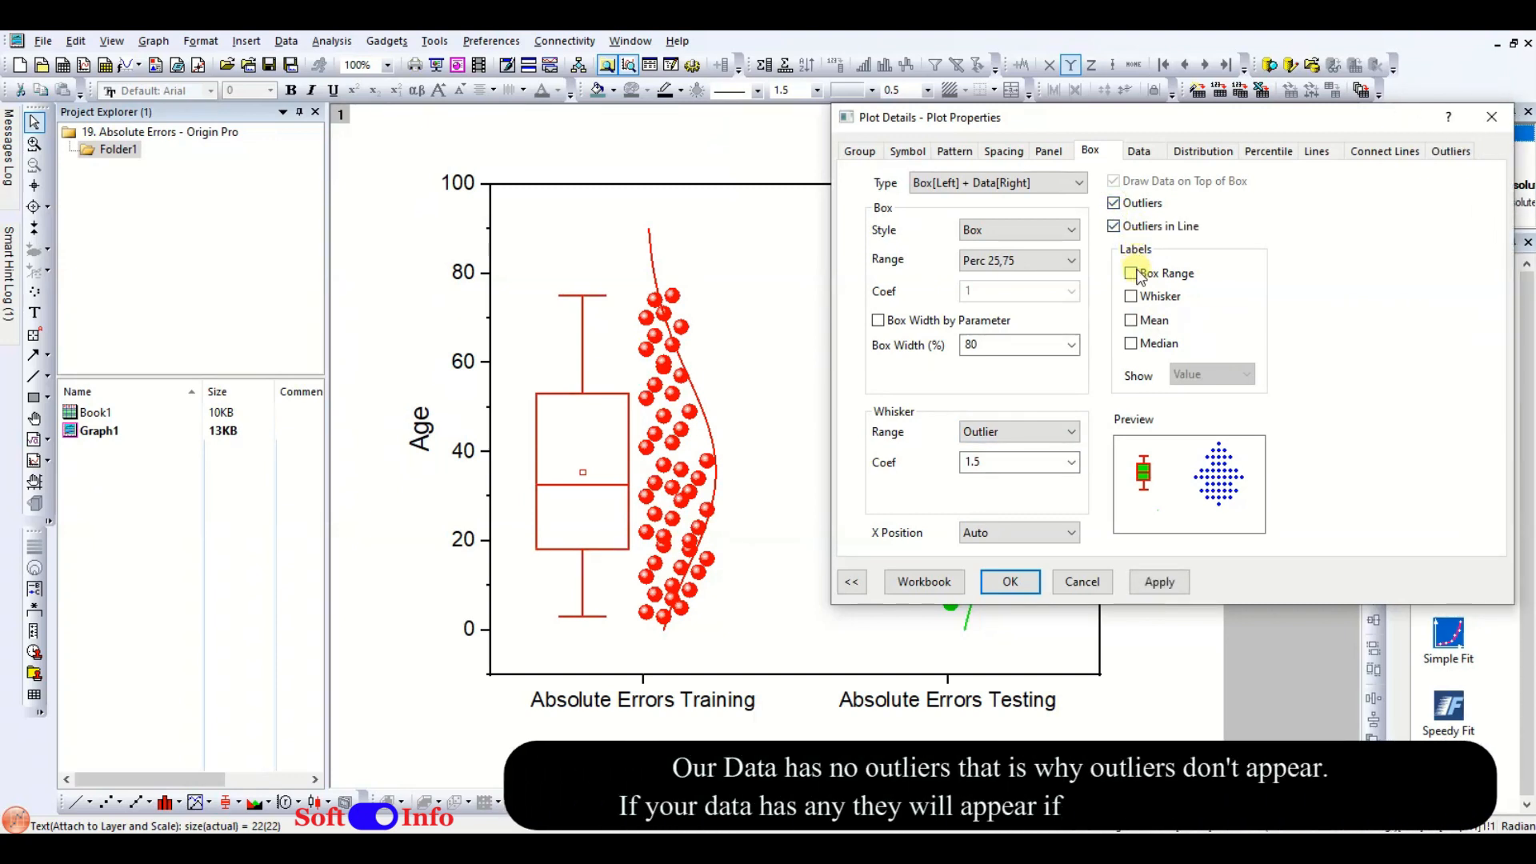
click(1129, 274)
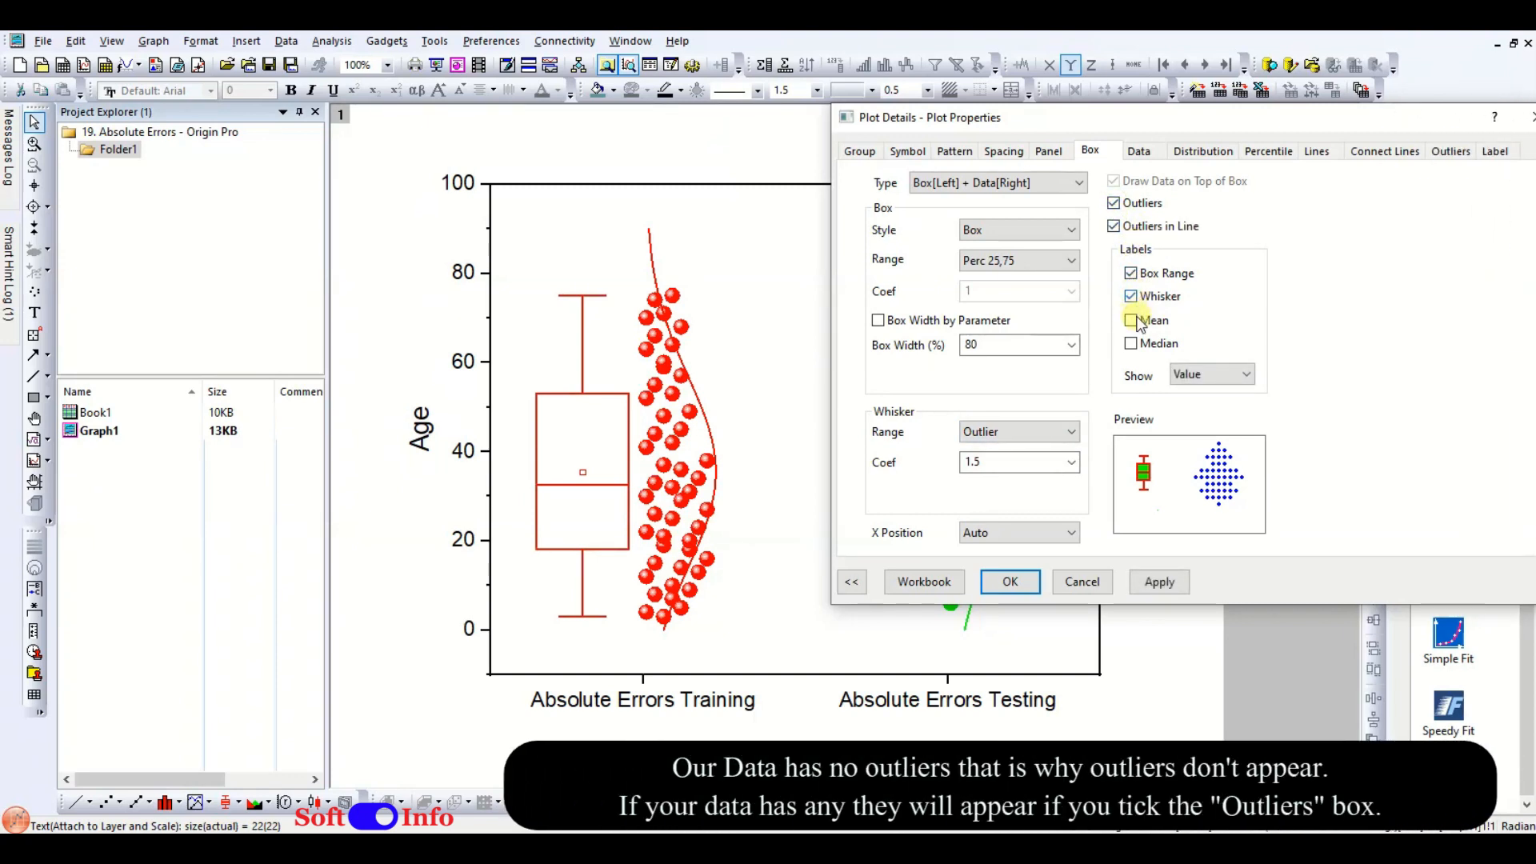
click(1129, 319)
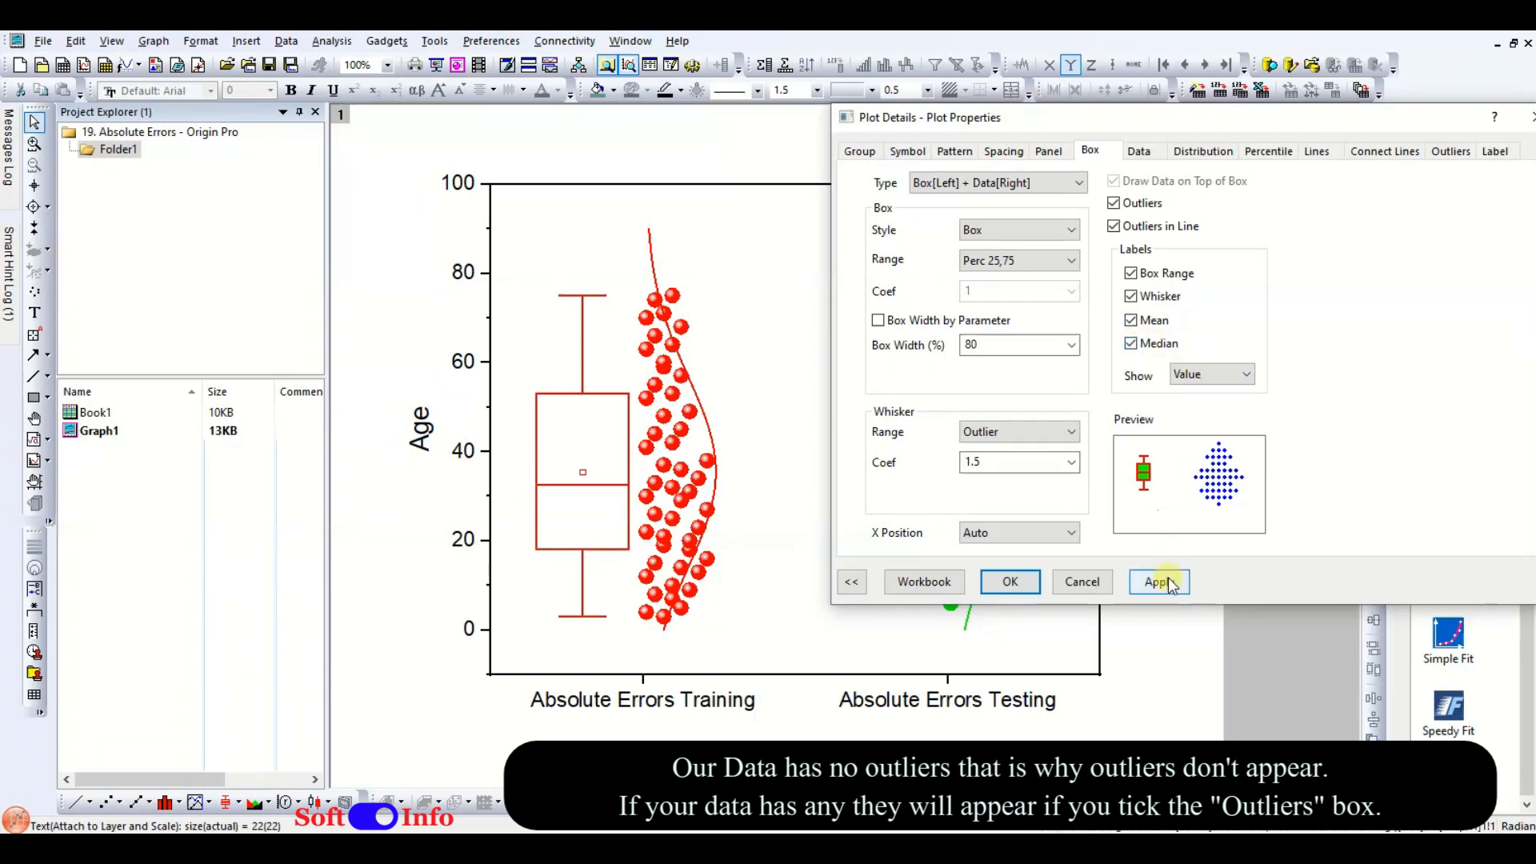
click(1158, 582)
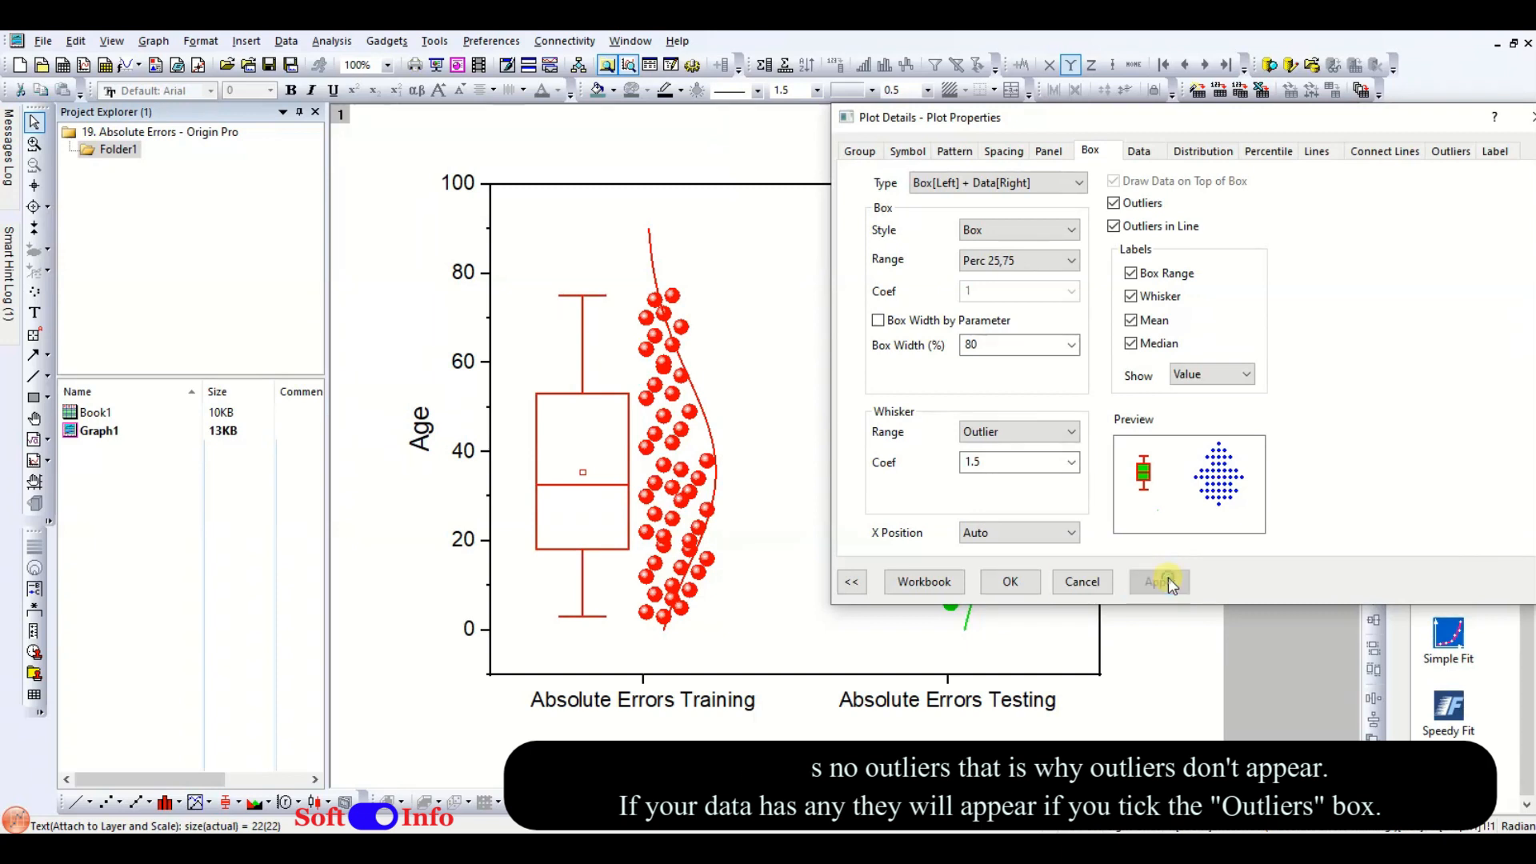
click(1158, 582)
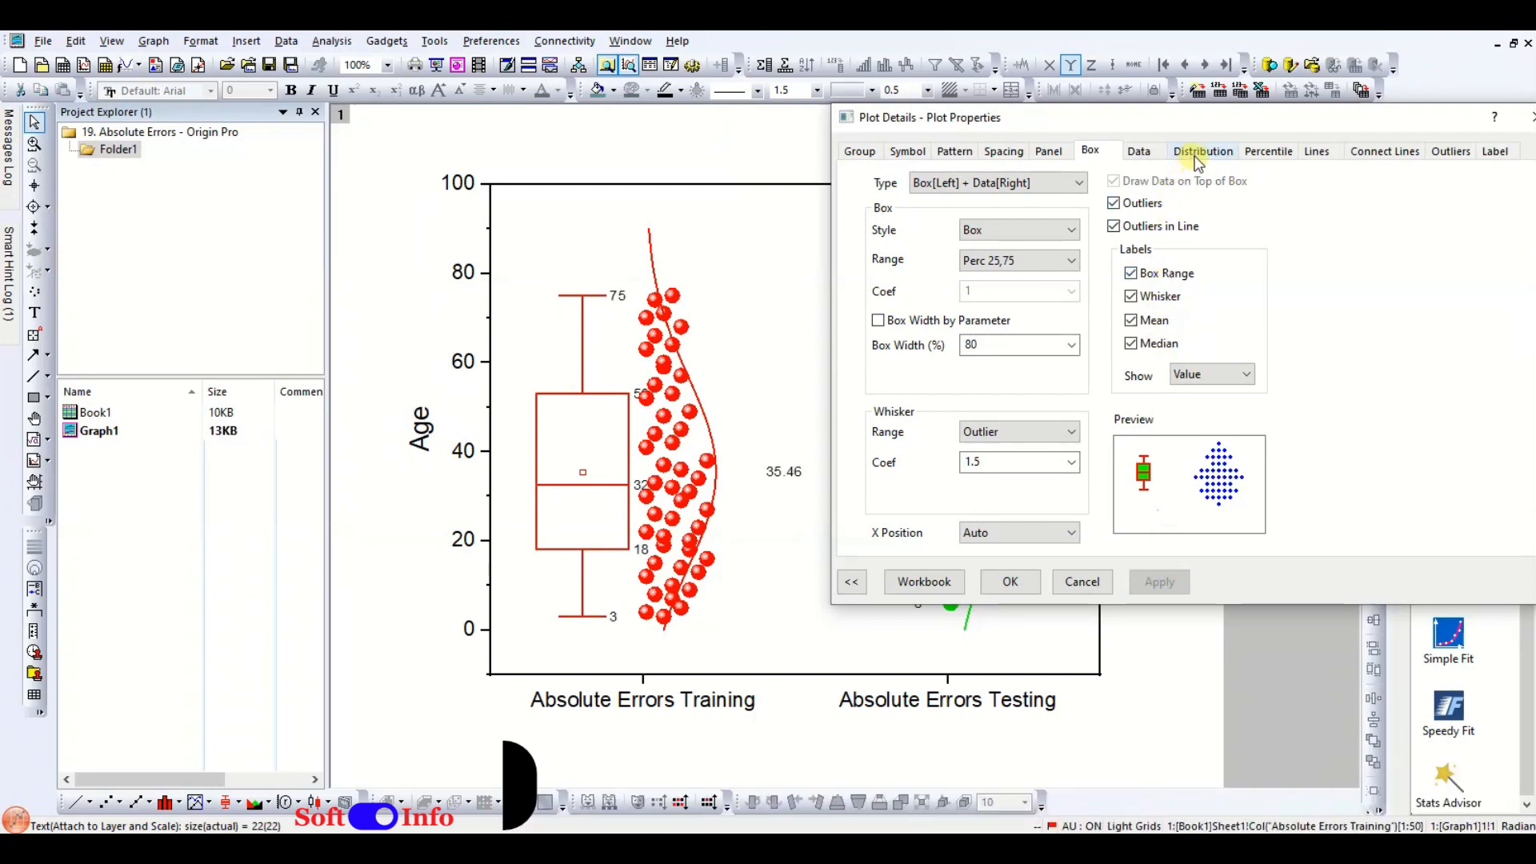
Review distribution, percentile, lines and outlier tabs, setting the mean marker size to 8.
click(1203, 150)
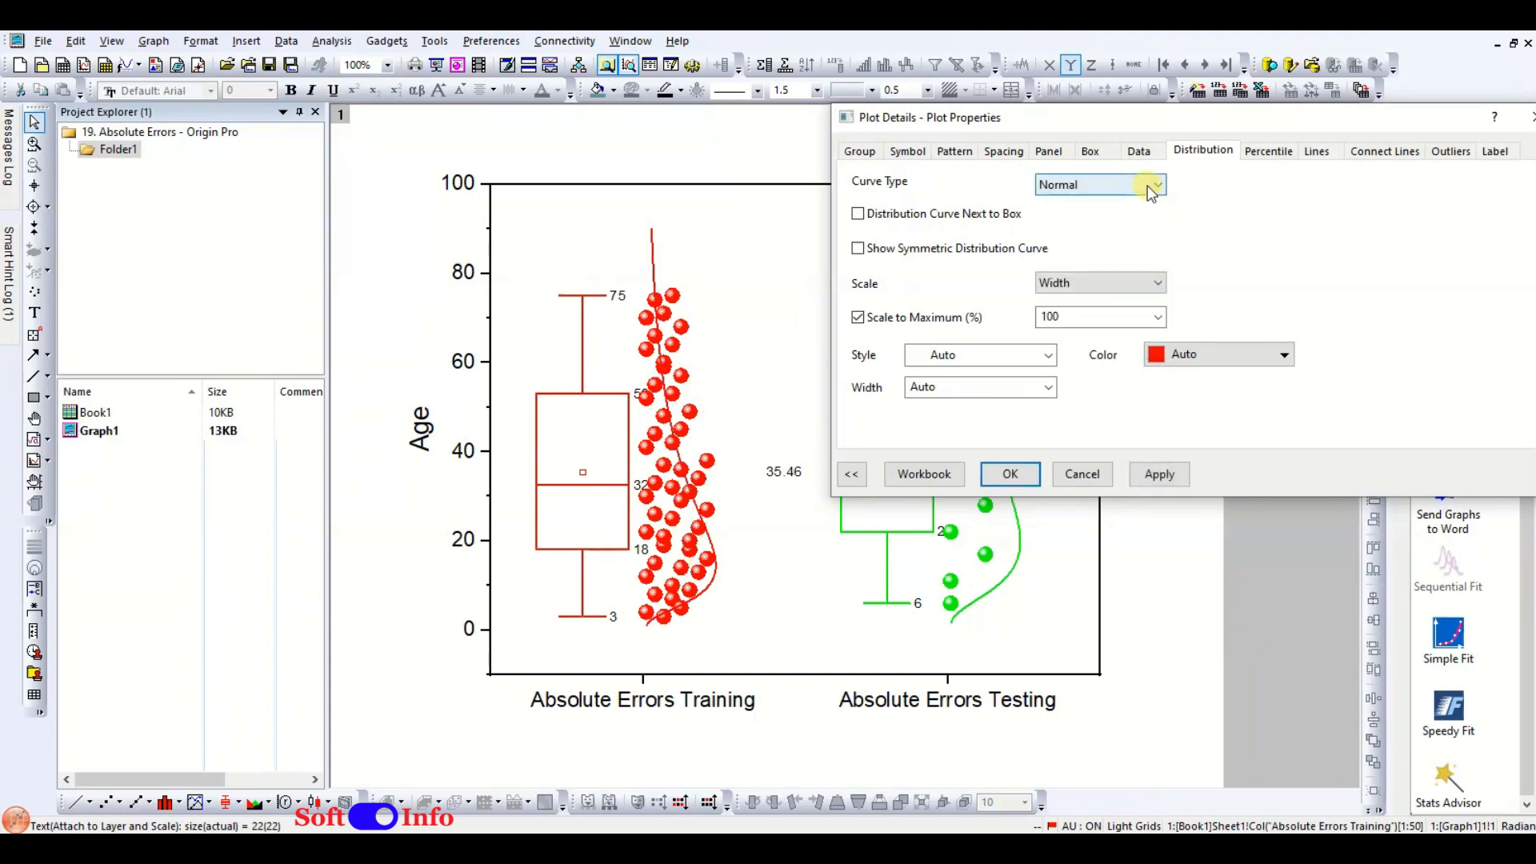
click(1159, 474)
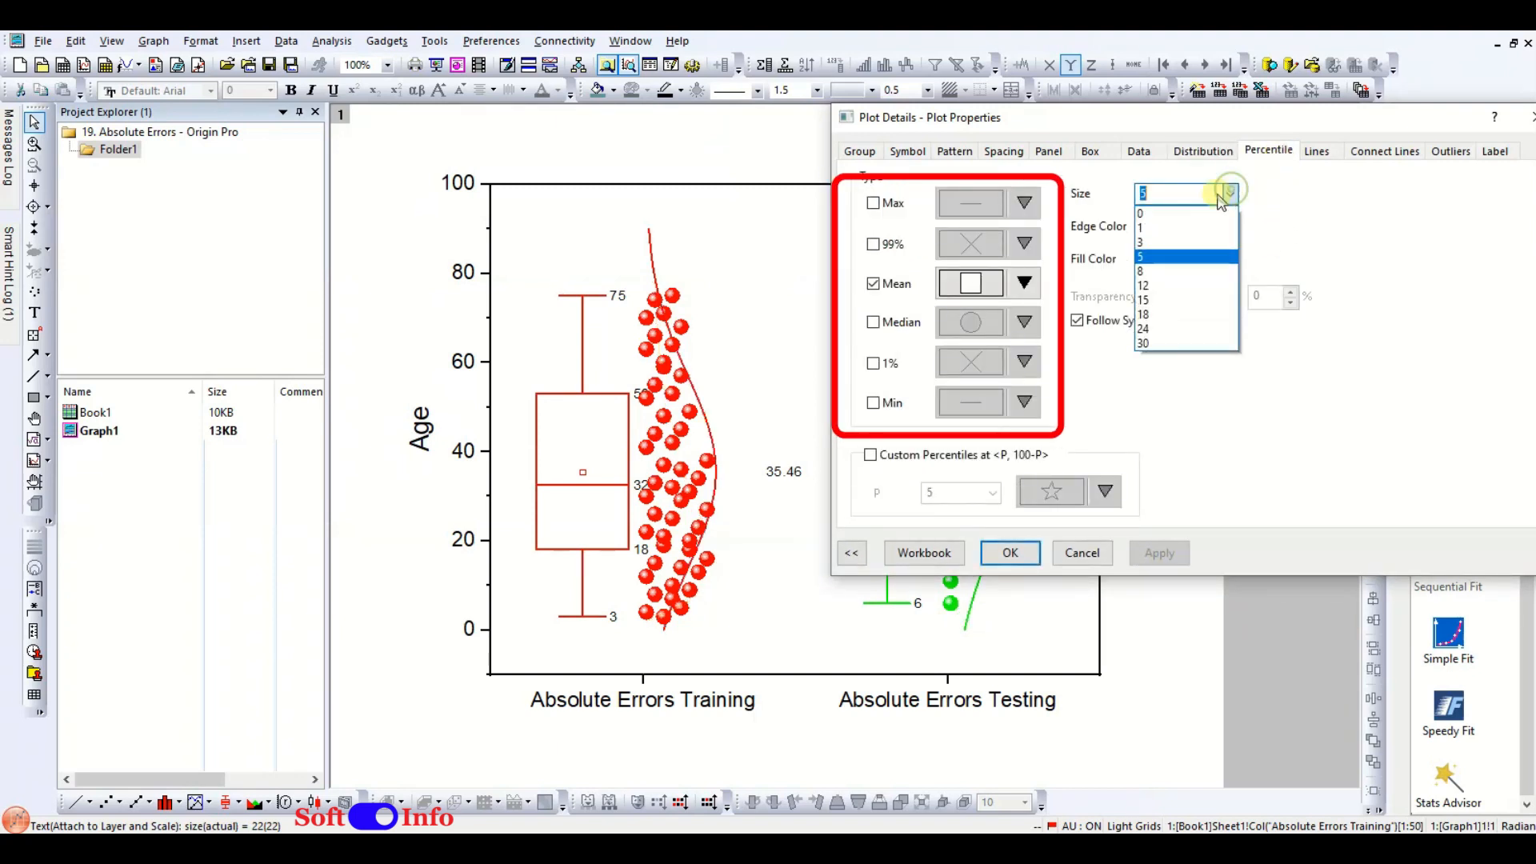
click(1142, 269)
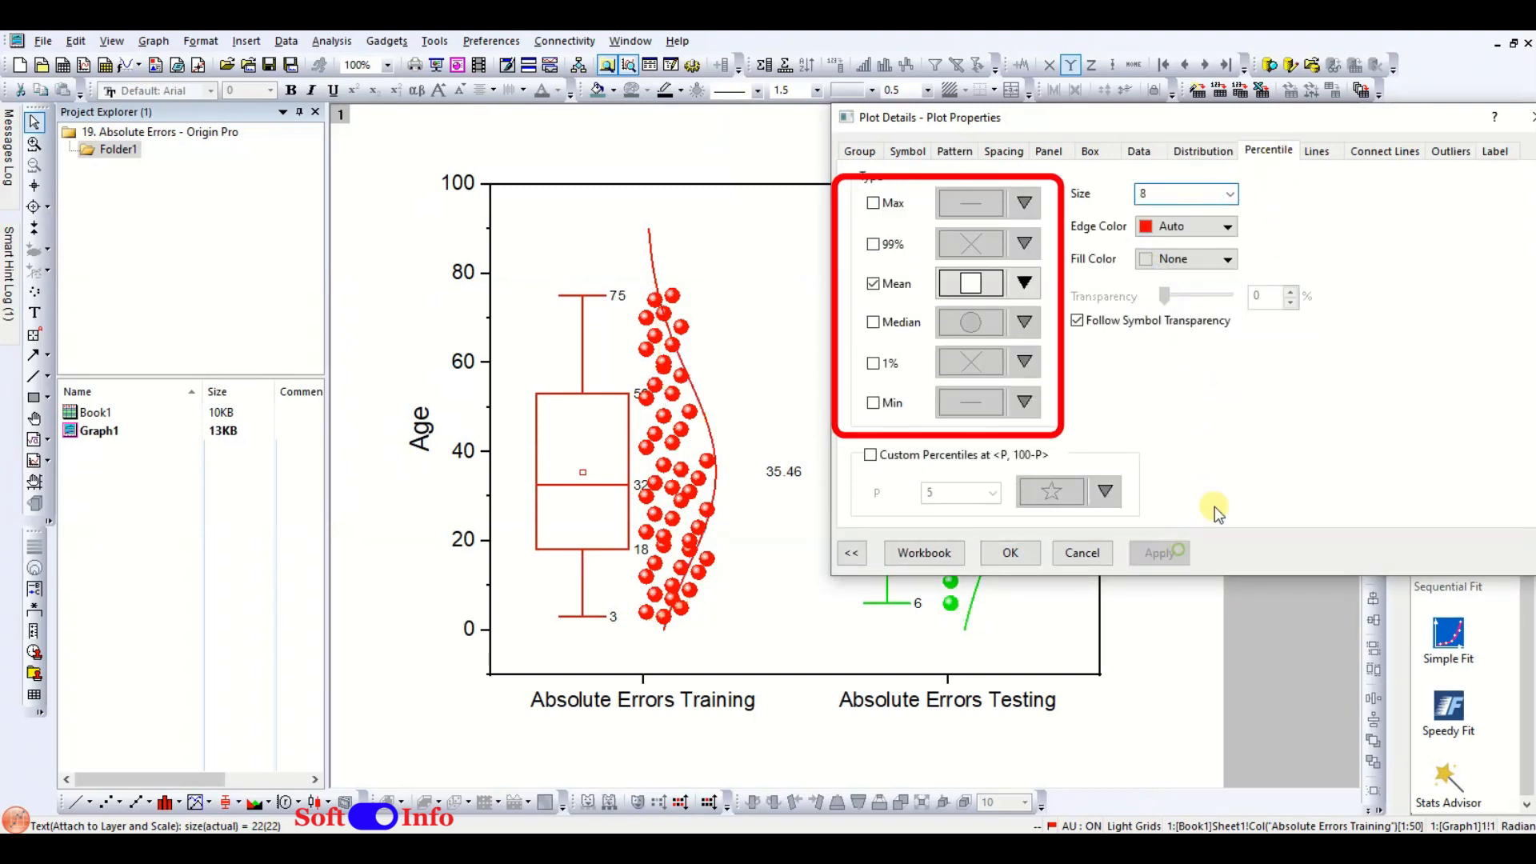
mouse_move(1382, 282)
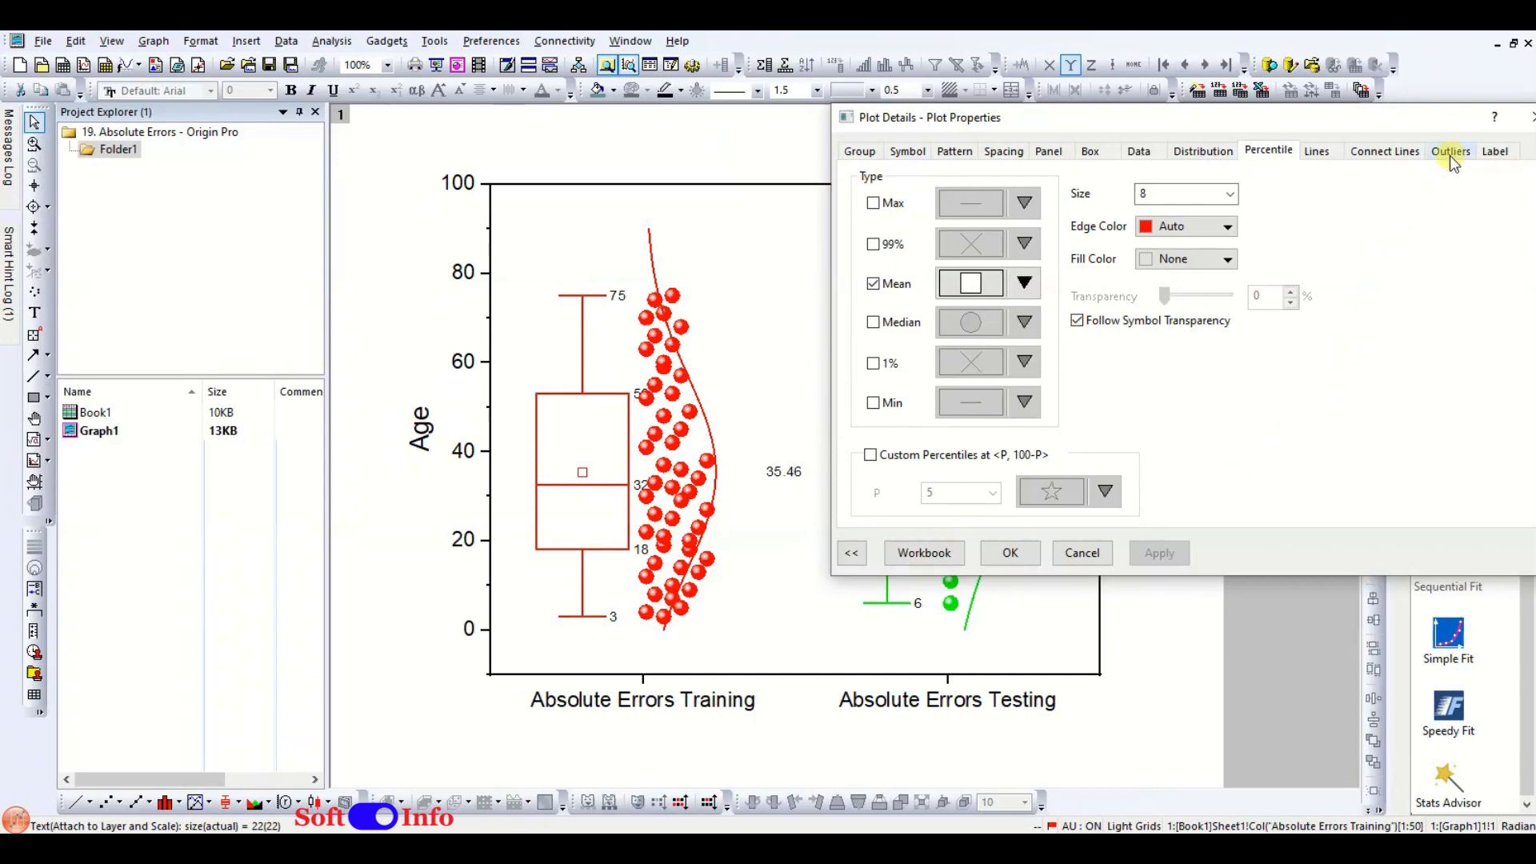
click(1316, 151)
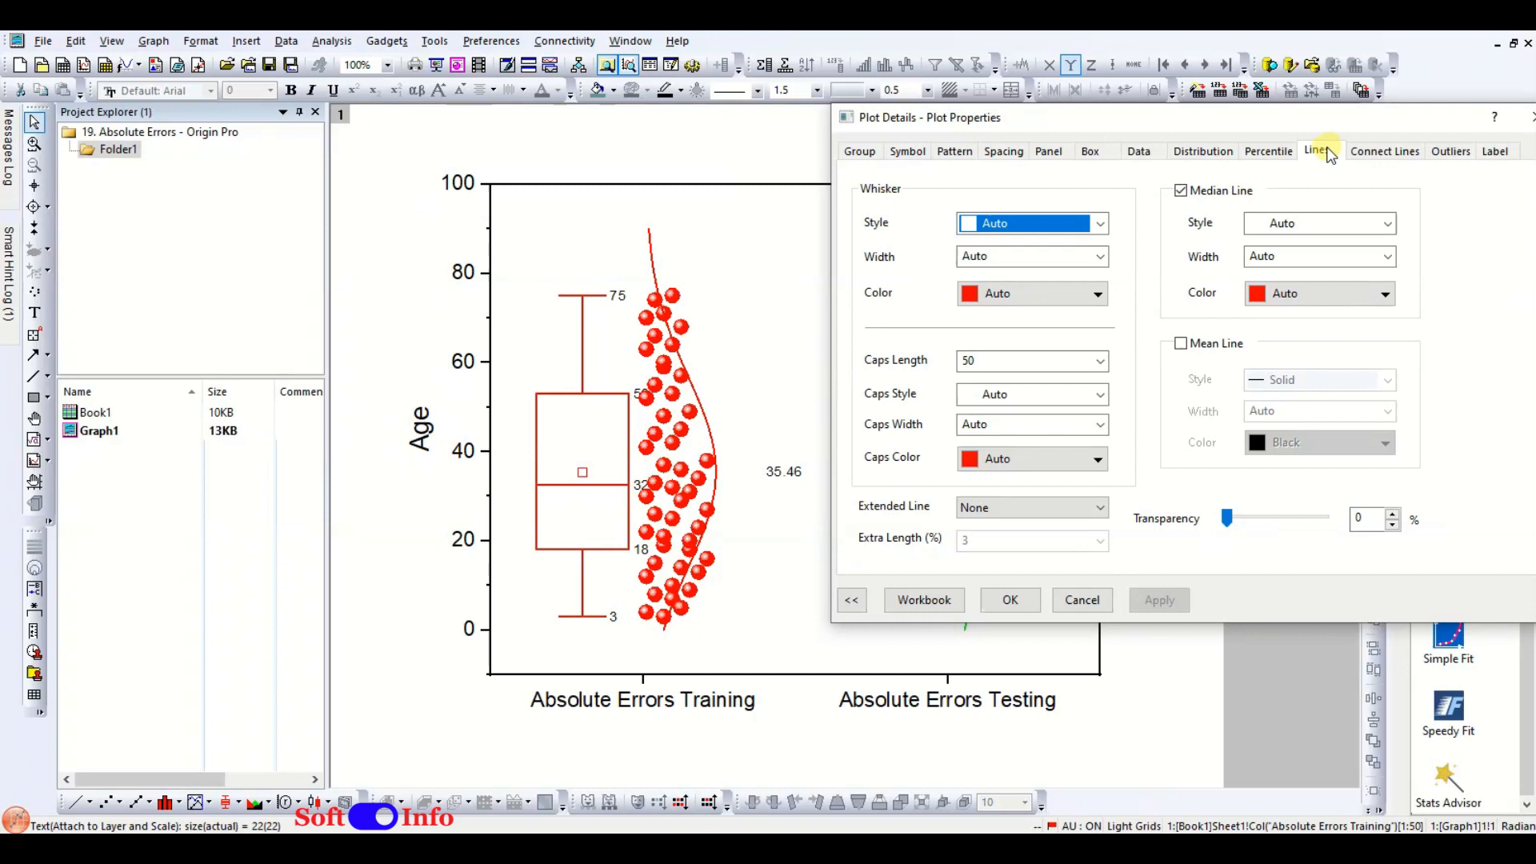
click(1384, 150)
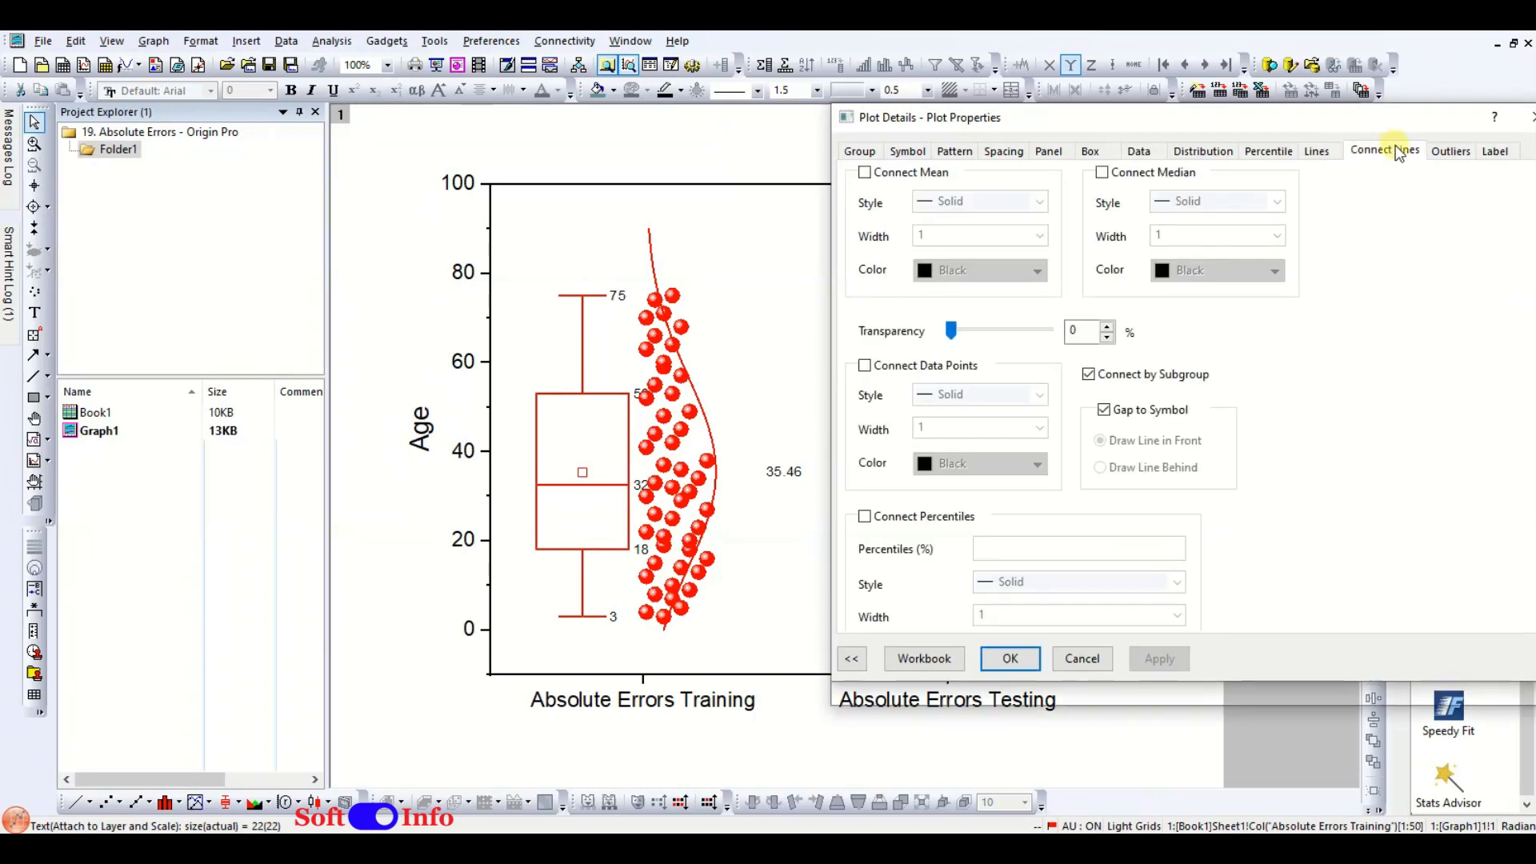
click(1450, 150)
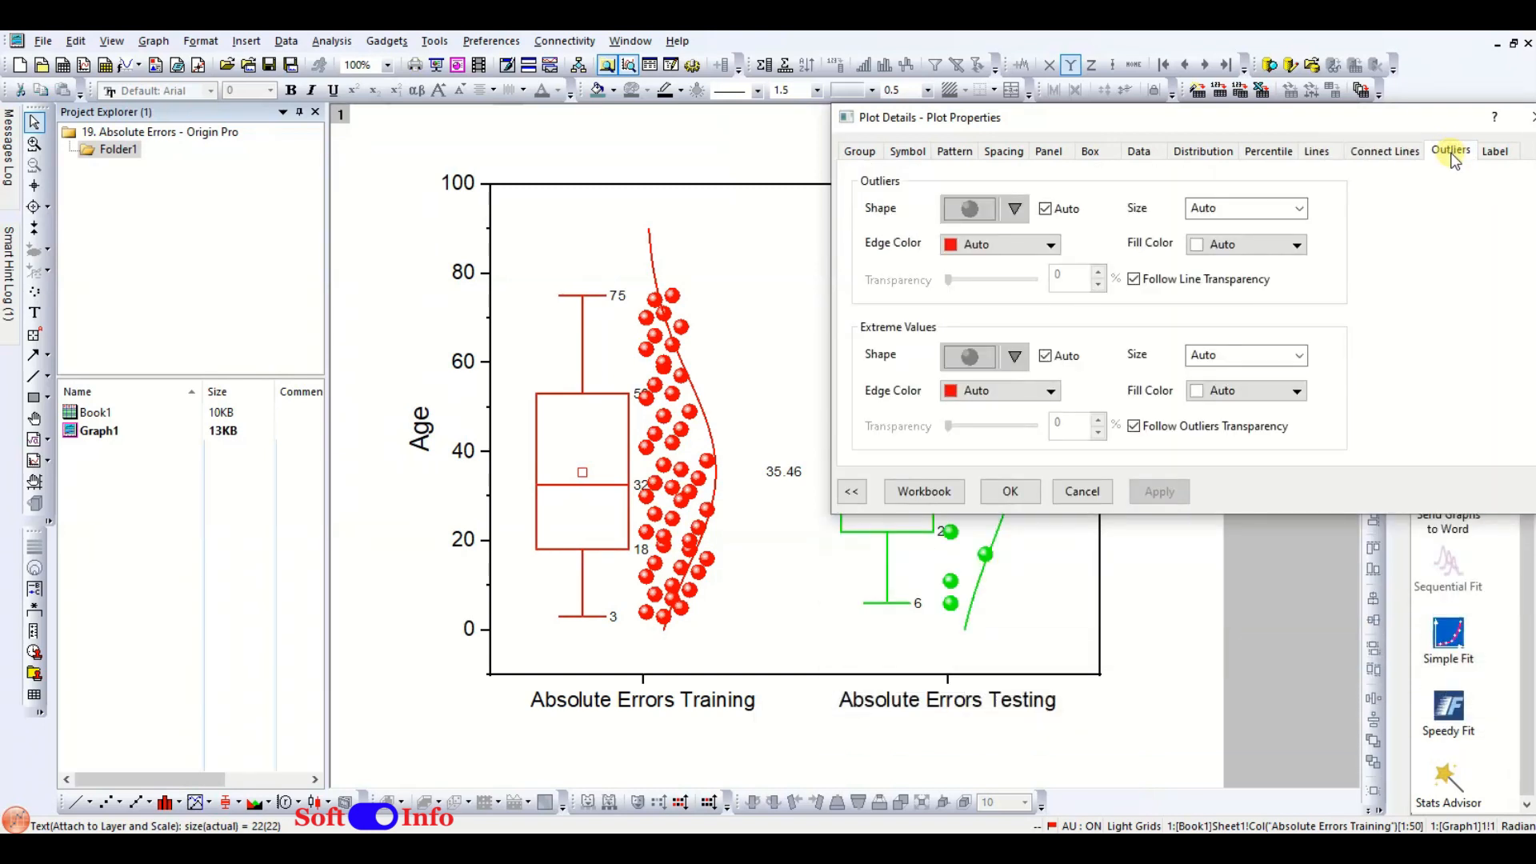
mouse_move(1094, 234)
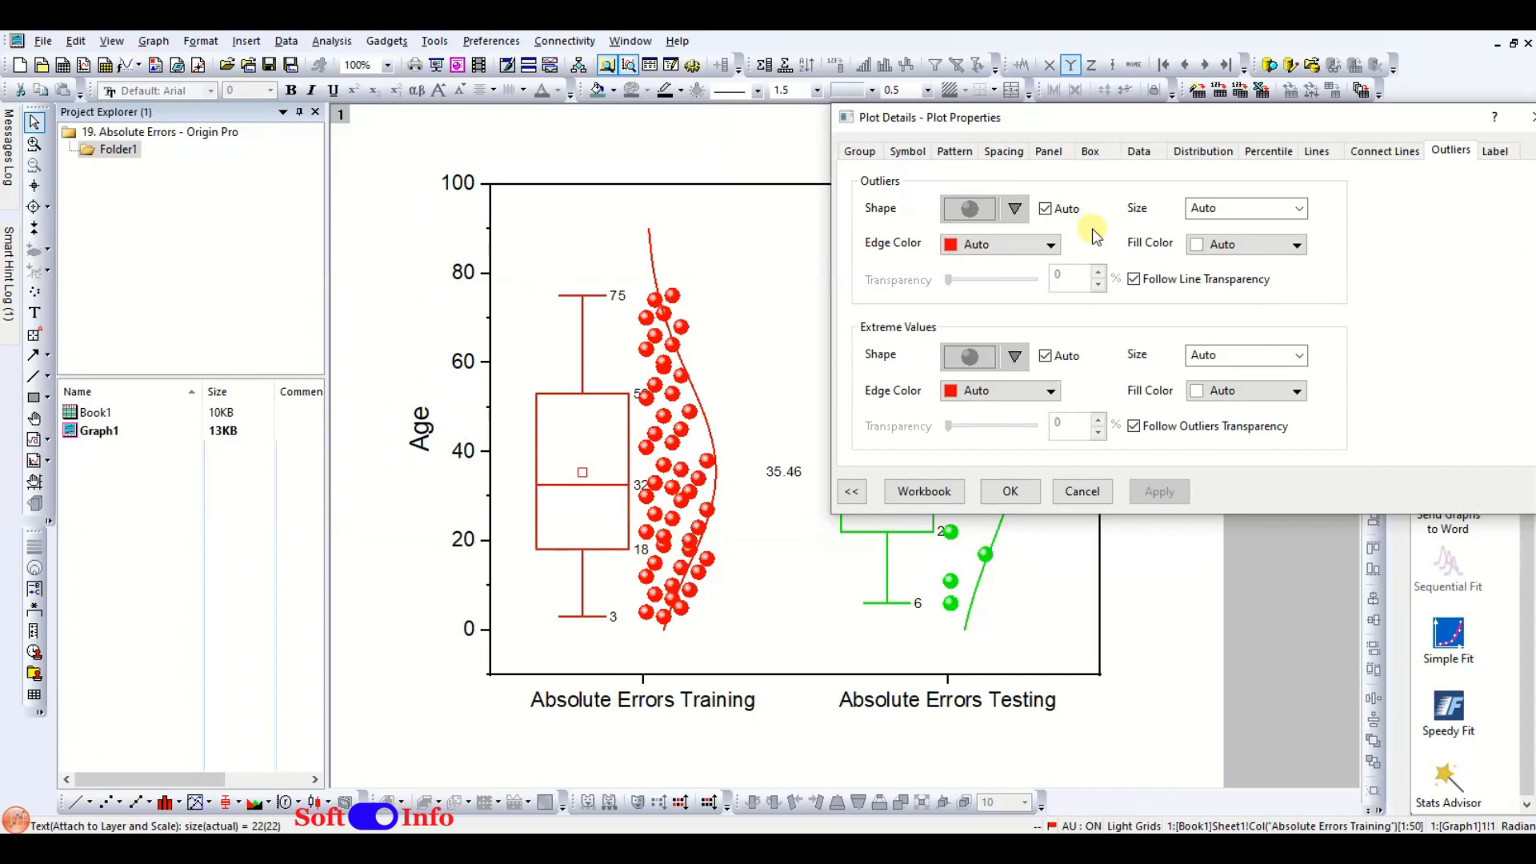
mouse_move(1472, 181)
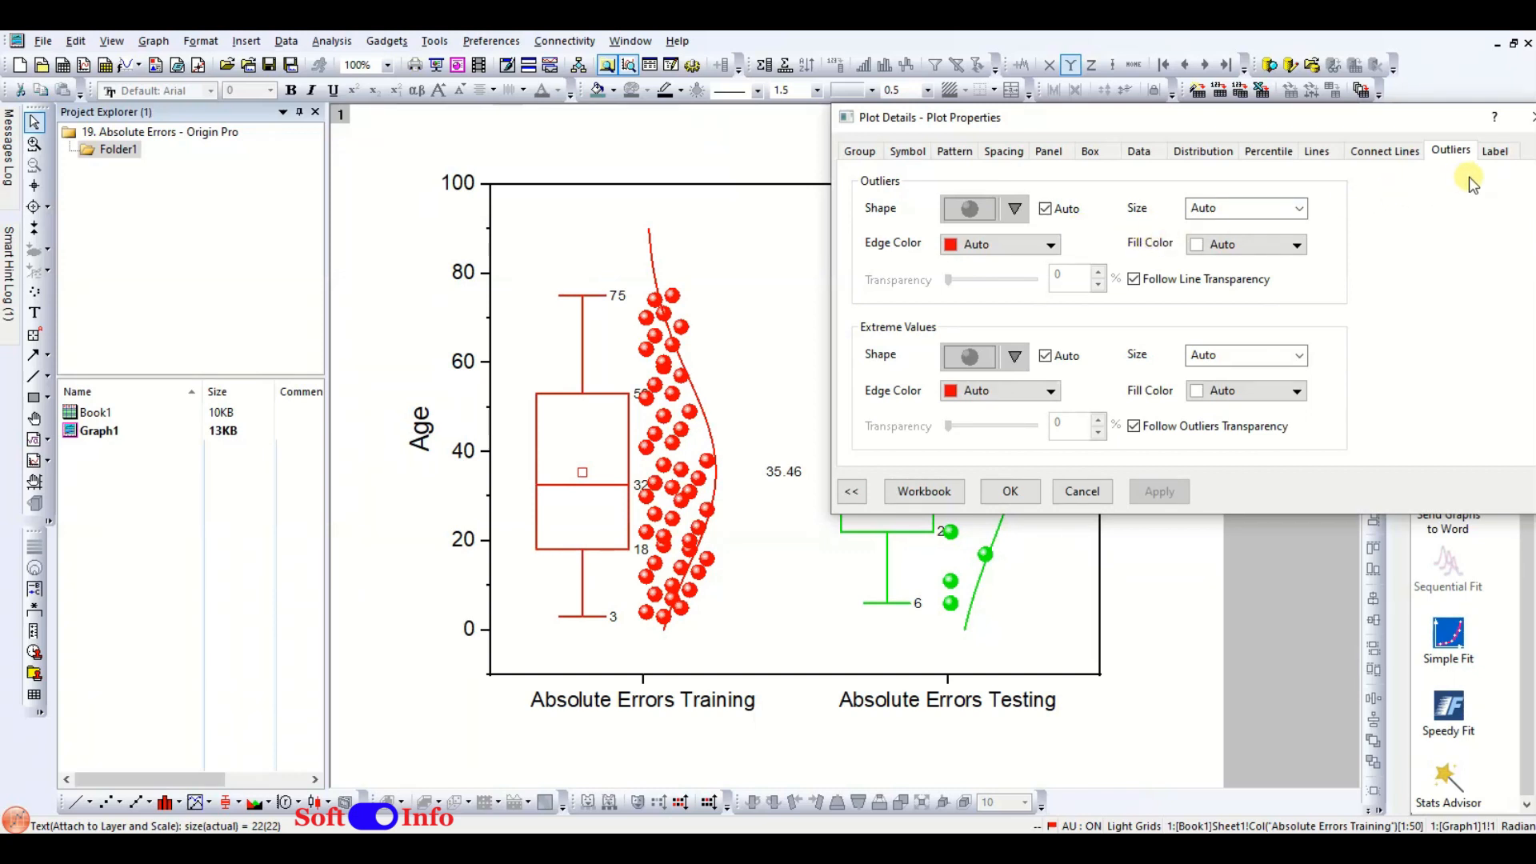
mouse_move(1497, 157)
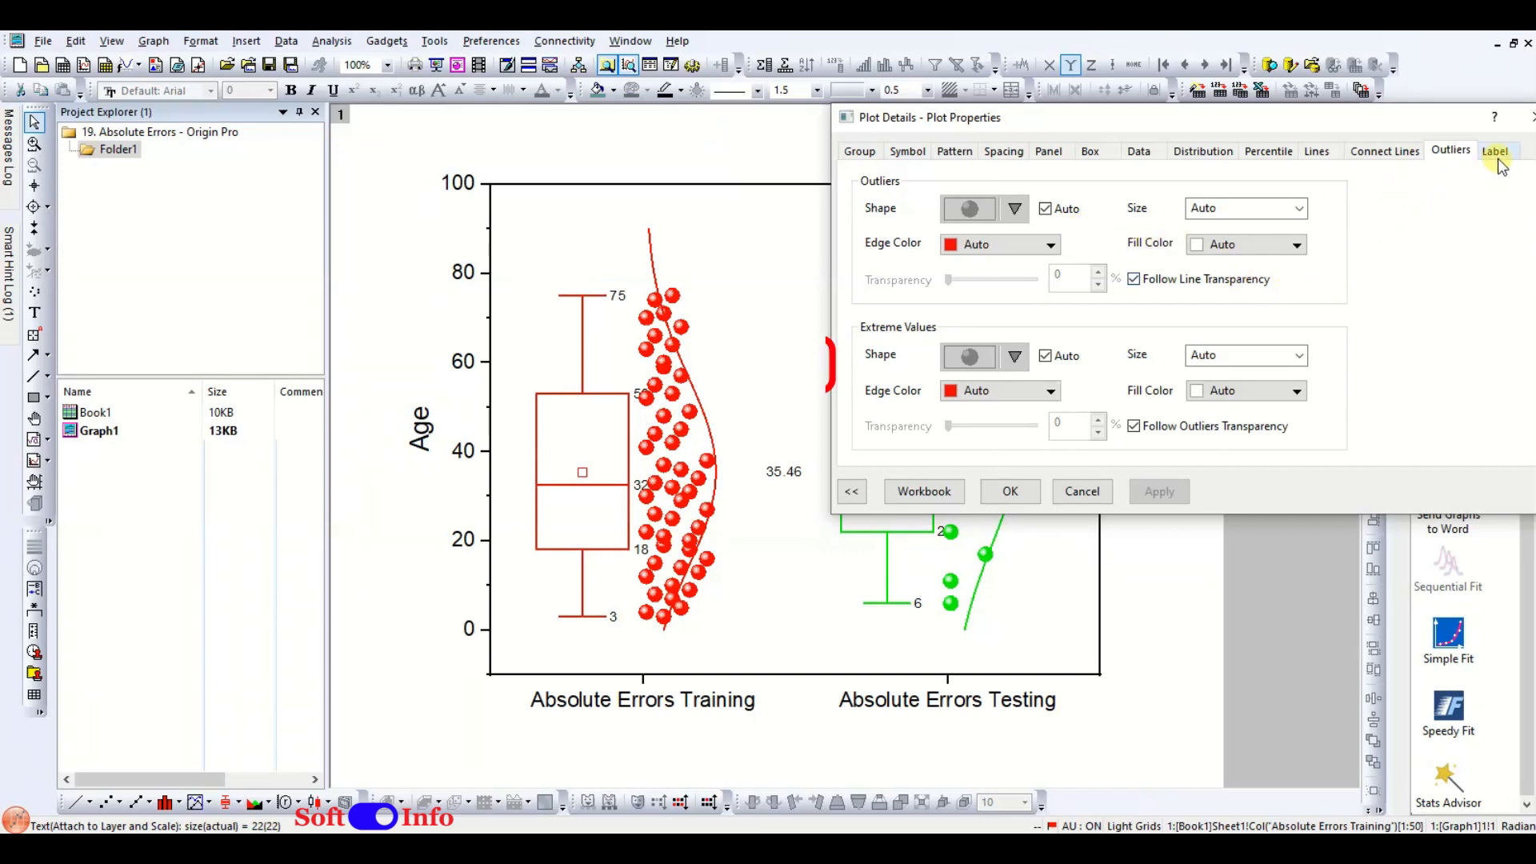
Enable Auto Reposition for value labels, apply and close Plot Details.
click(1497, 151)
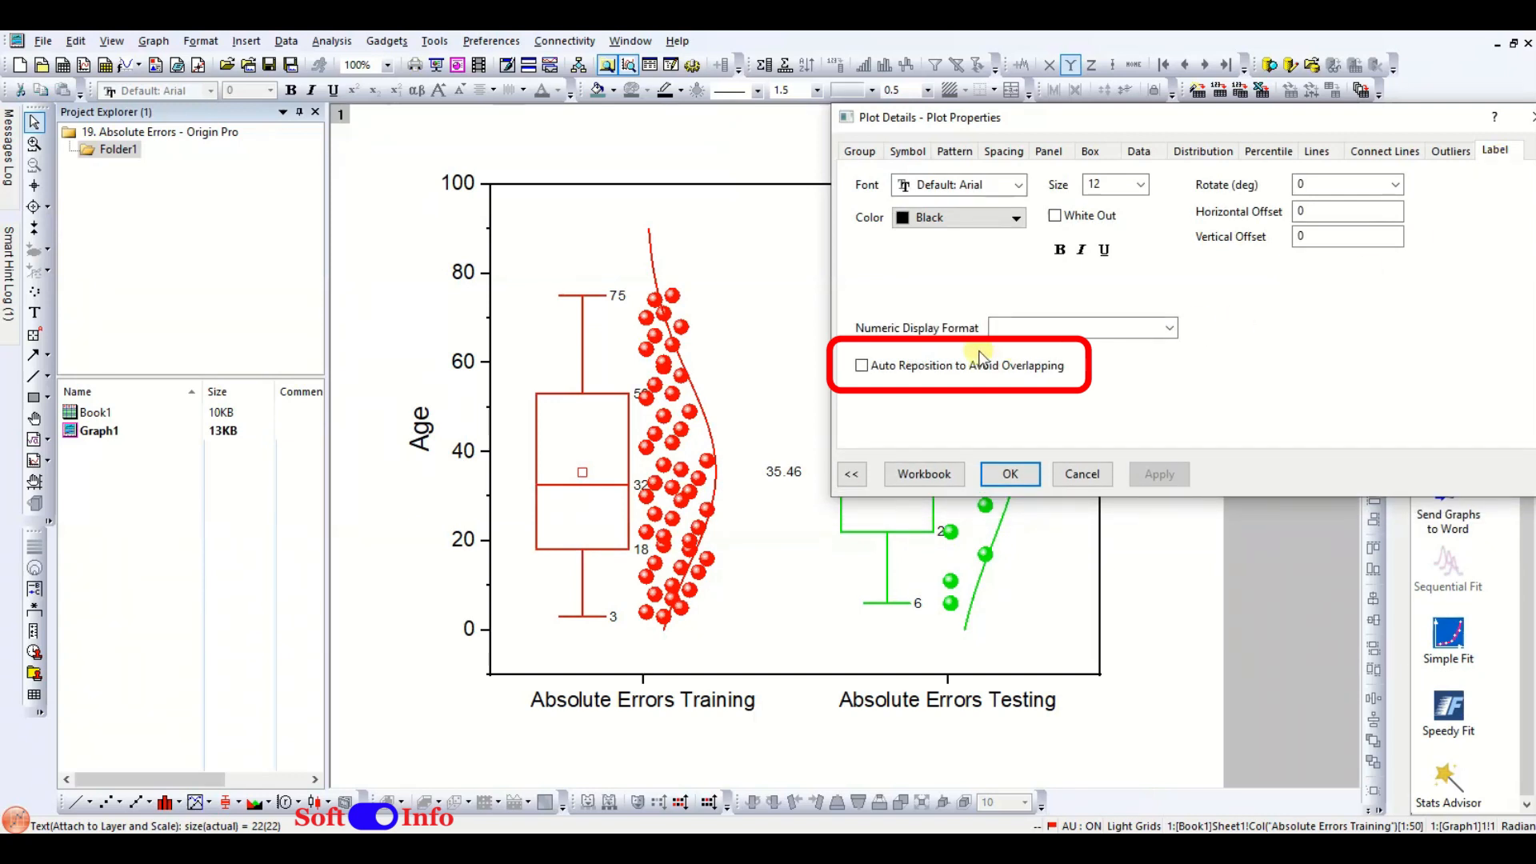
click(860, 365)
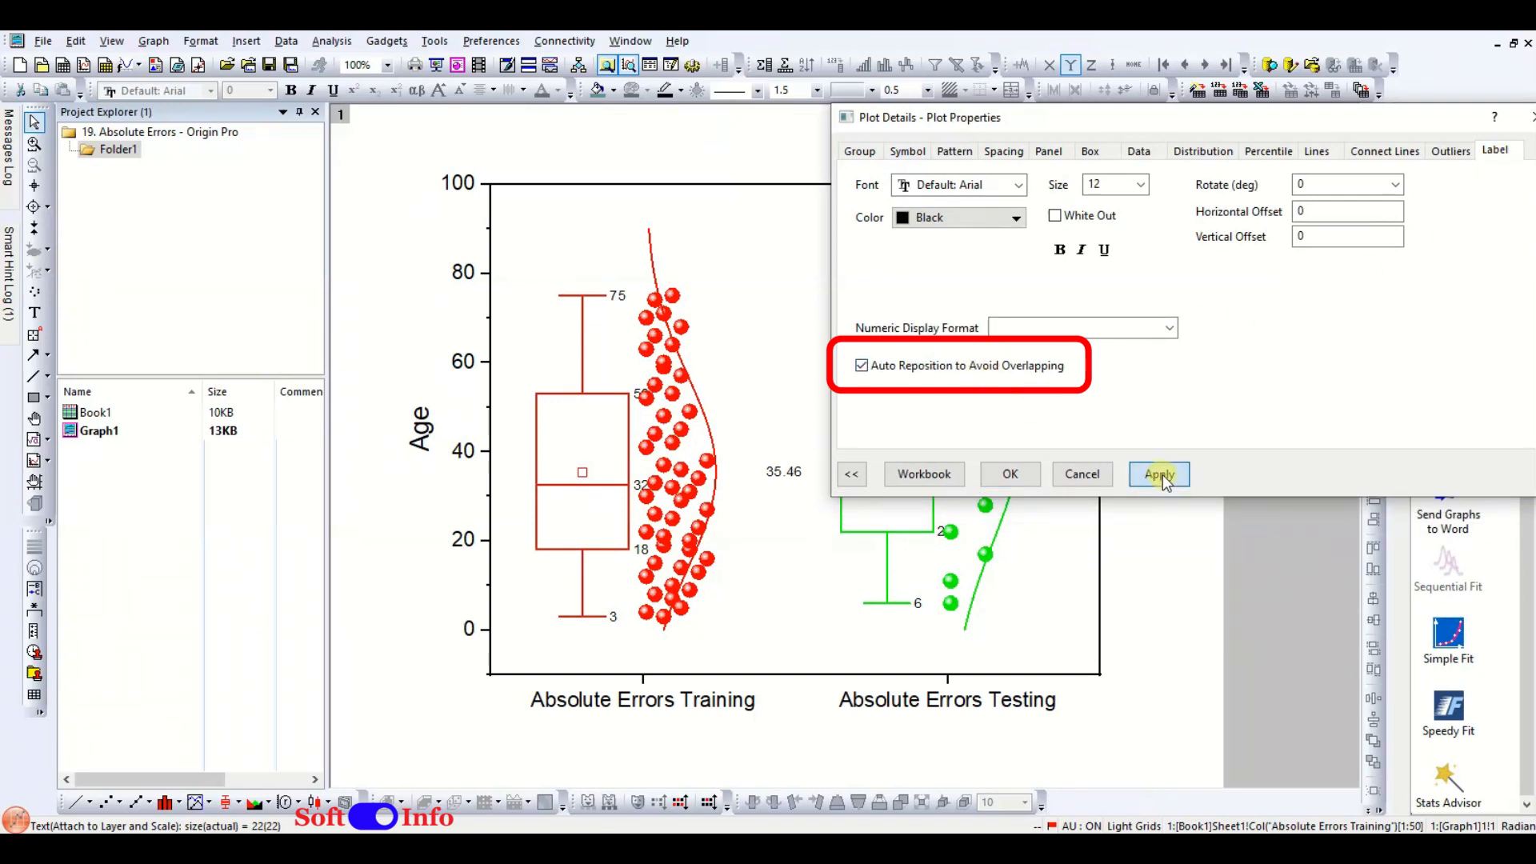
click(1158, 474)
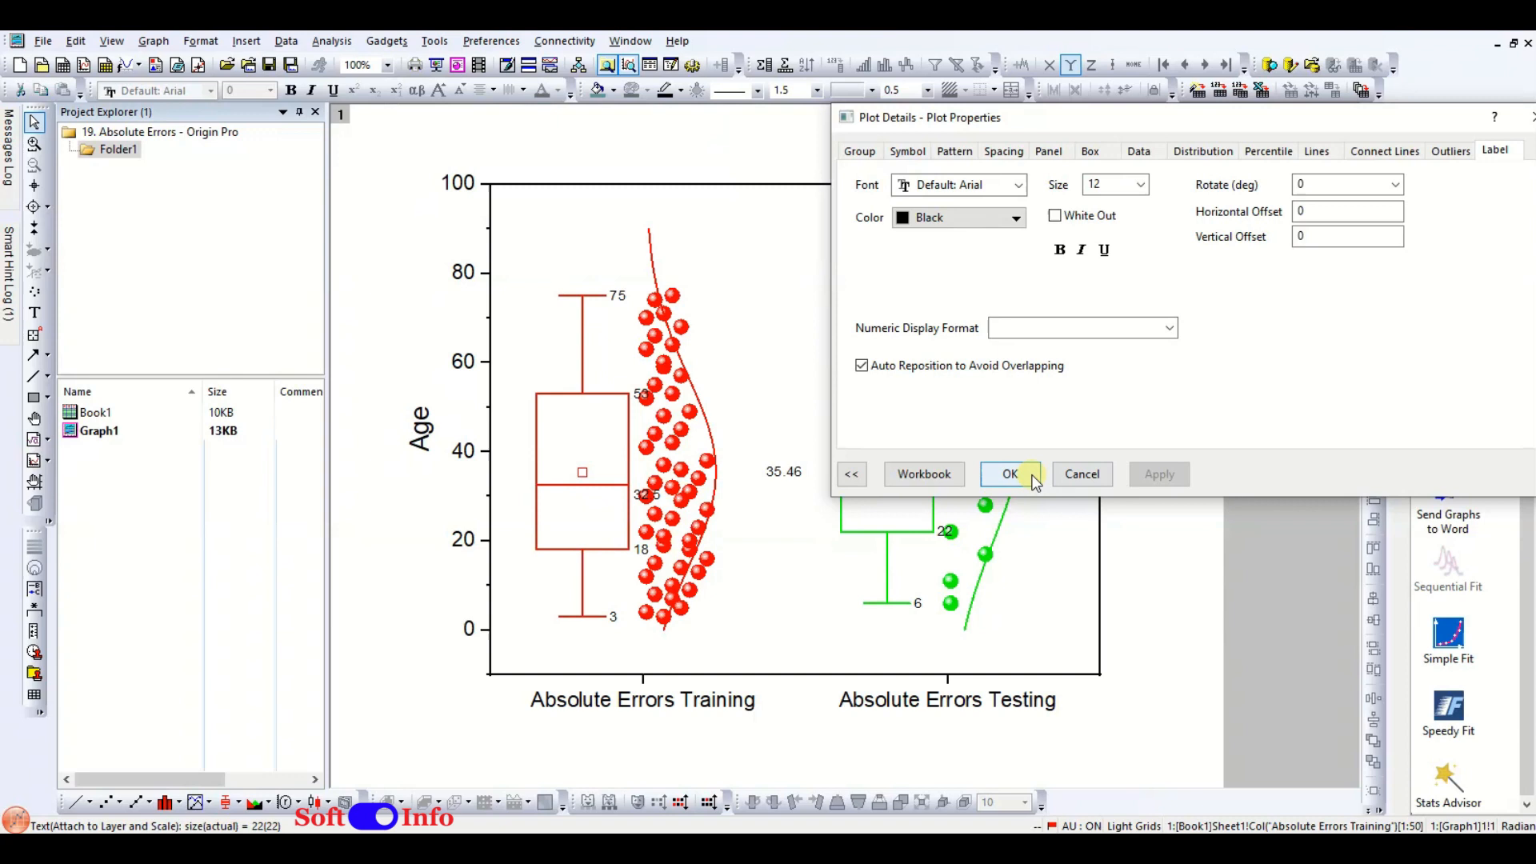
click(1009, 473)
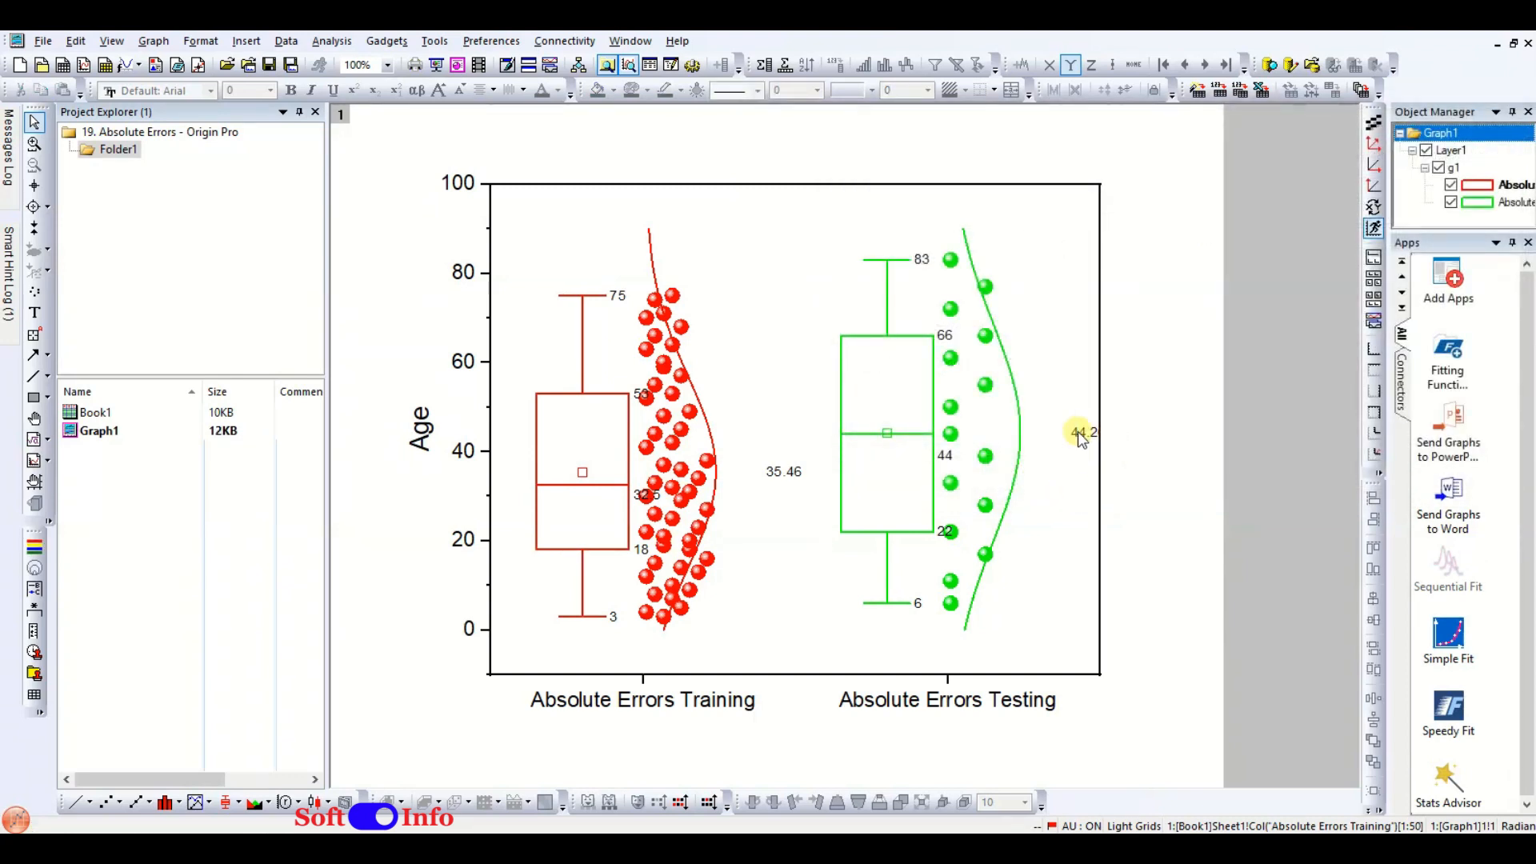
mouse_move(1087, 457)
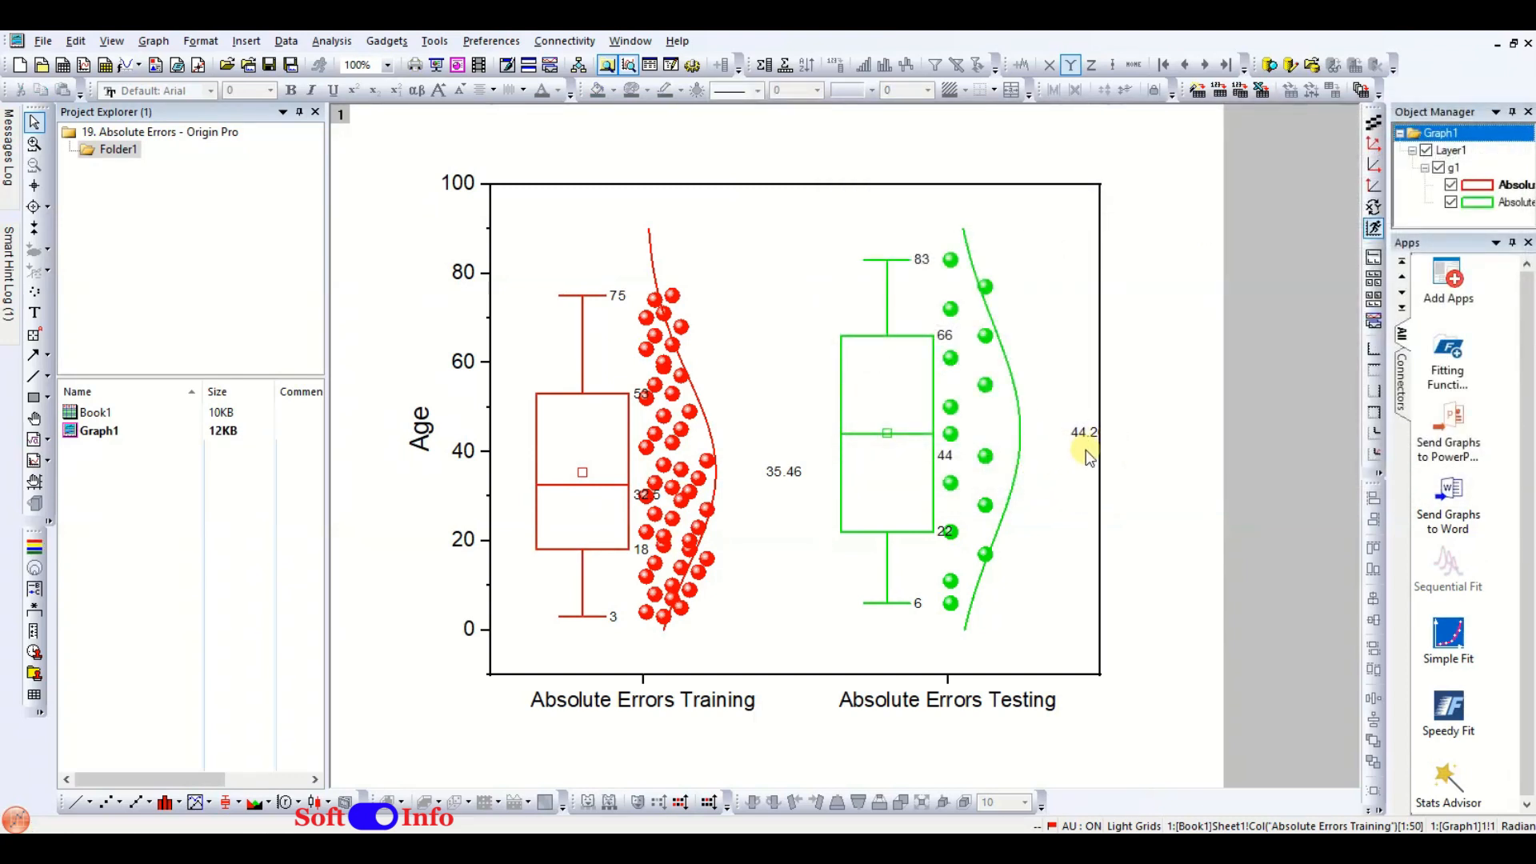
mouse_move(1065, 428)
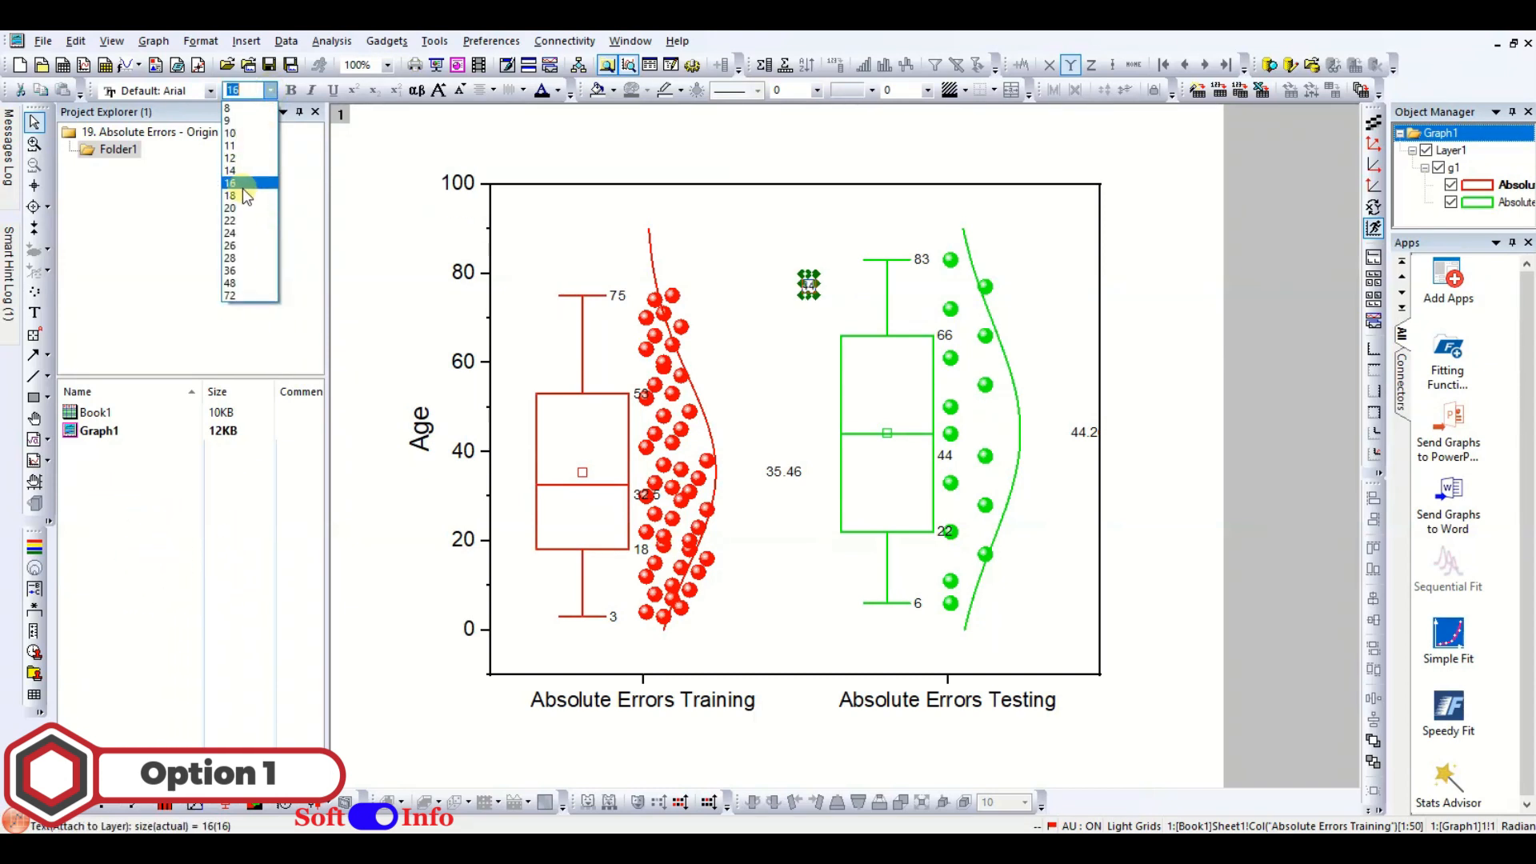
Enlarge the value label font, edit the training mean label and reopen Plot Details for the green testing points.
click(231, 197)
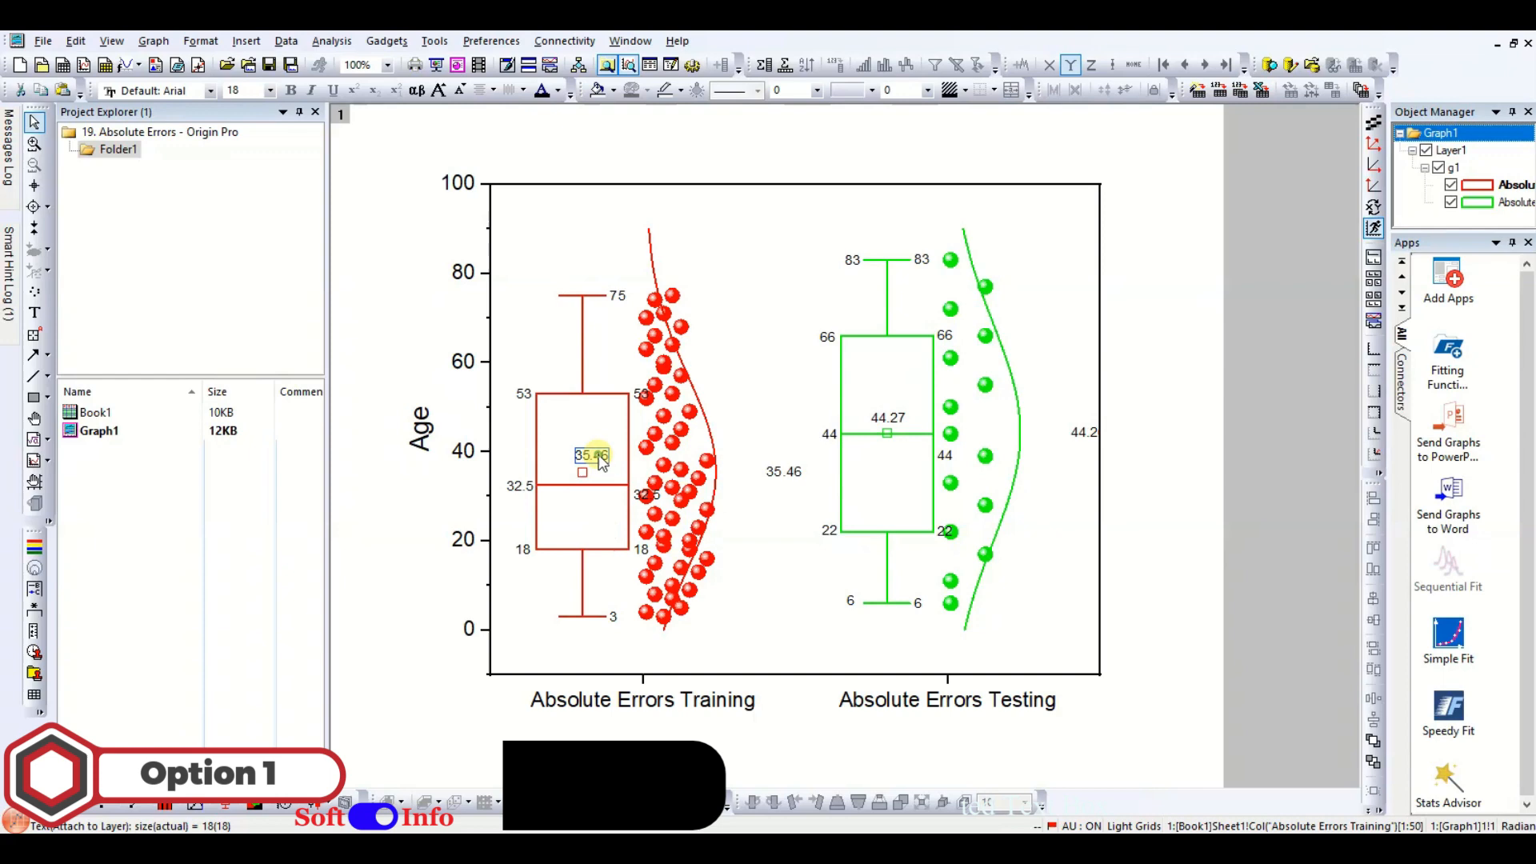
double_click(589, 454)
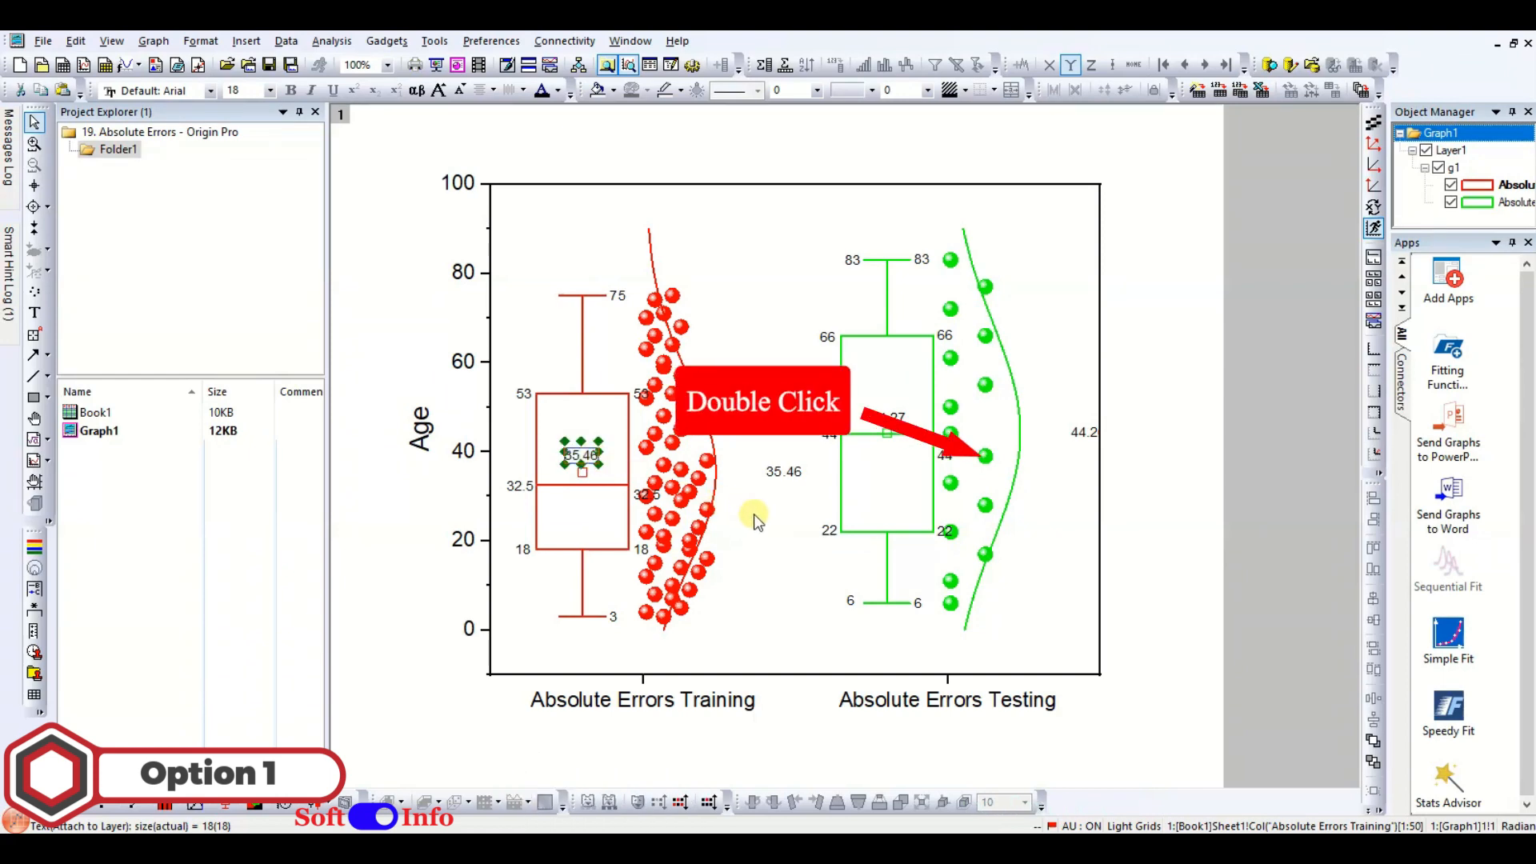
double_click(982, 454)
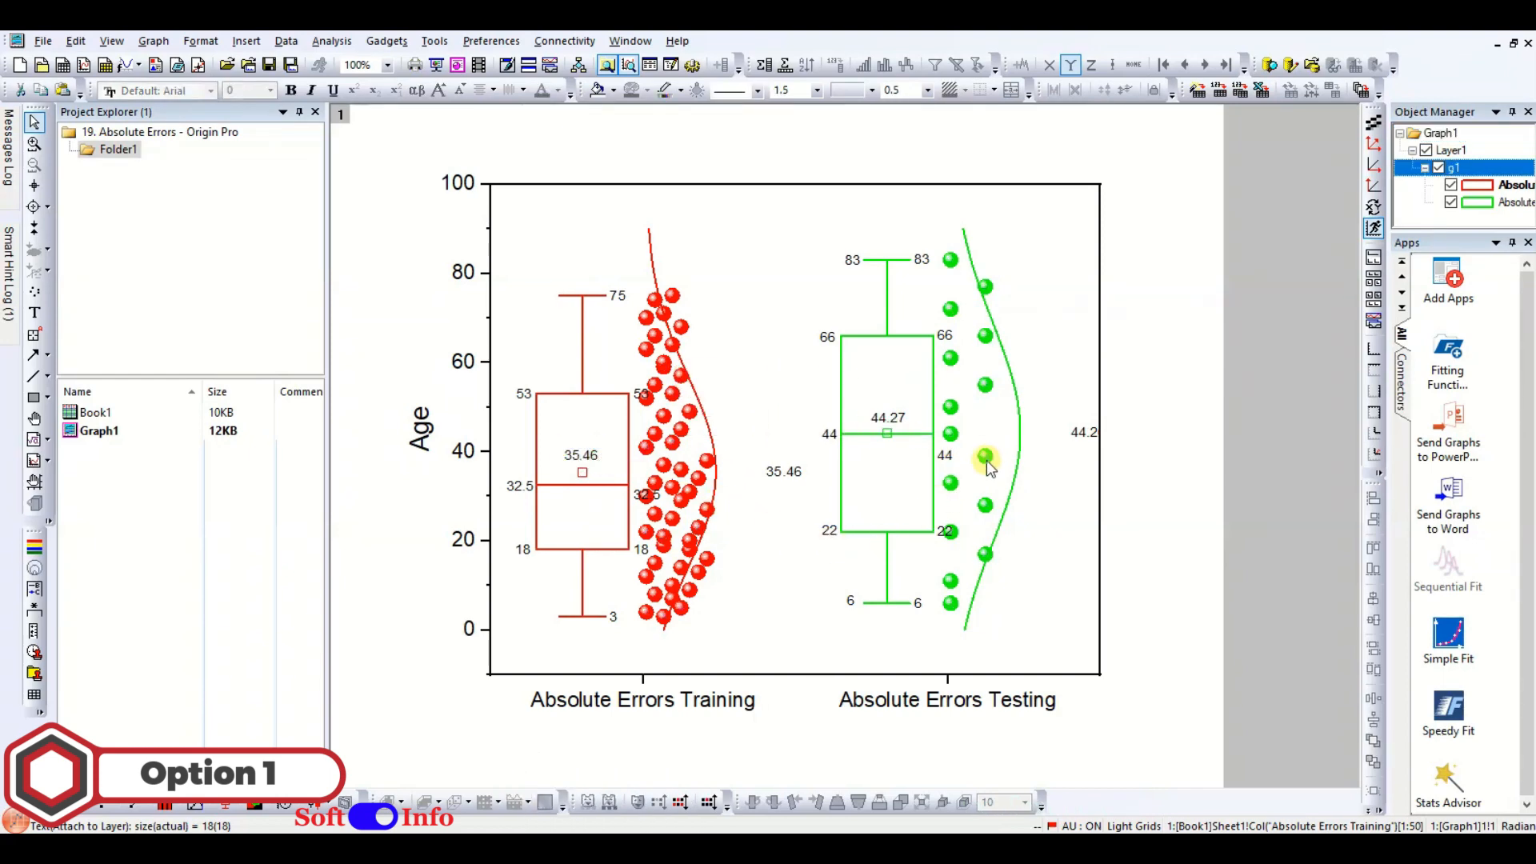
double_click(982, 458)
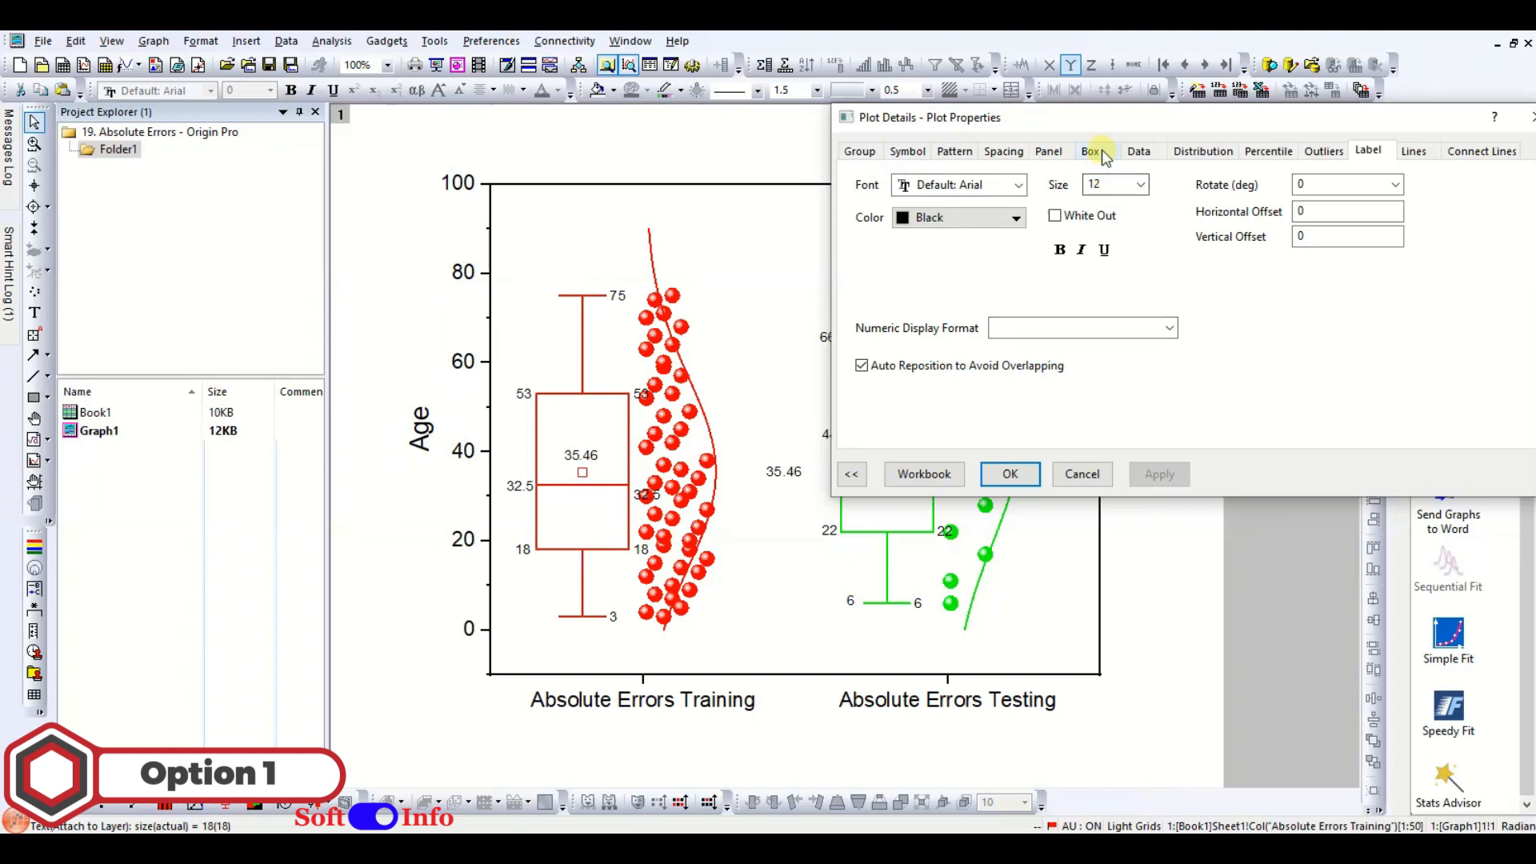
Enable quartile, median, mean and whisker value labels on the testing box in Plot Details.
click(1094, 150)
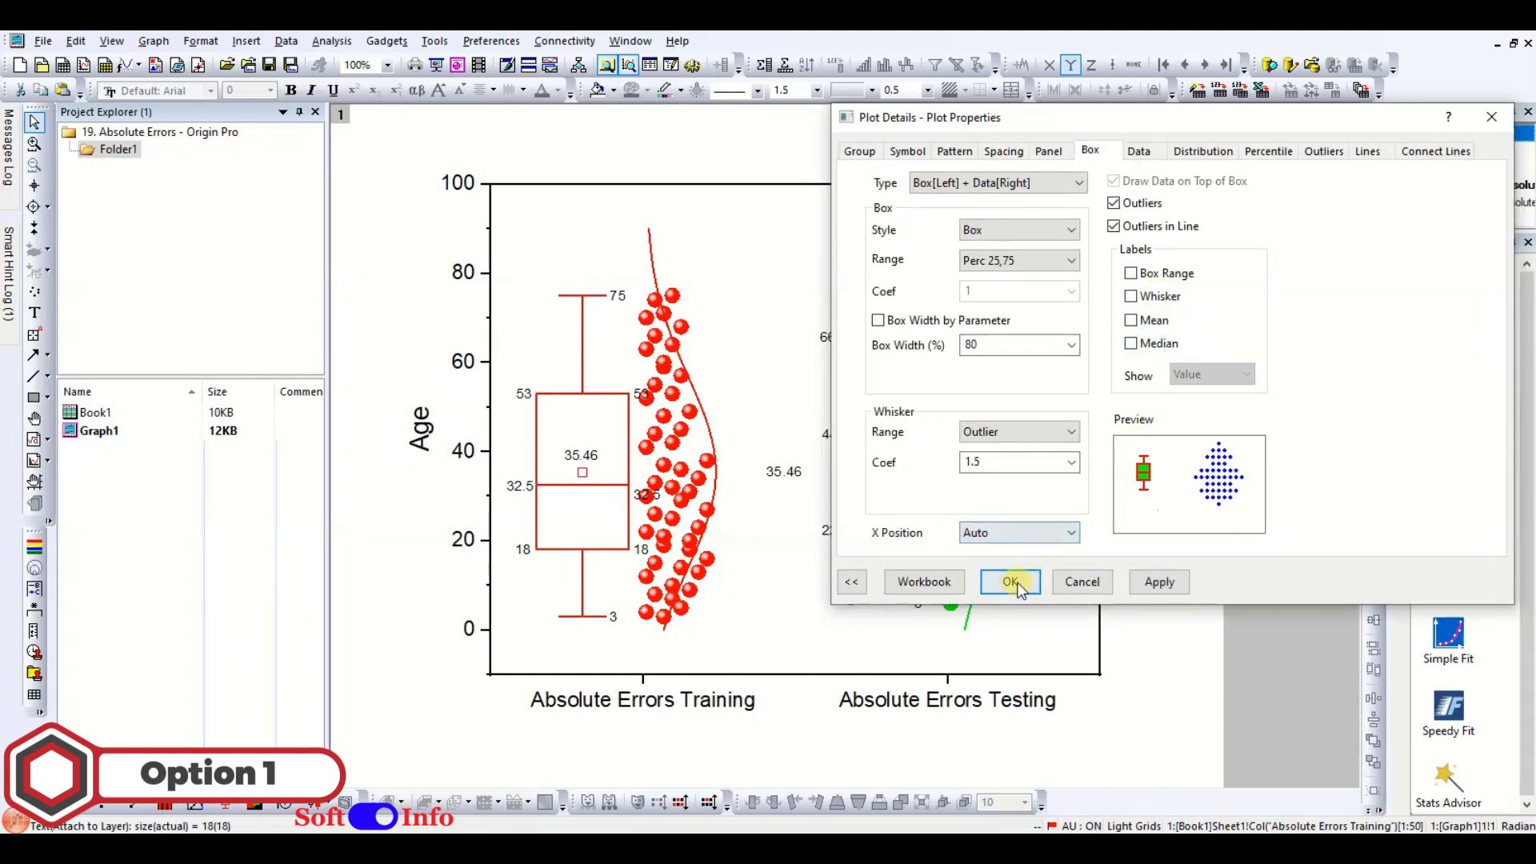
click(1008, 582)
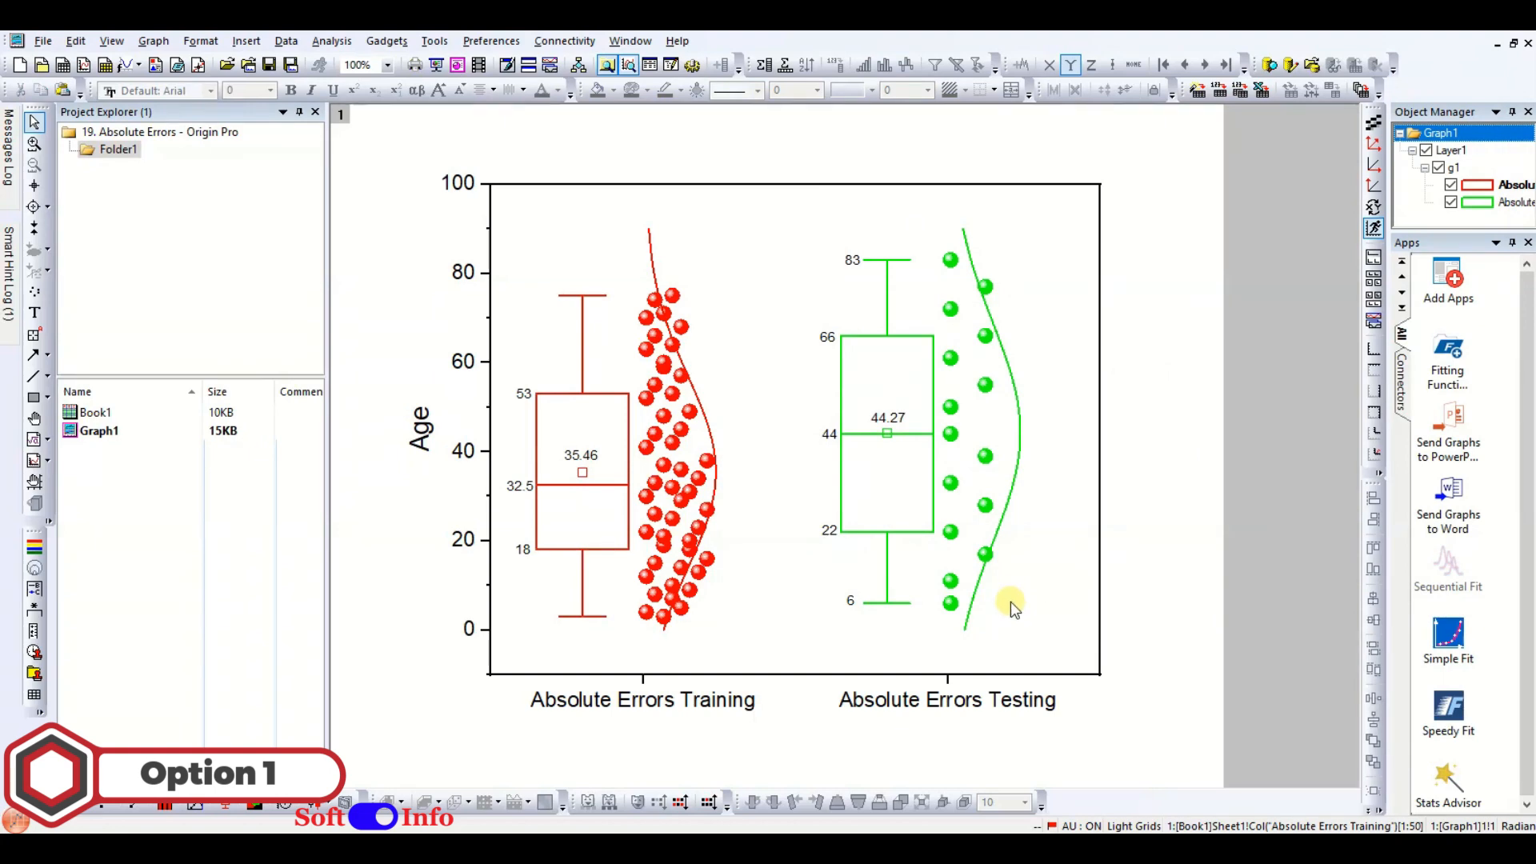
double_click(648, 446)
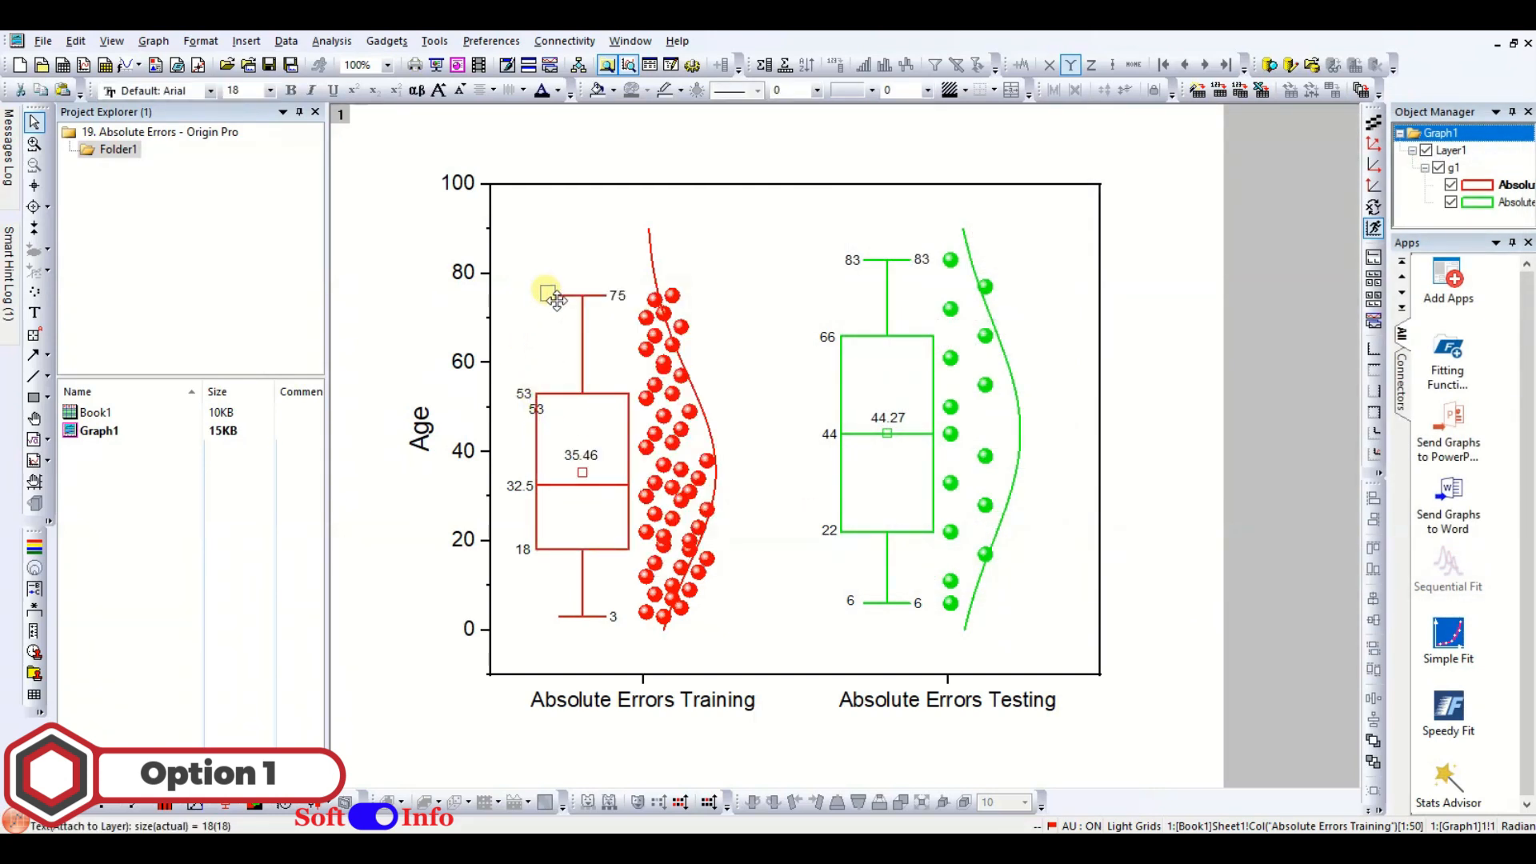
click(547, 295)
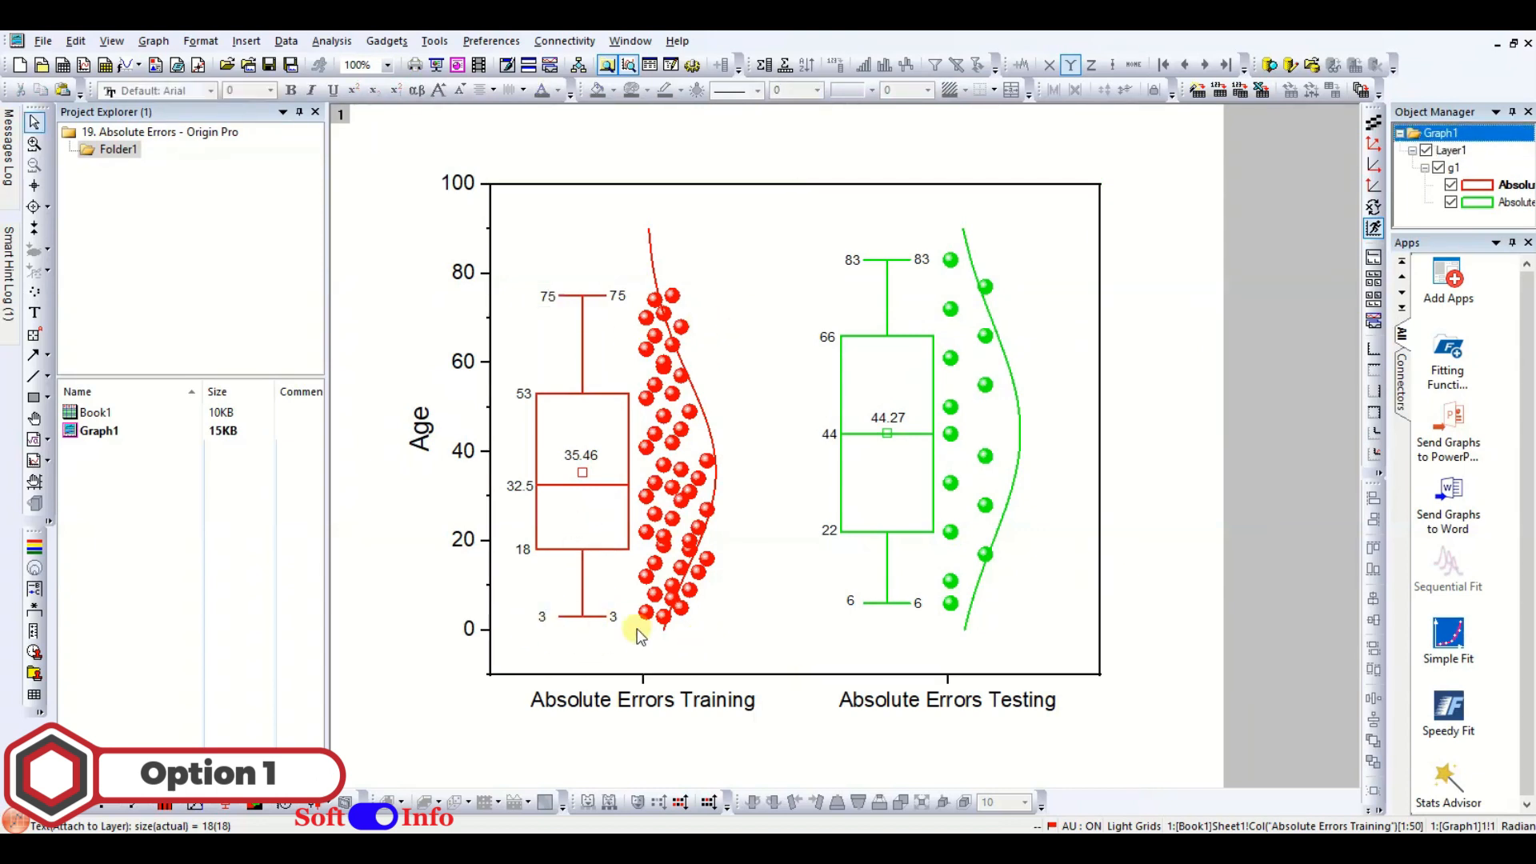
Reapply the training plot's box settings so each box keeps a single set of labels.
double_click(658, 424)
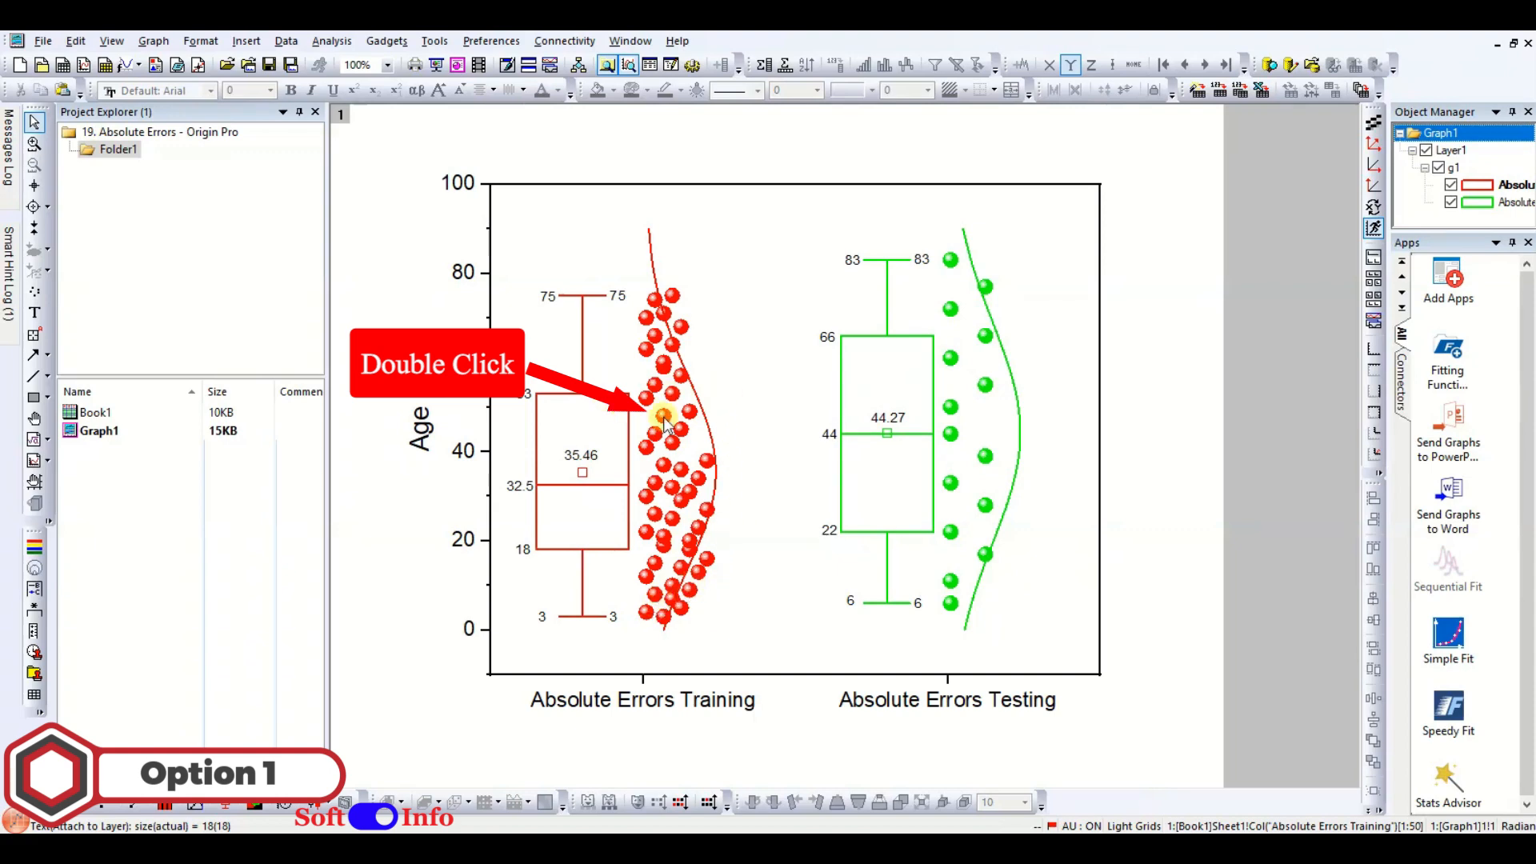
double_click(661, 419)
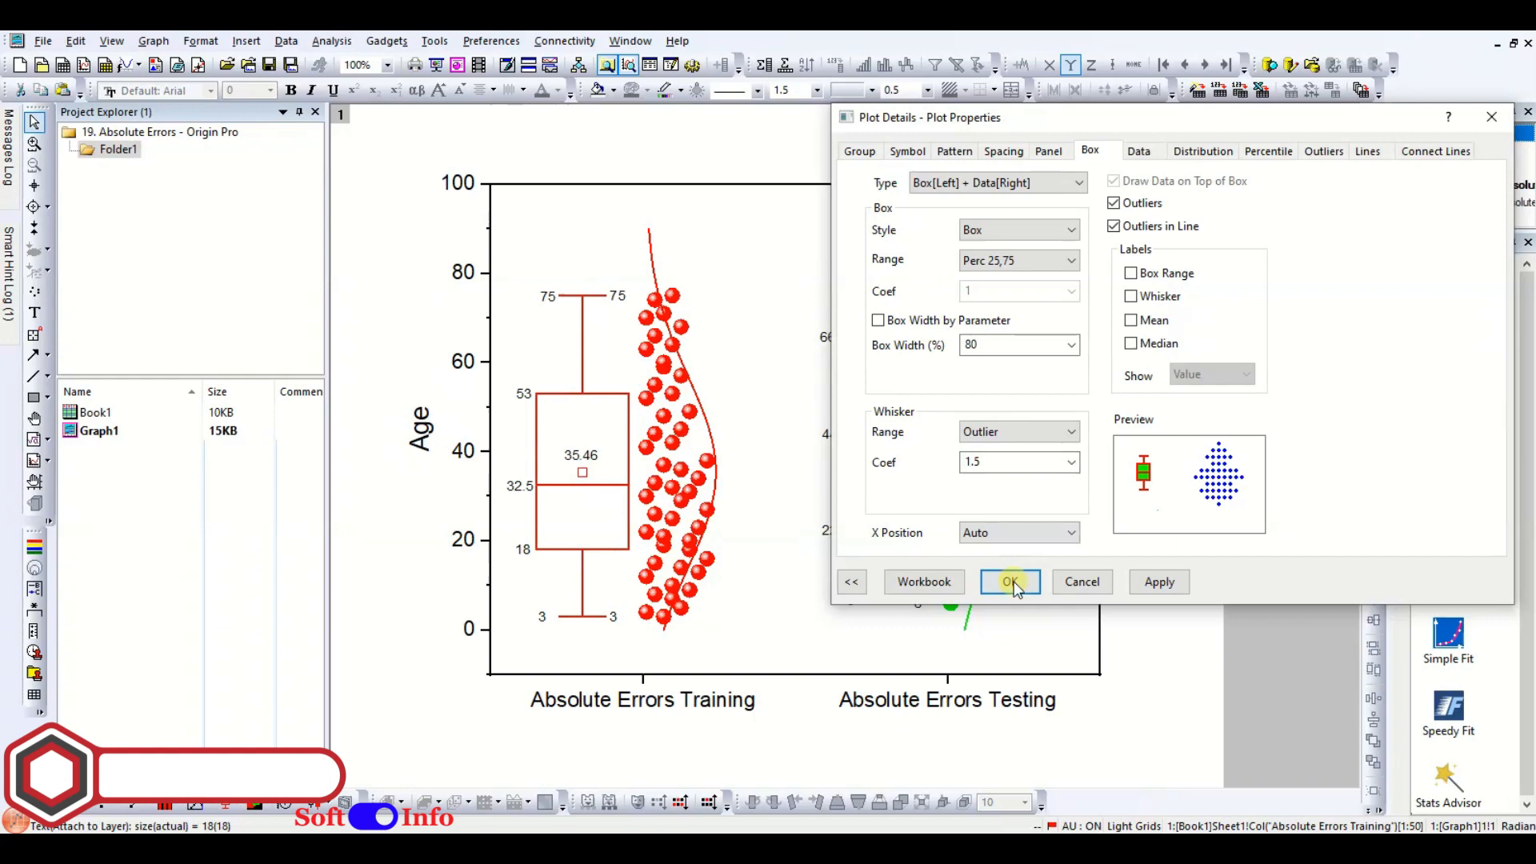
click(1011, 582)
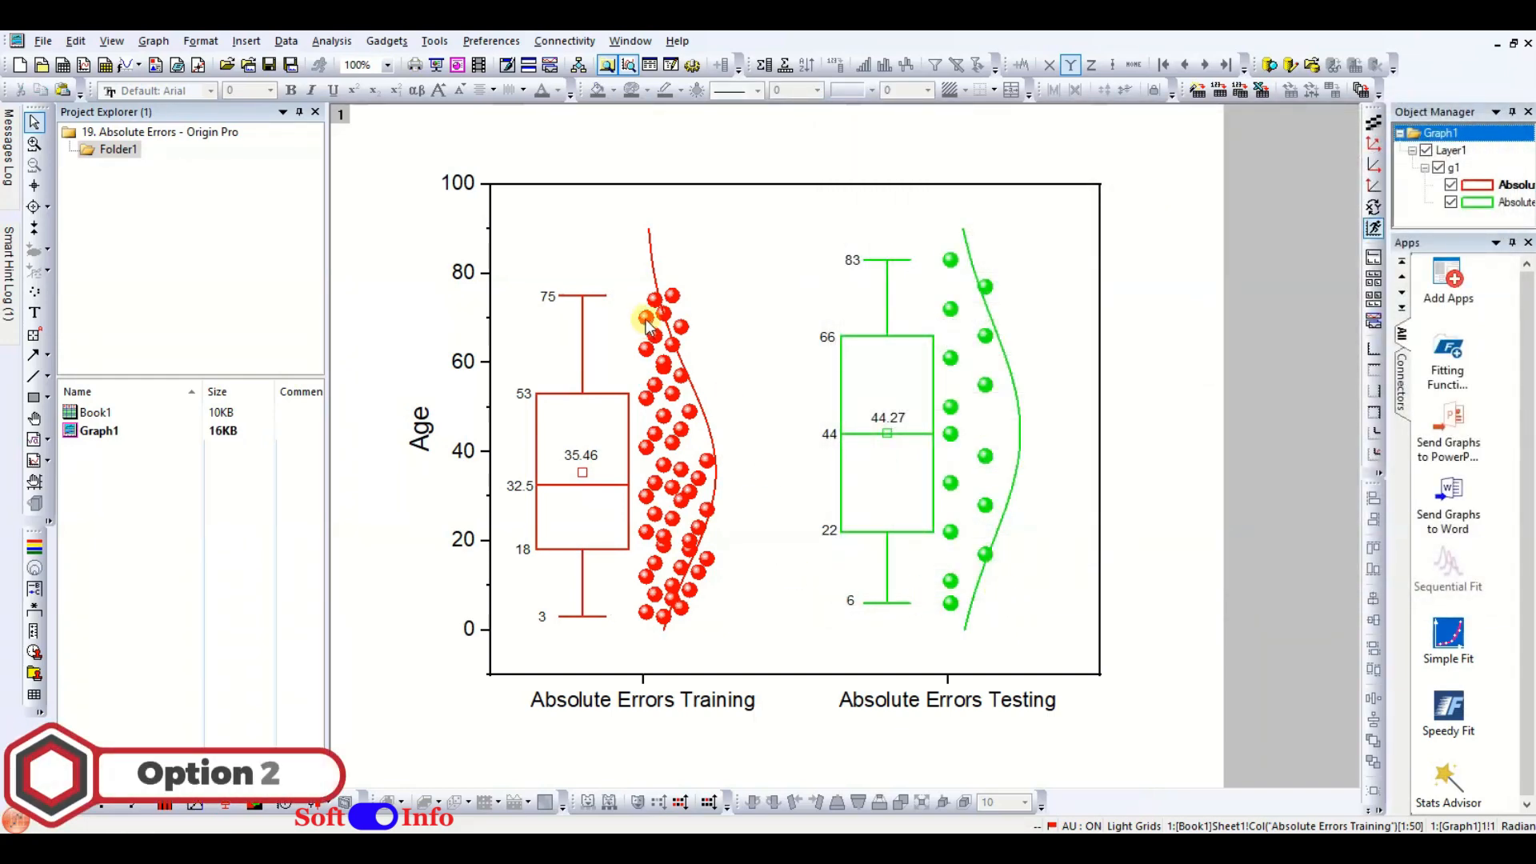
Set the vertical axis maximum to 120 and start a text label above the training box.
double_click(466, 181)
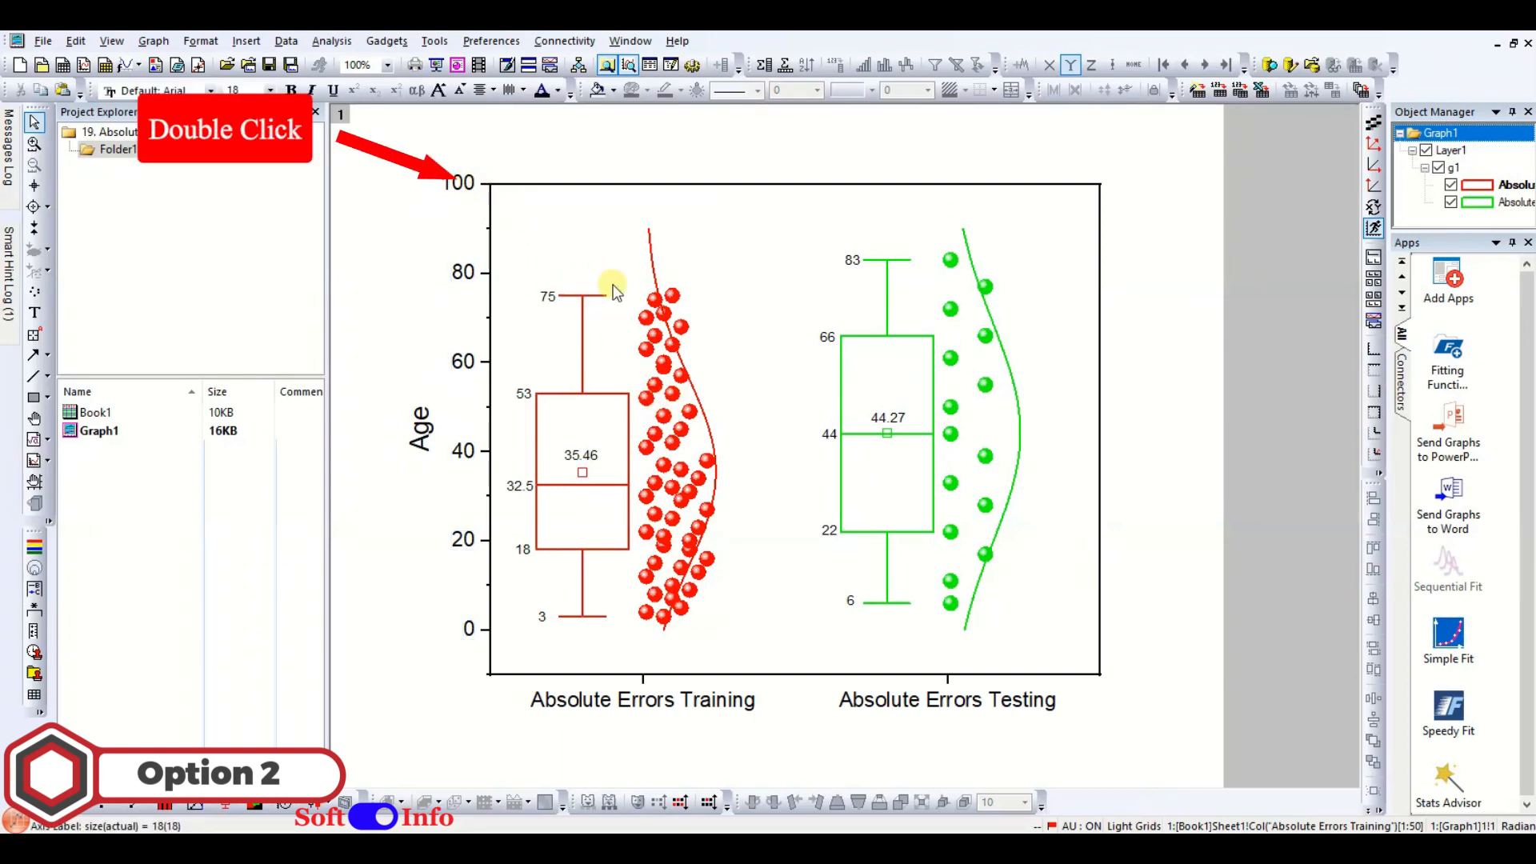
double_click(467, 181)
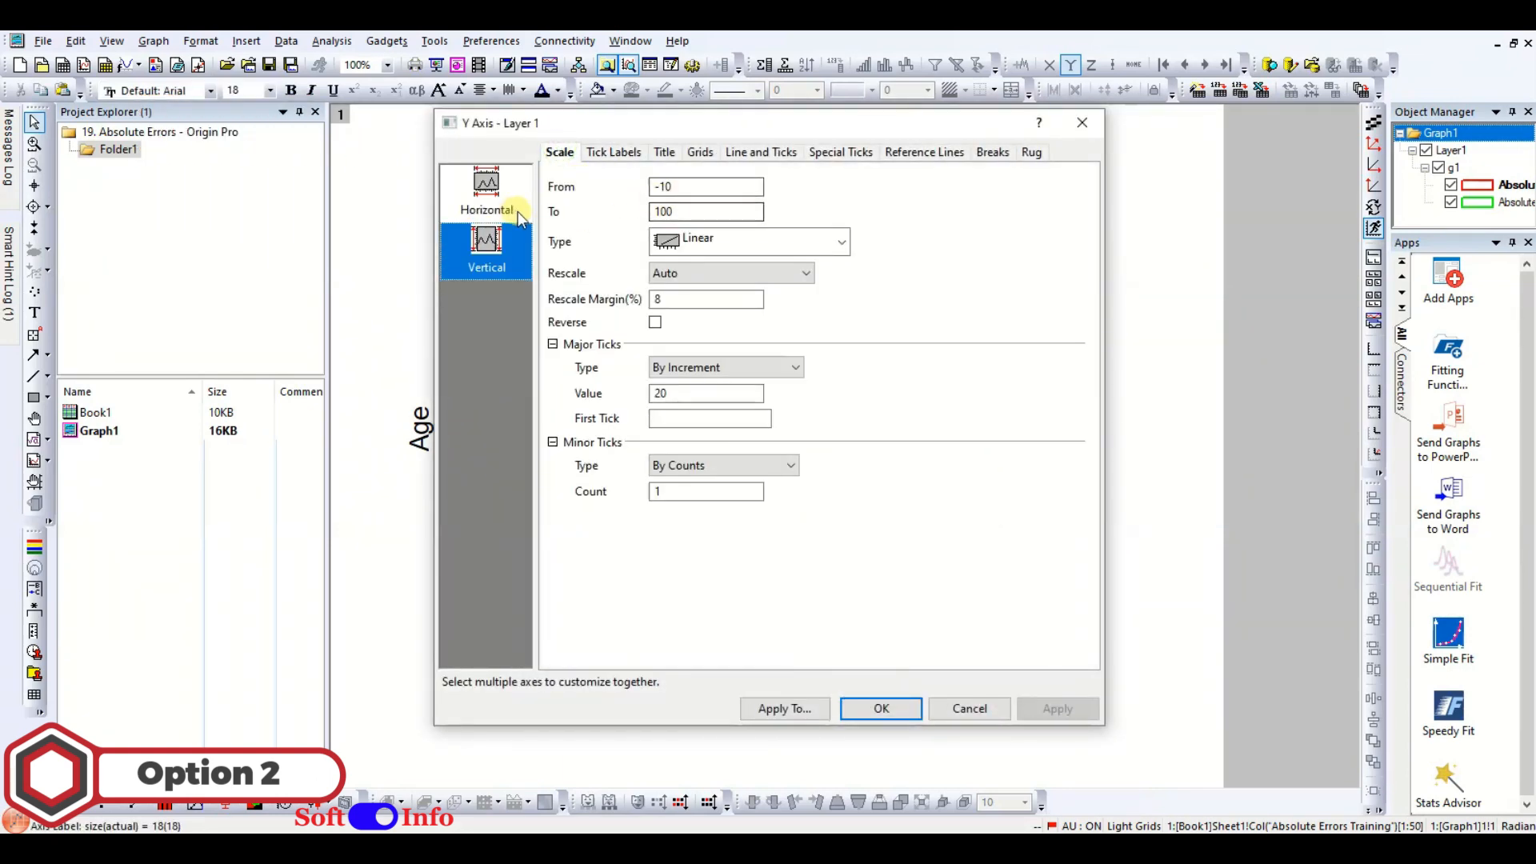
text(120)
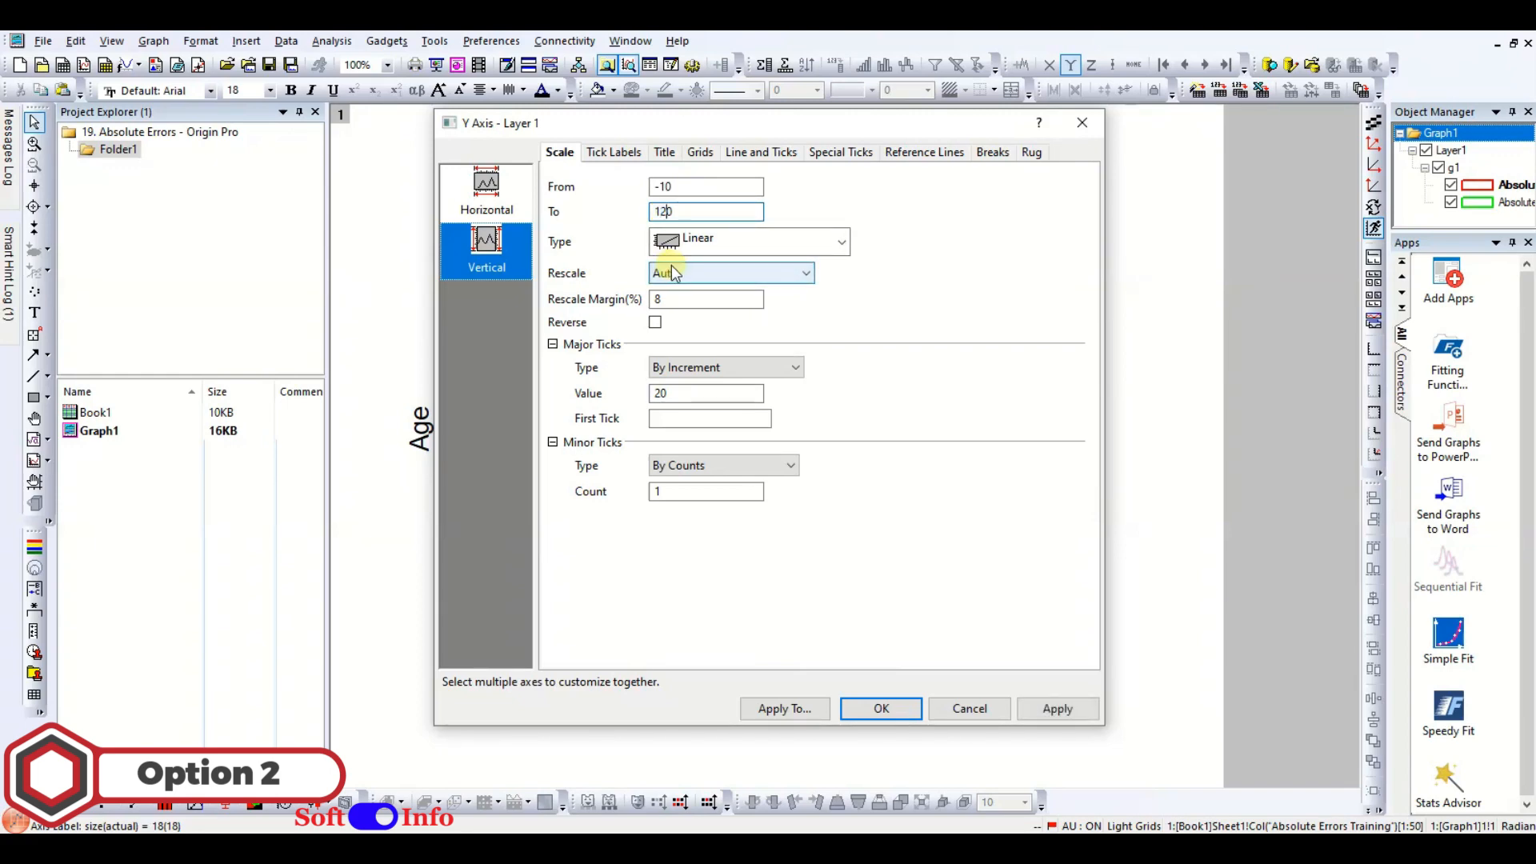
click(880, 709)
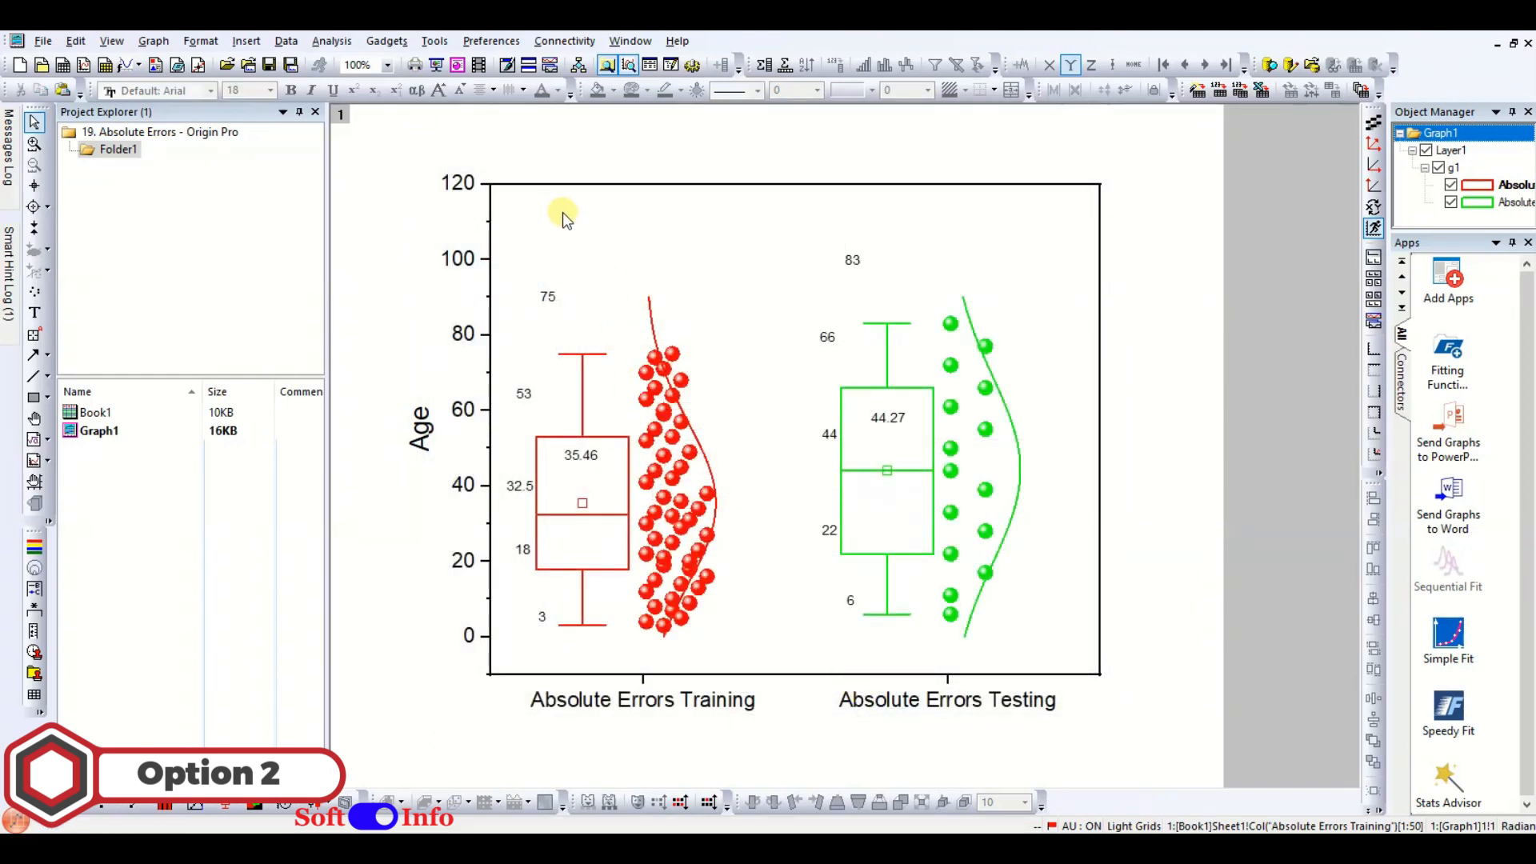
right_click(563, 219)
text(Mean)
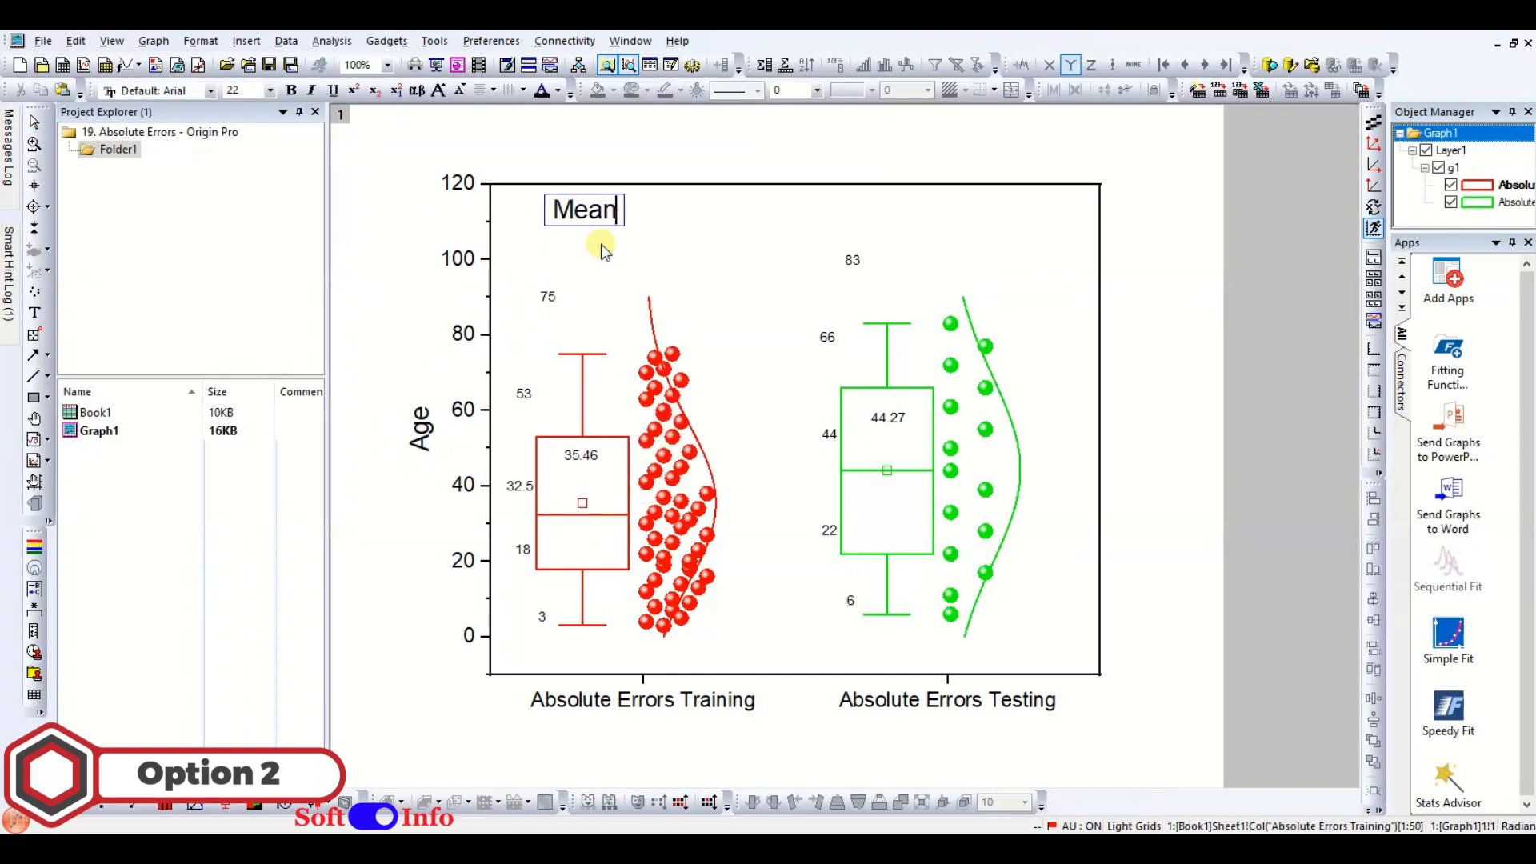
Write Mean = 35.46 / Median = 32.50 above the training box.
text(= 35.46)
text(Median)
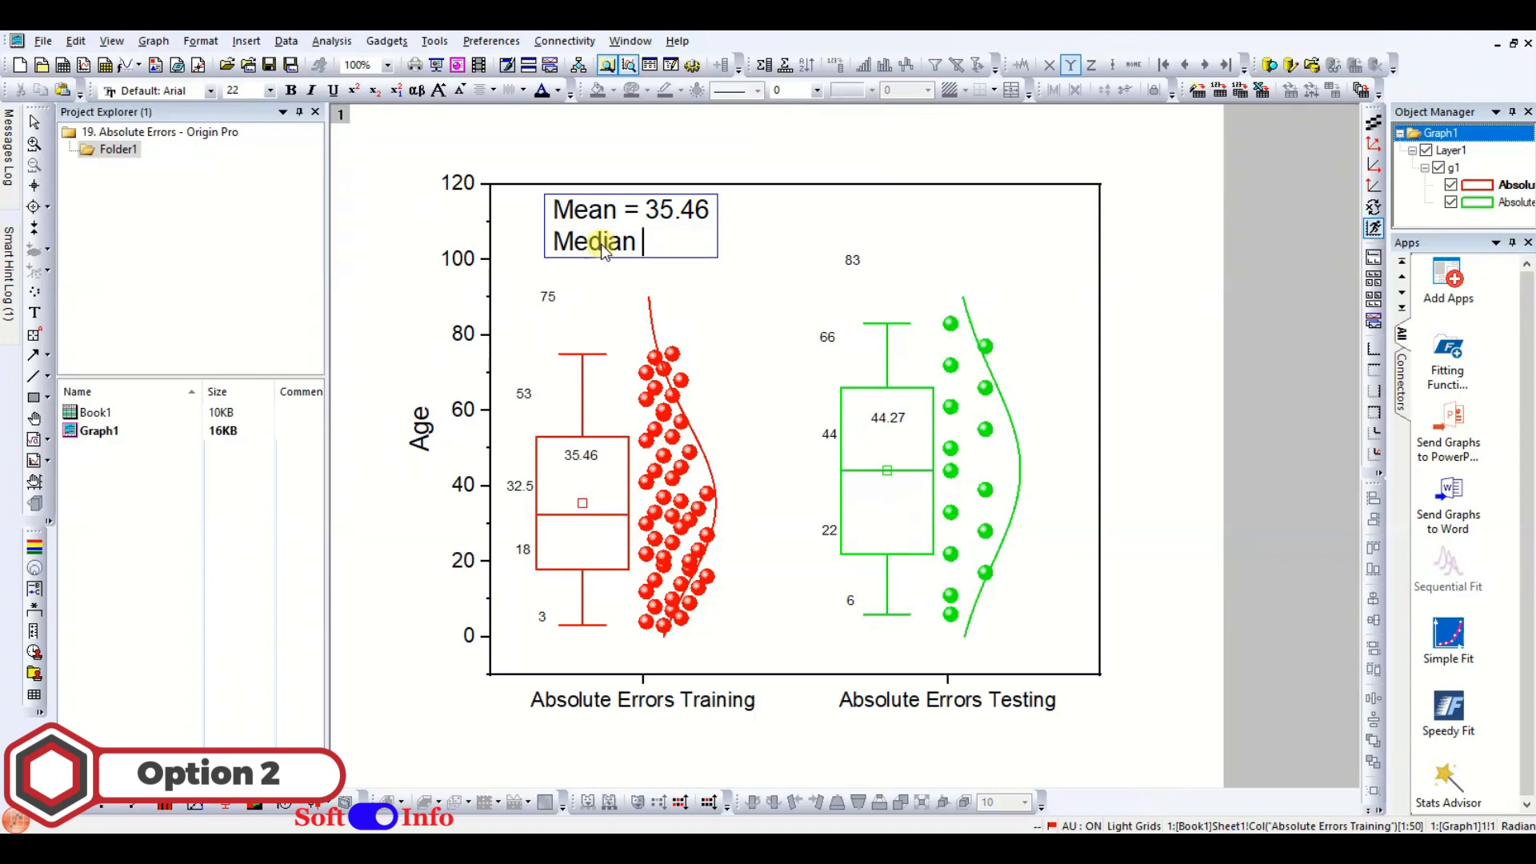
text(= 32.50)
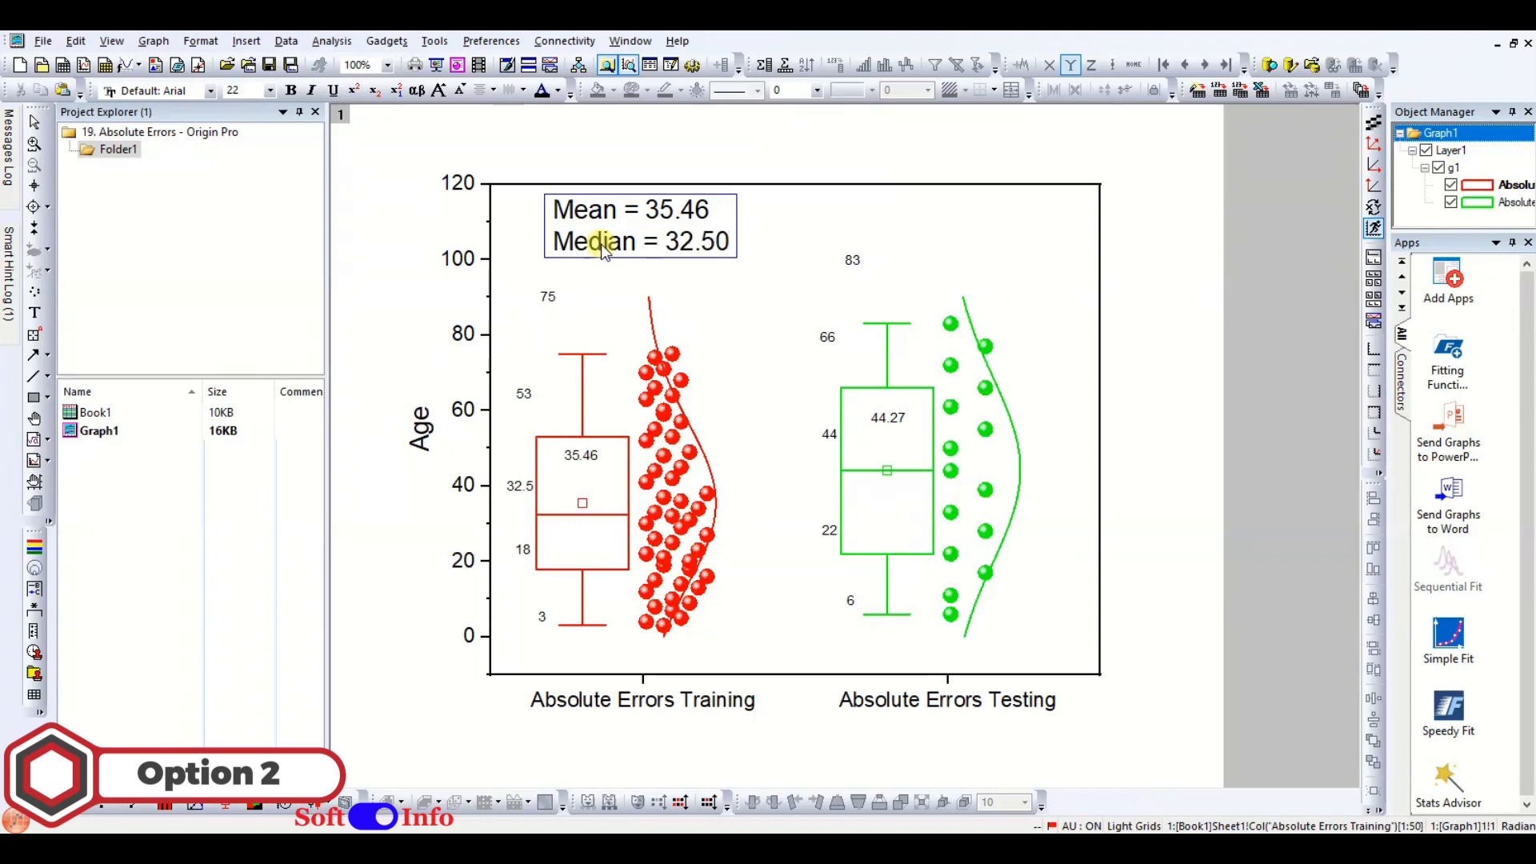
Ctrl-drag a copy above the testing box and change it to Mean = 44.27 / Median = 44.00.
drag(637, 225, 779, 245)
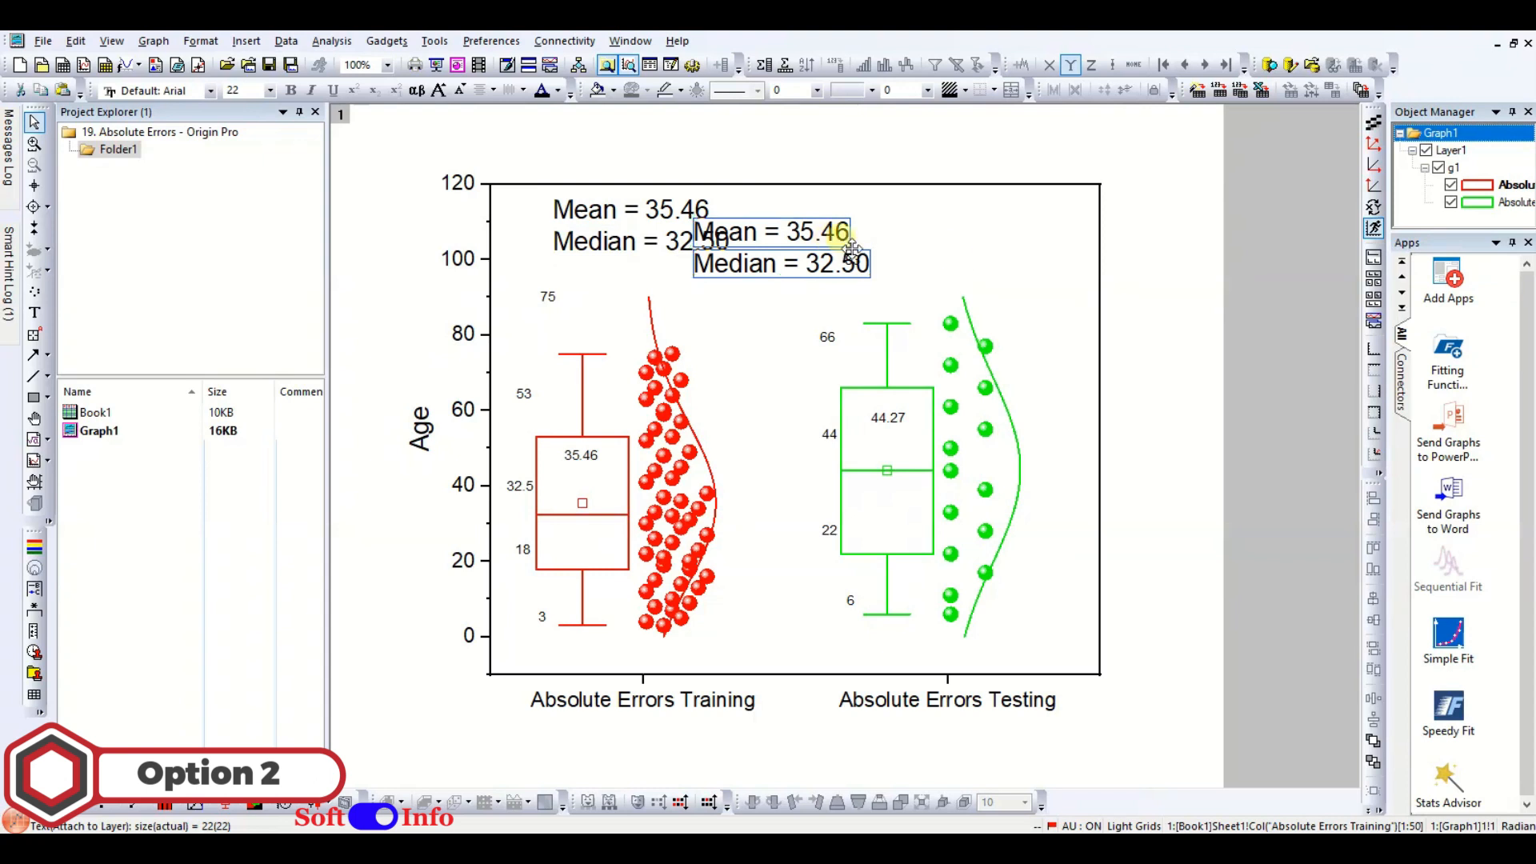
drag(779, 245, 979, 221)
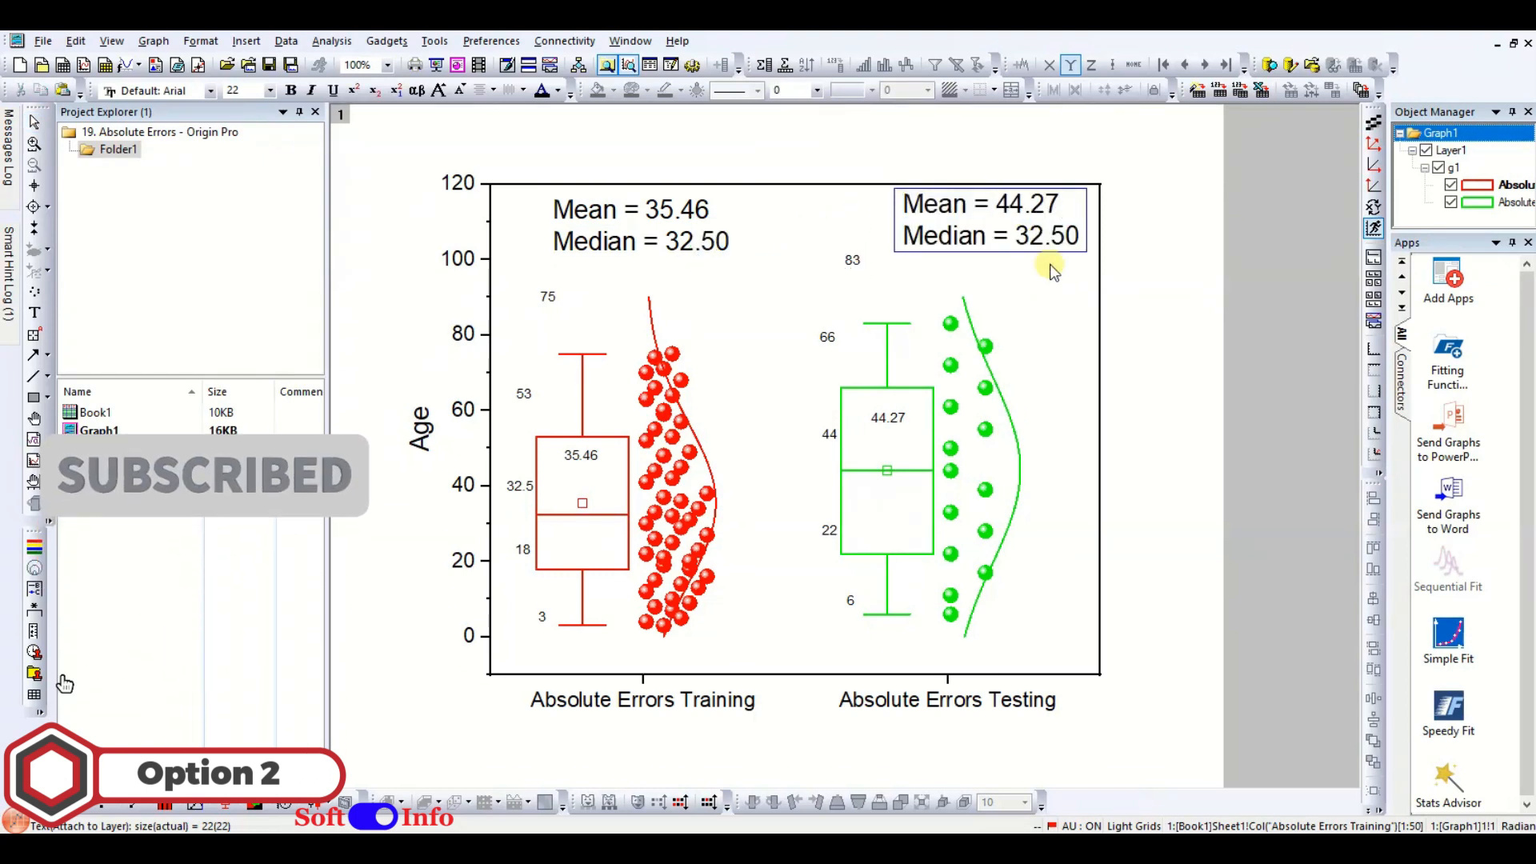
text(44.0)
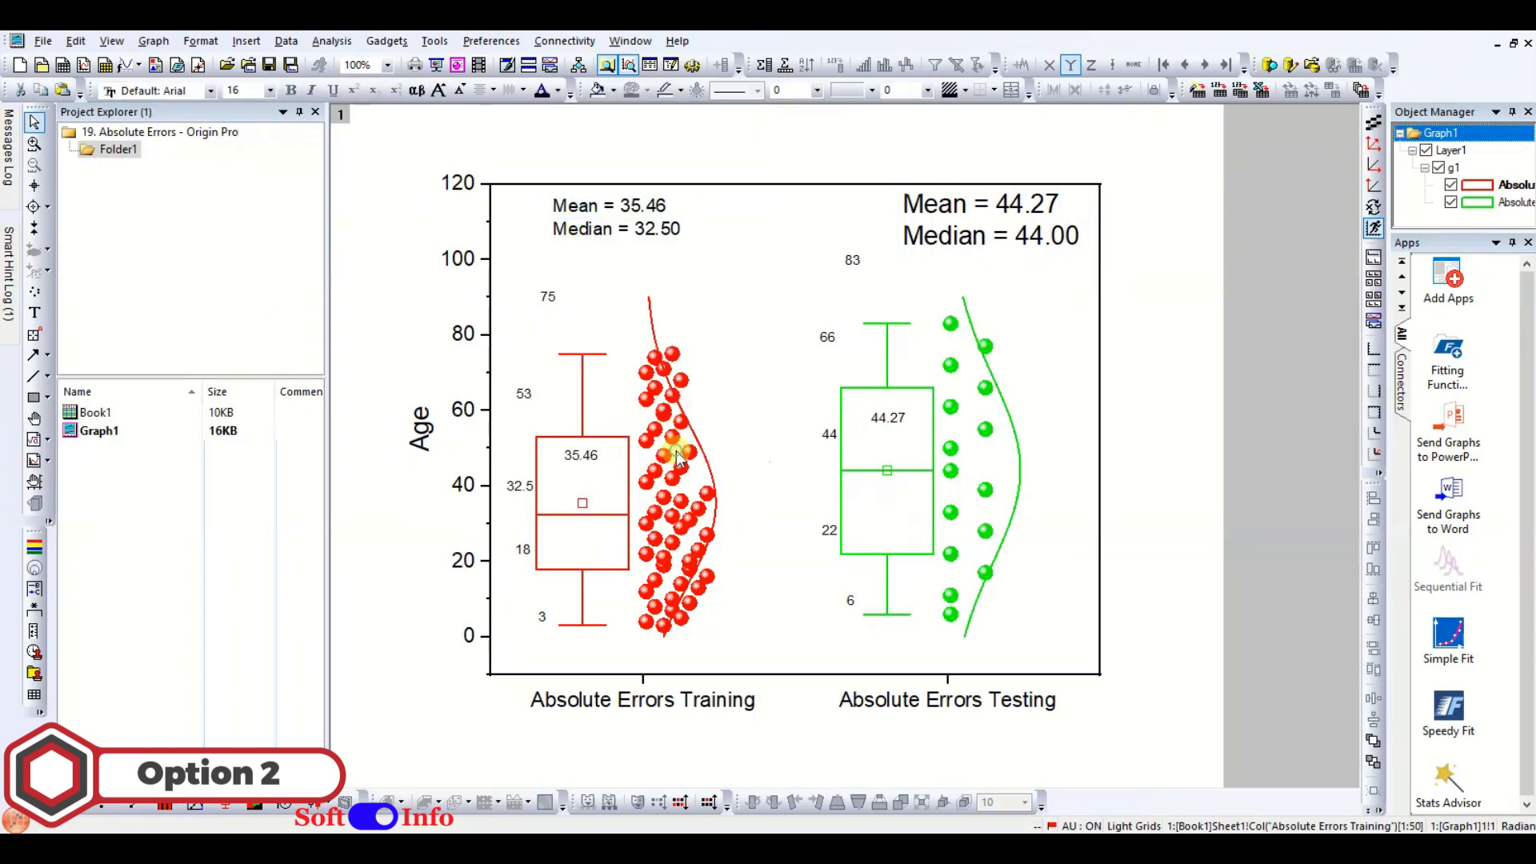
Colour the training statistics text red with a red box frame.
double_click(608, 204)
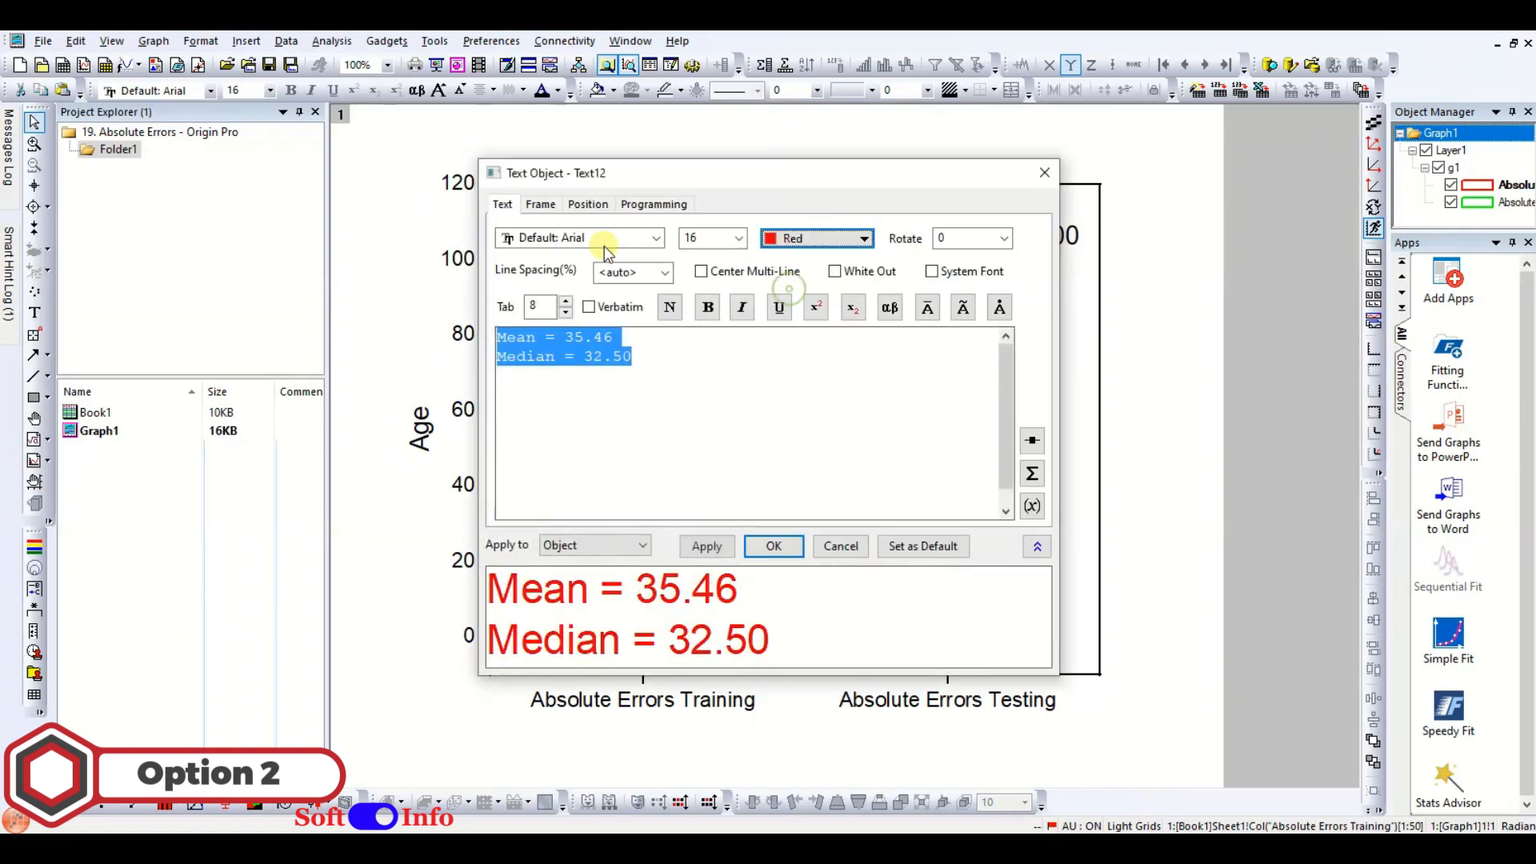
click(541, 205)
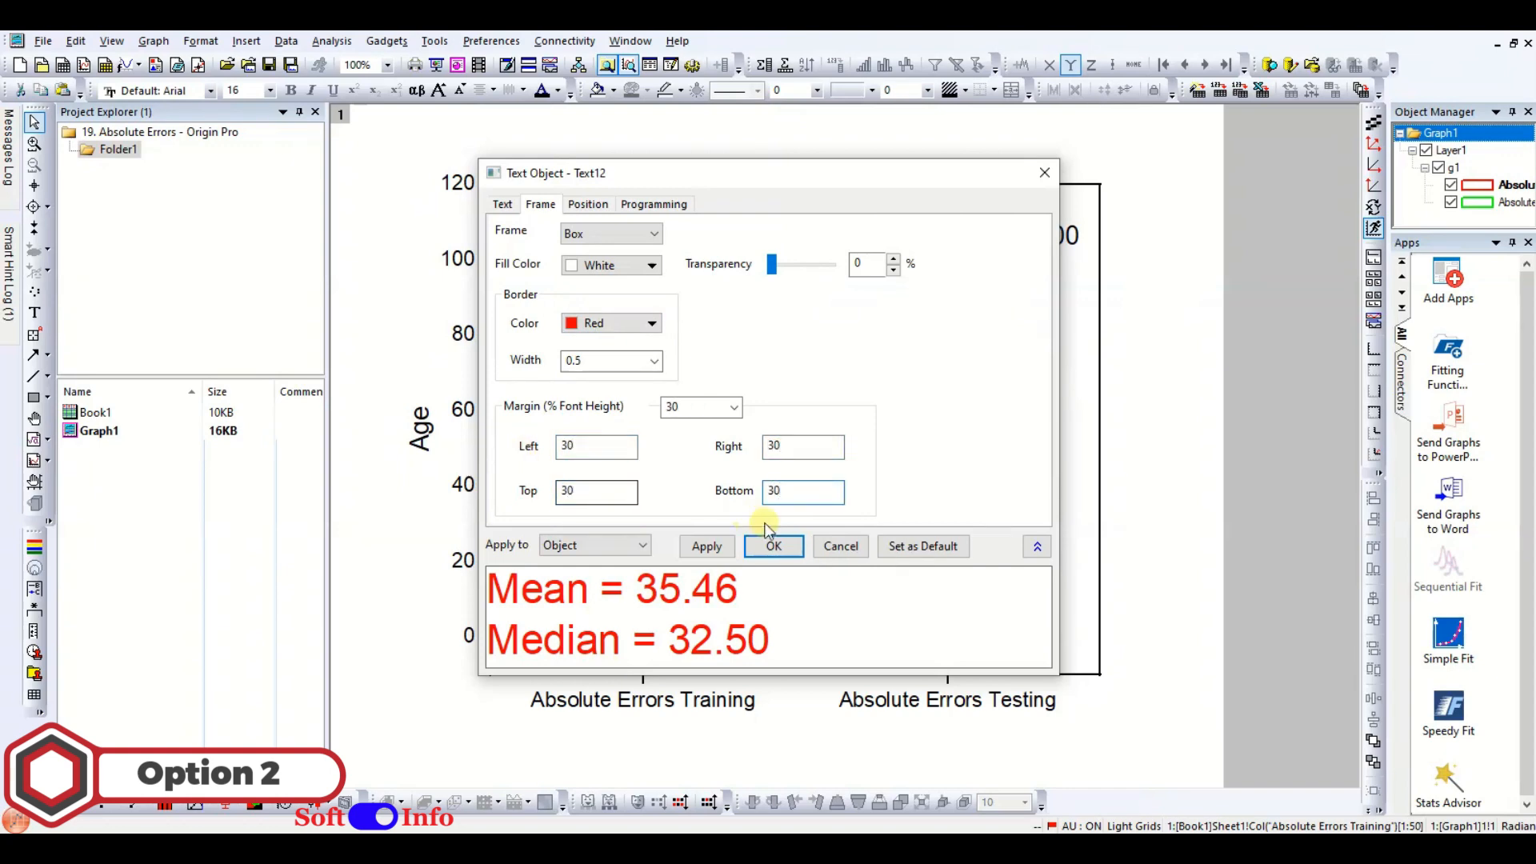
click(774, 547)
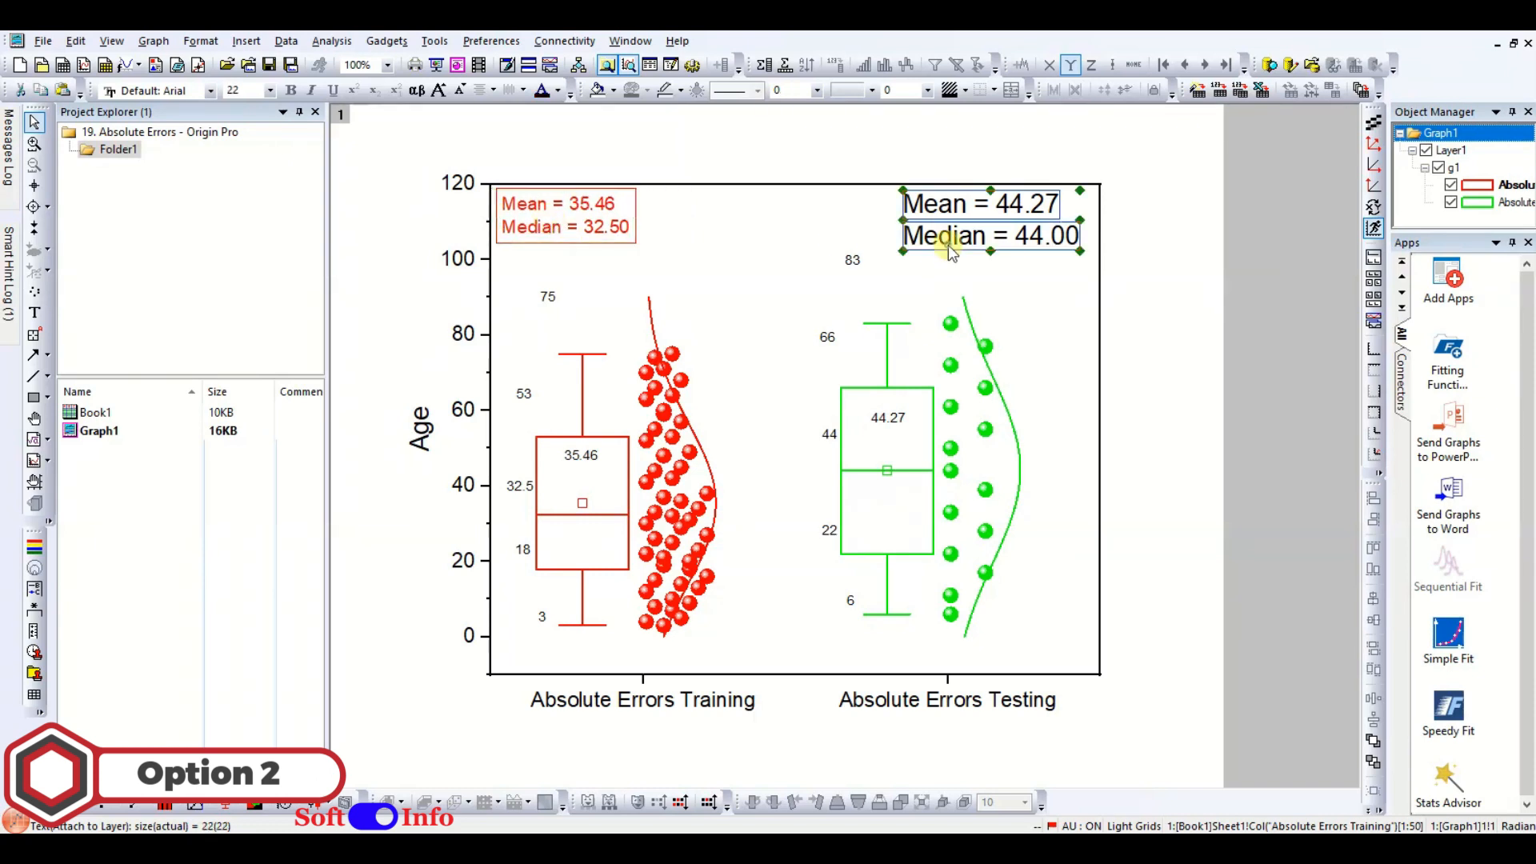
Colour the testing statistics text green with a green box frame.
right_click(951, 240)
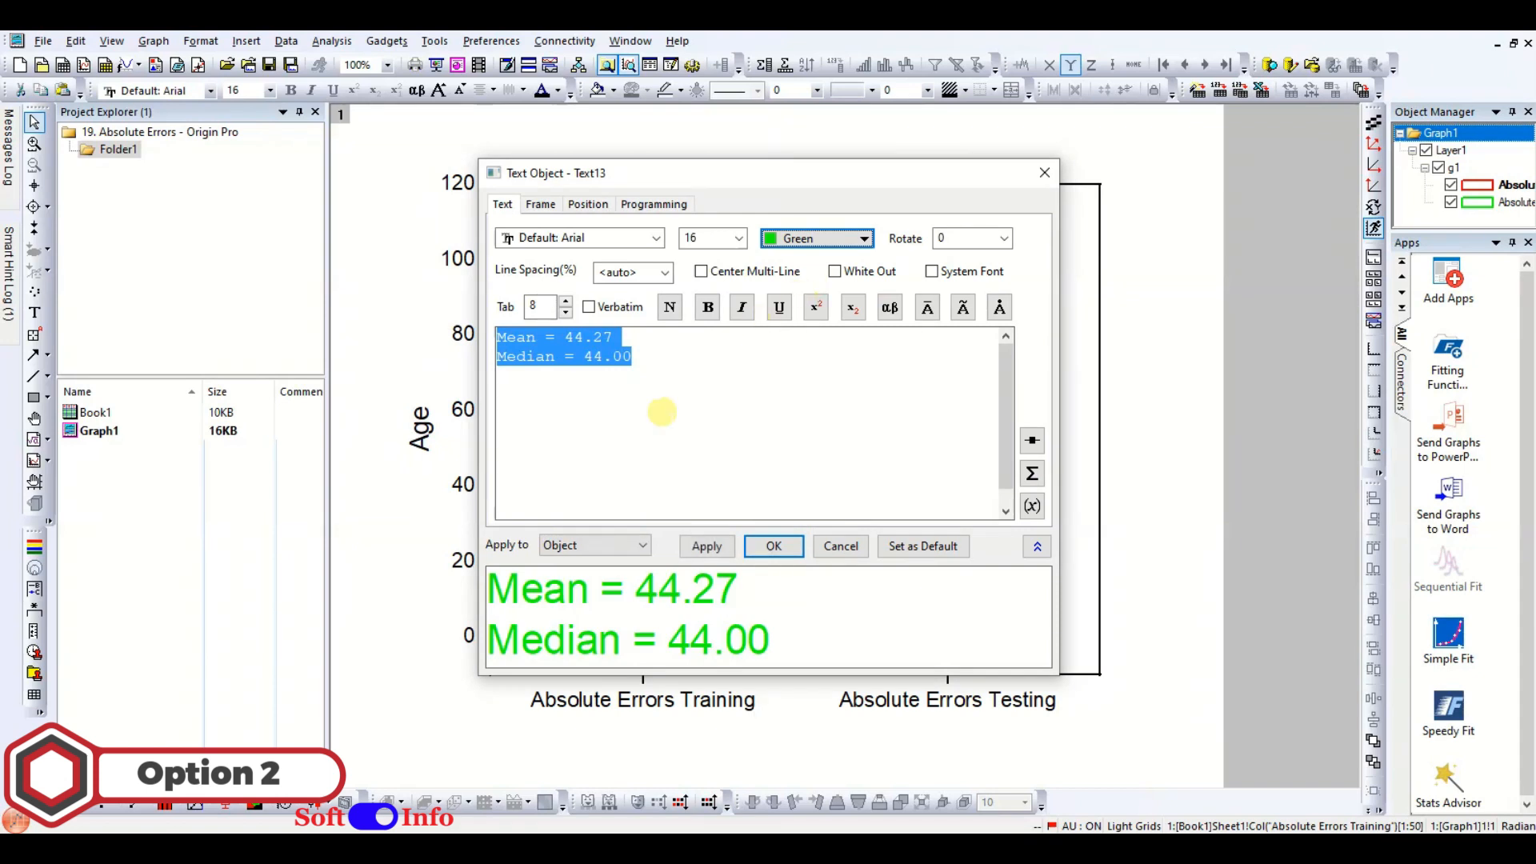
click(541, 205)
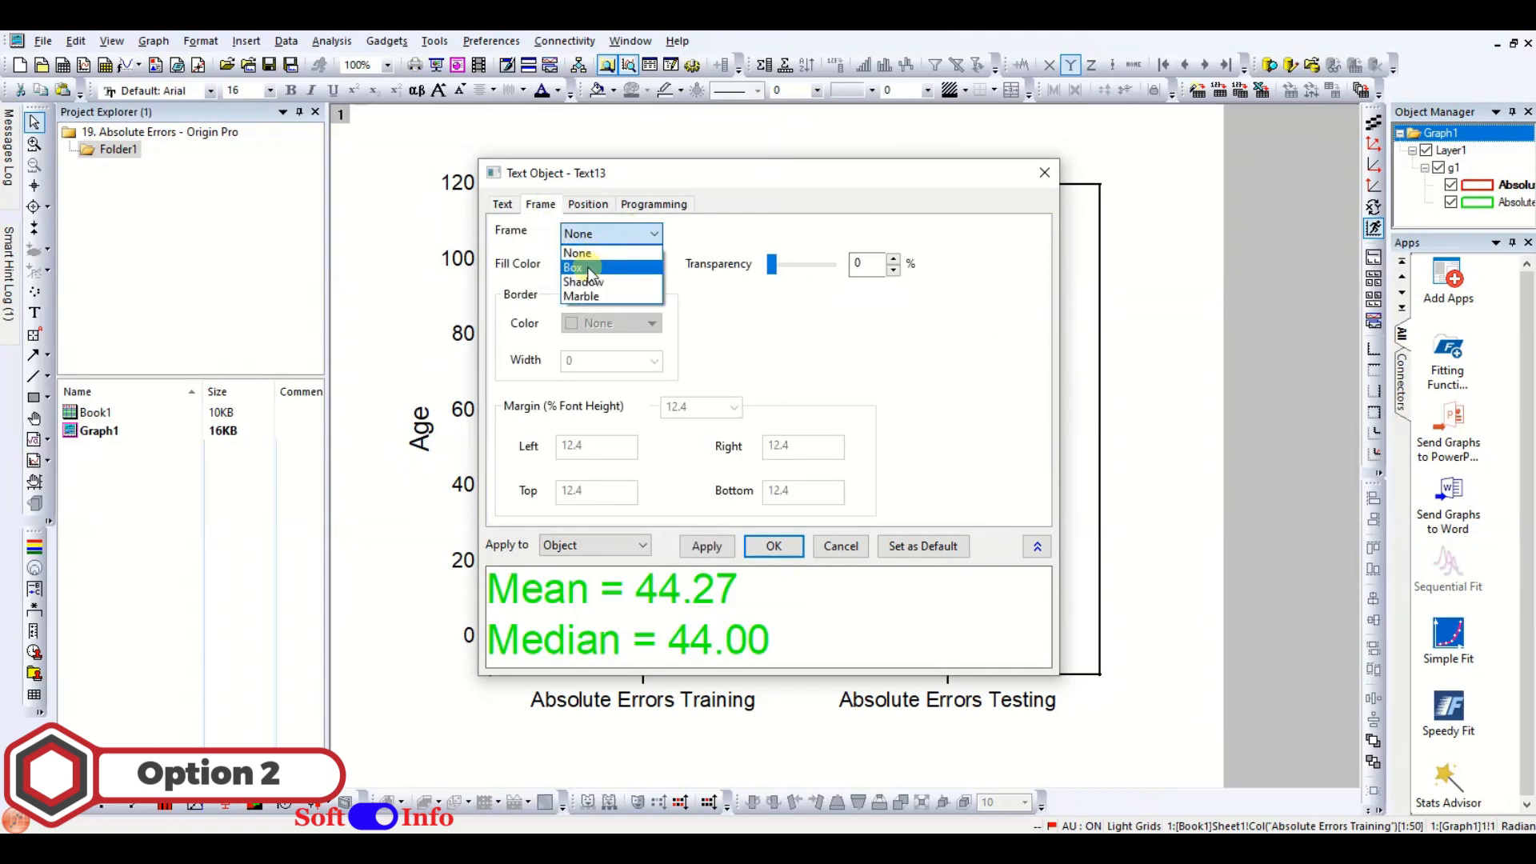
click(572, 265)
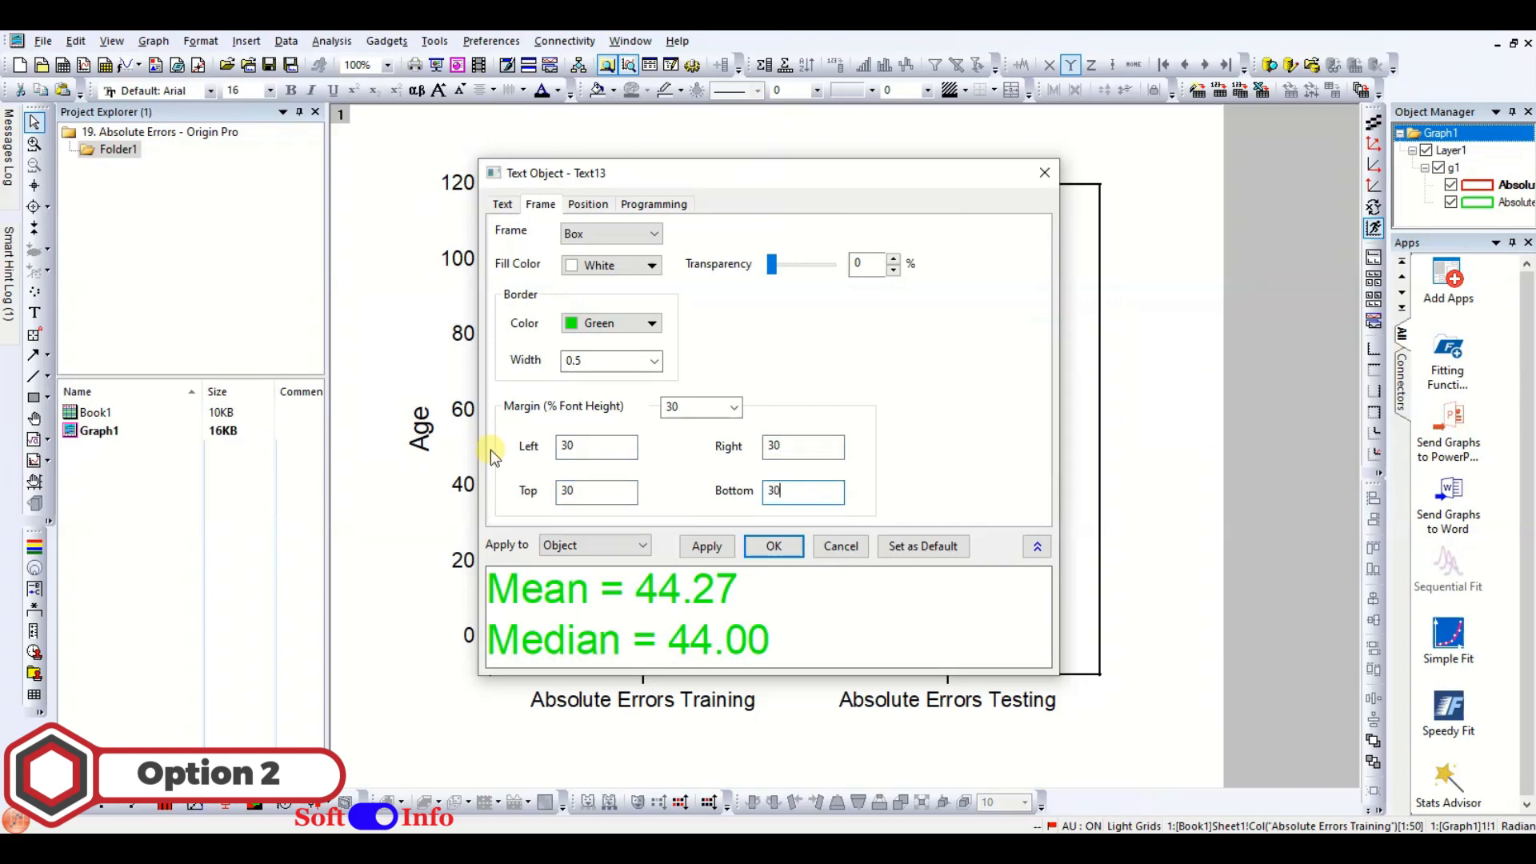
click(774, 548)
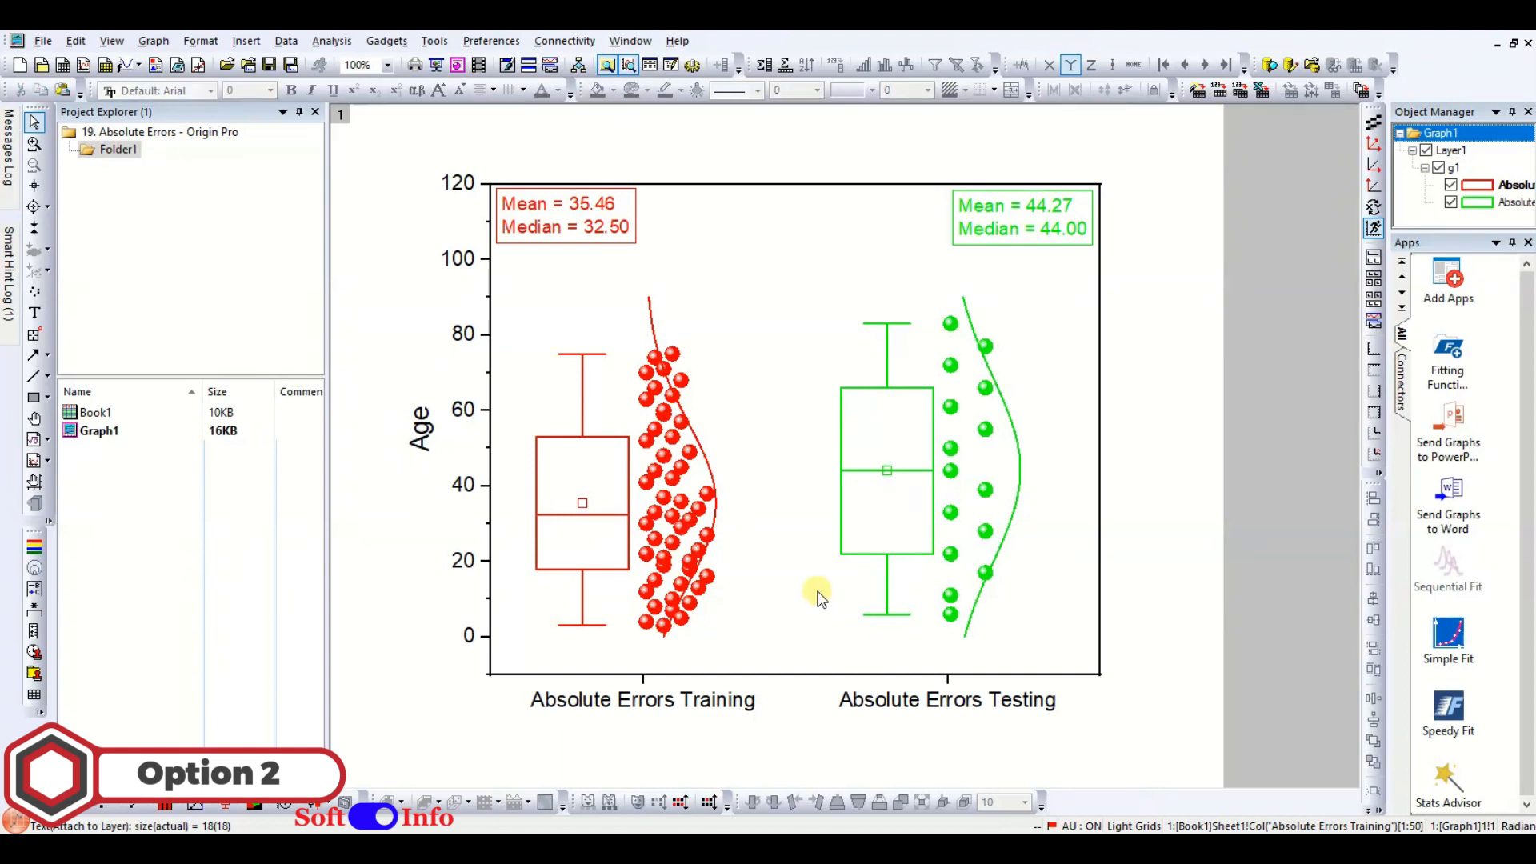
Fit the graph page to the plot layer via Graph > Fit Page to Layers.
click(1047, 204)
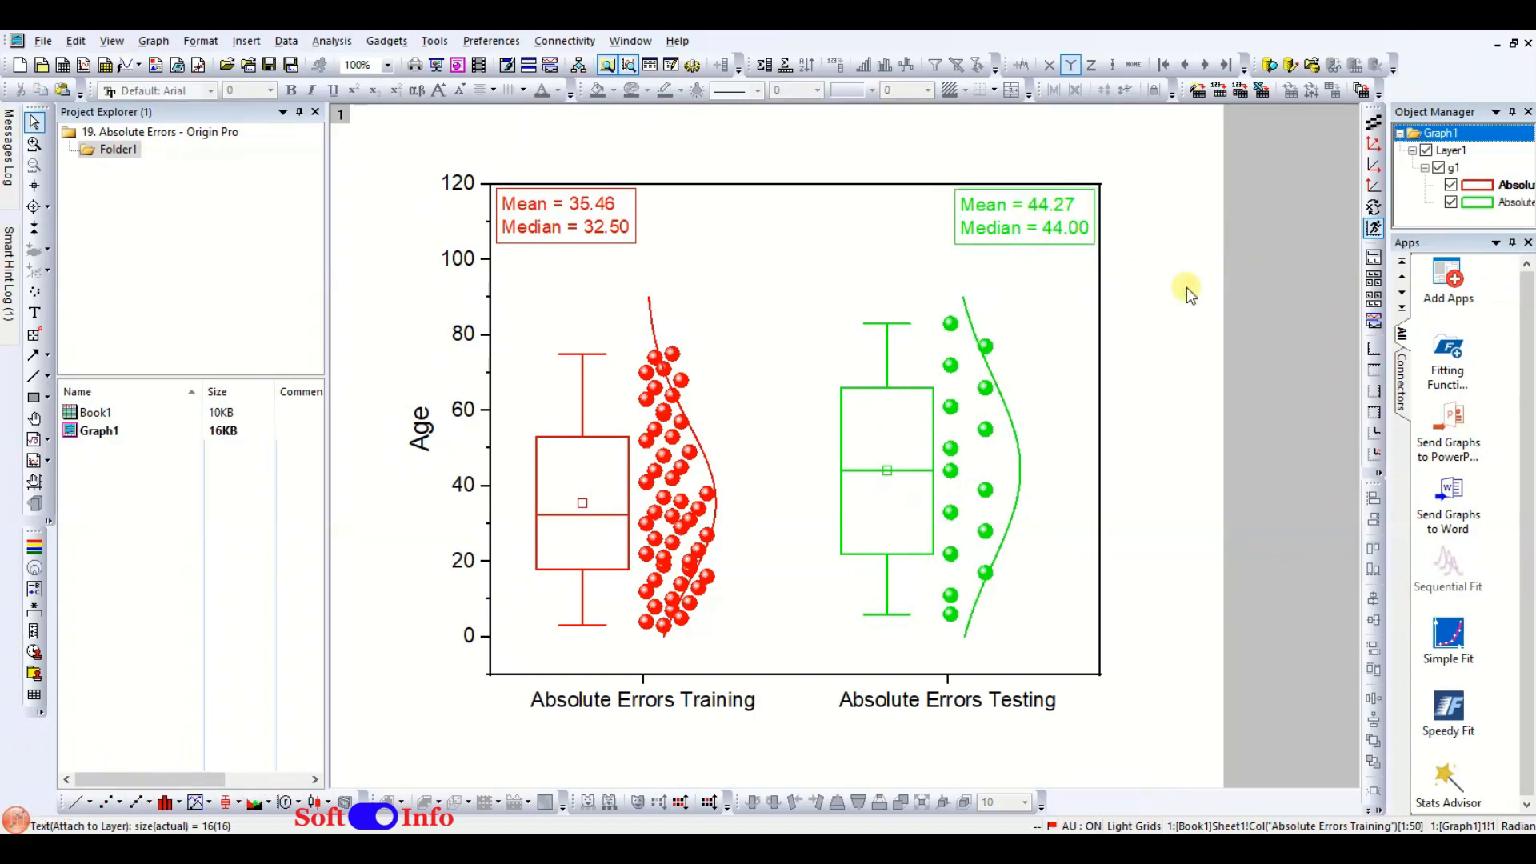
click(153, 40)
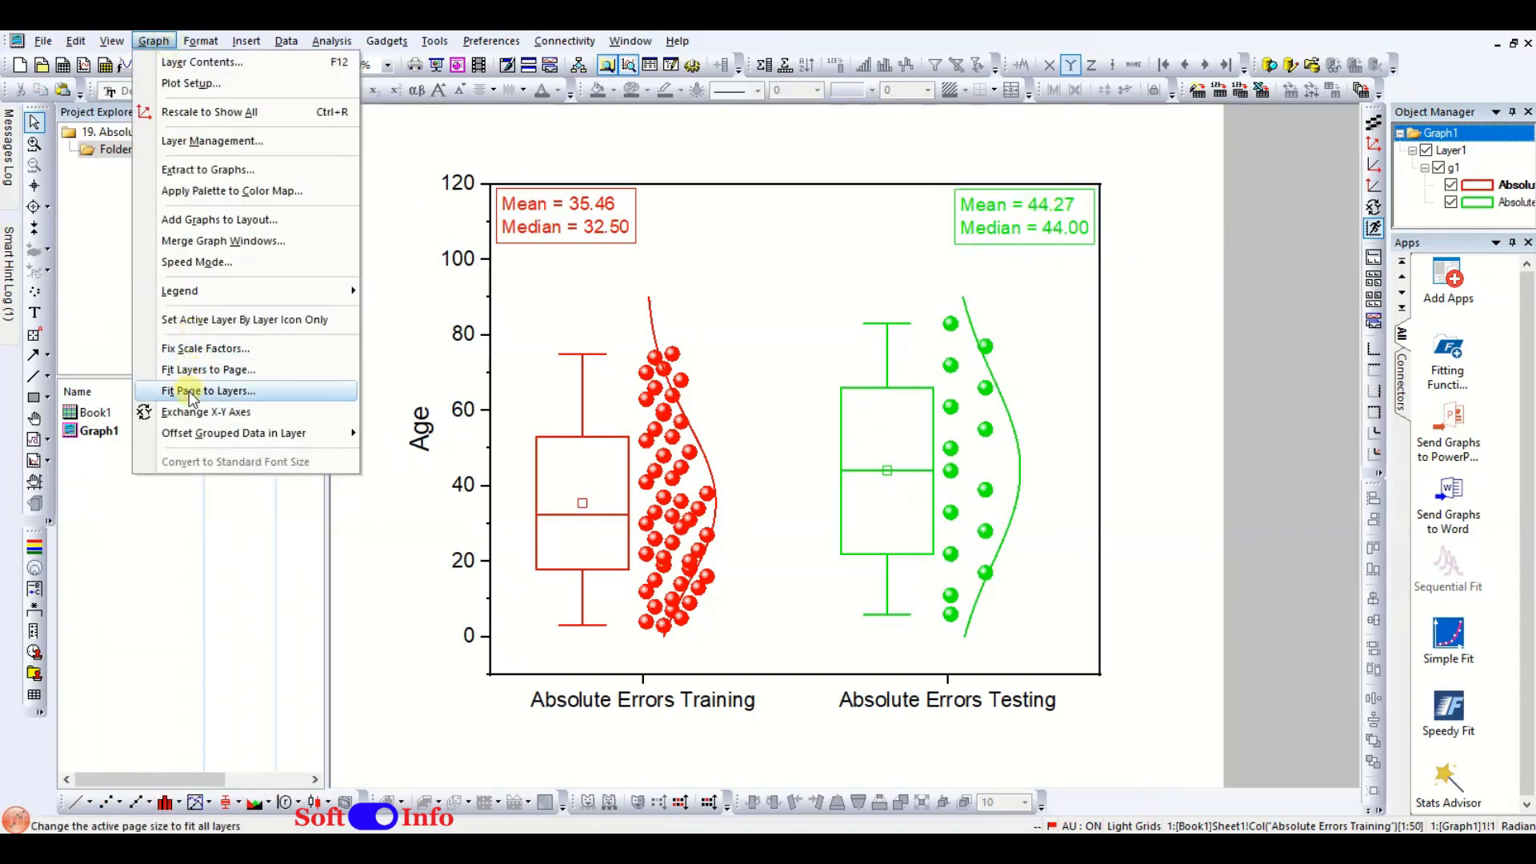
click(209, 390)
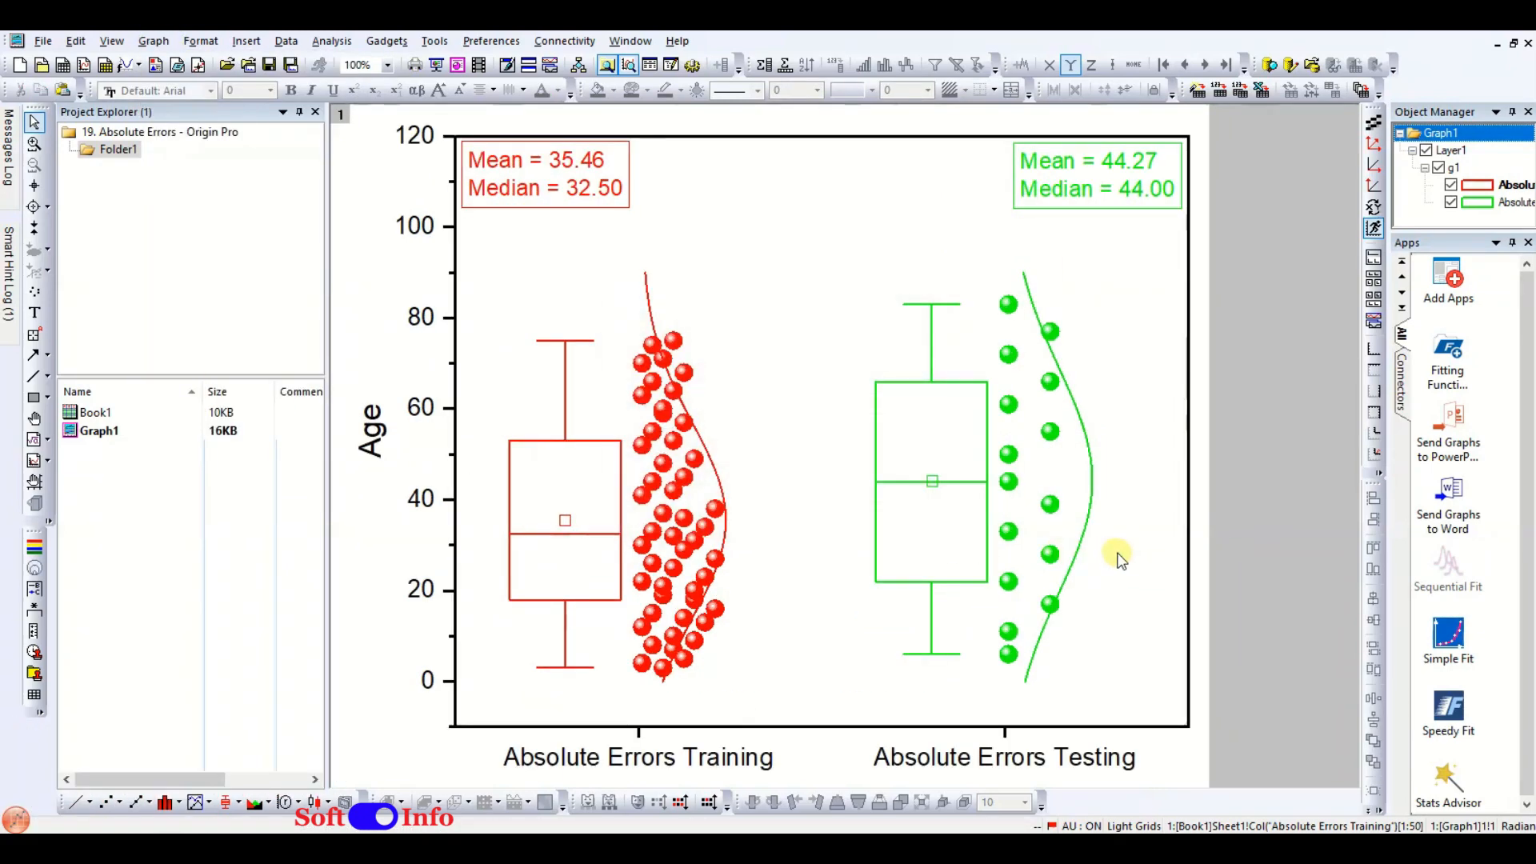
mouse_move(1260, 504)
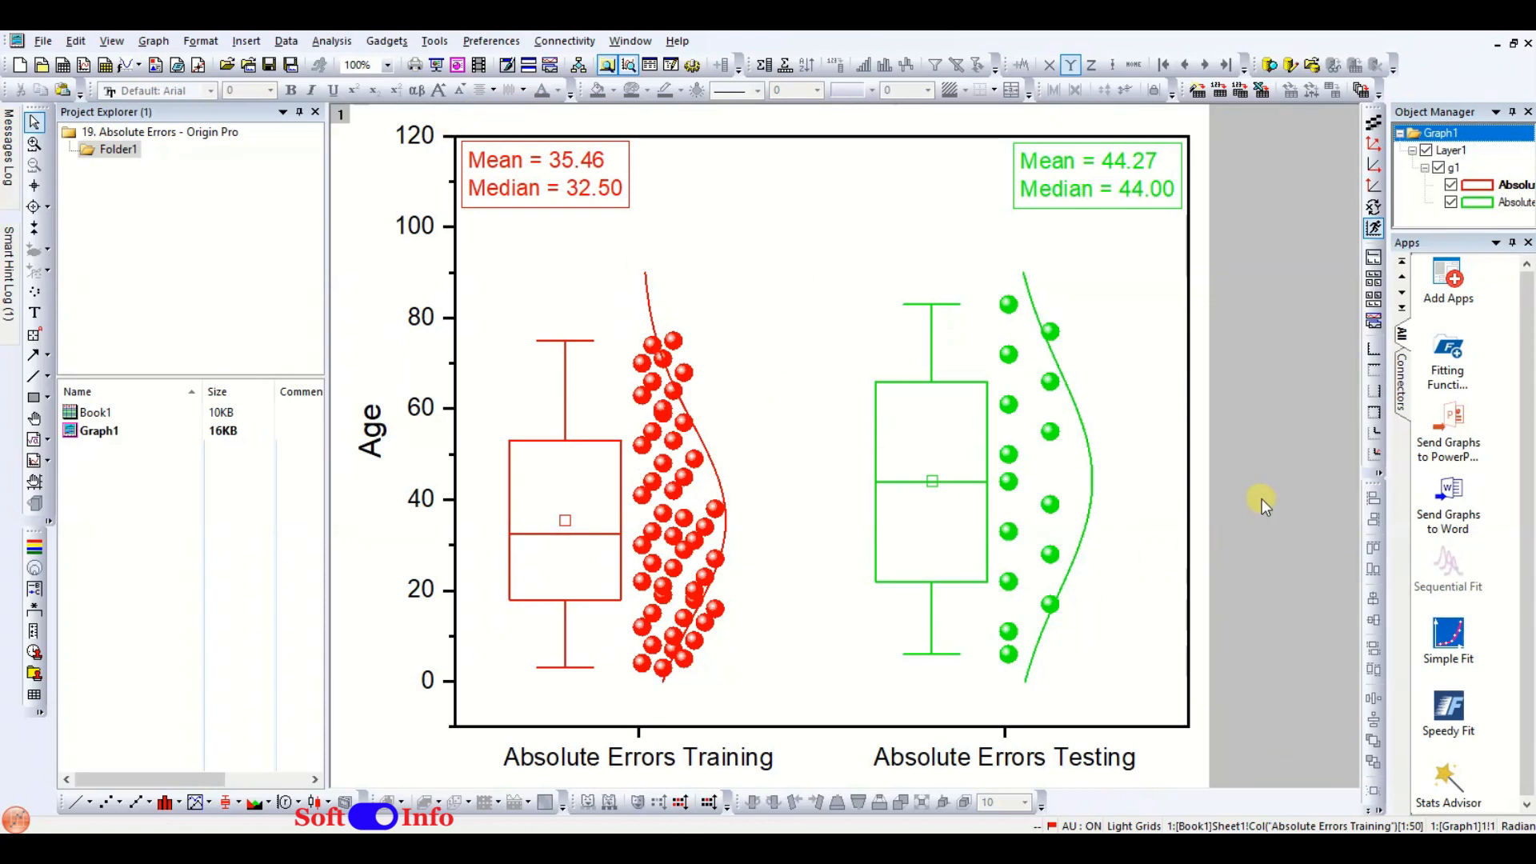
mouse_move(1288, 493)
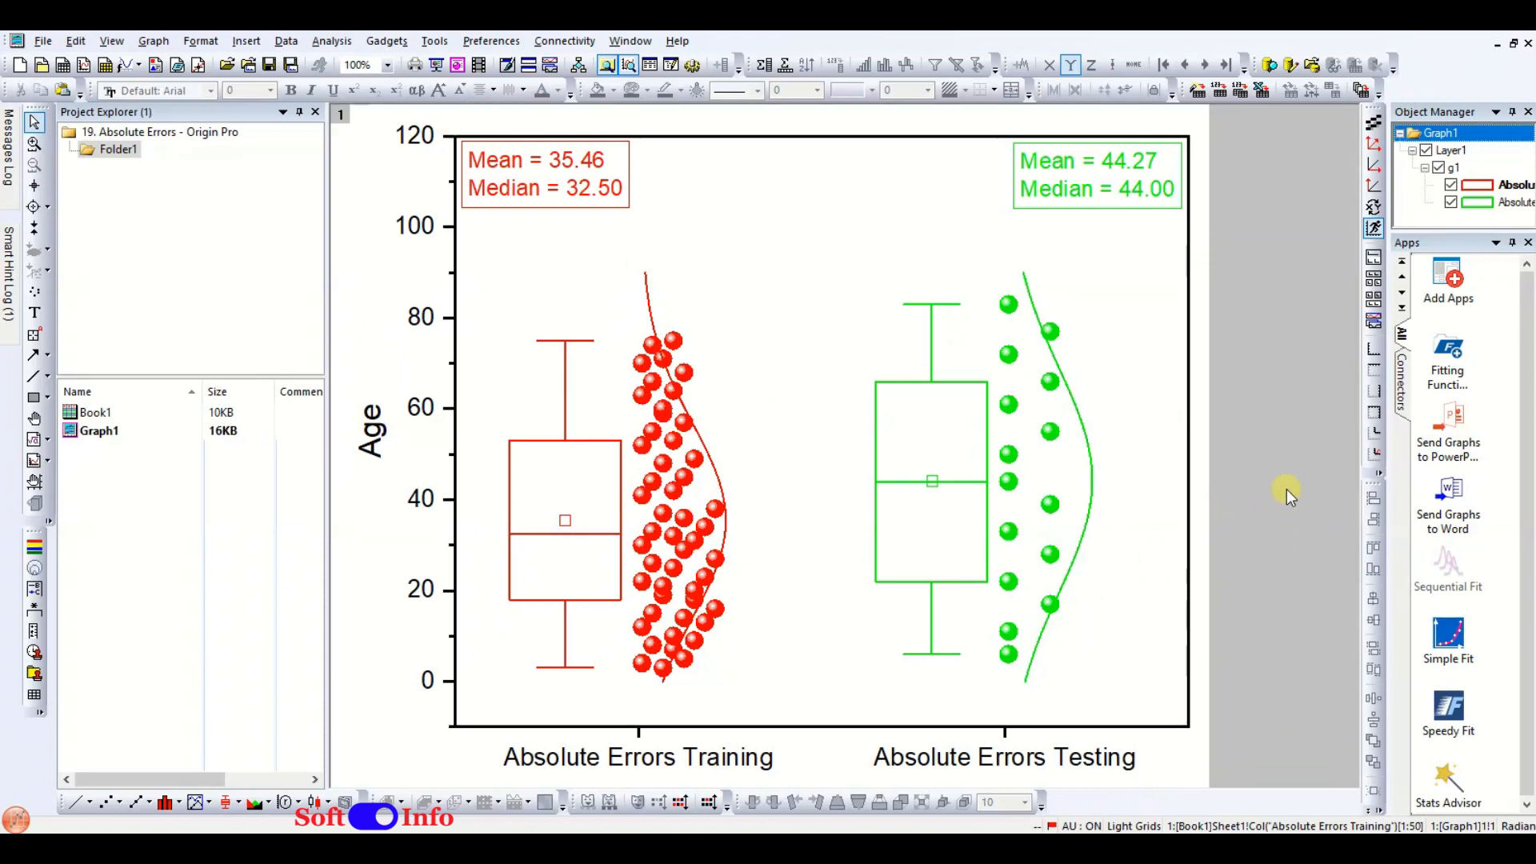